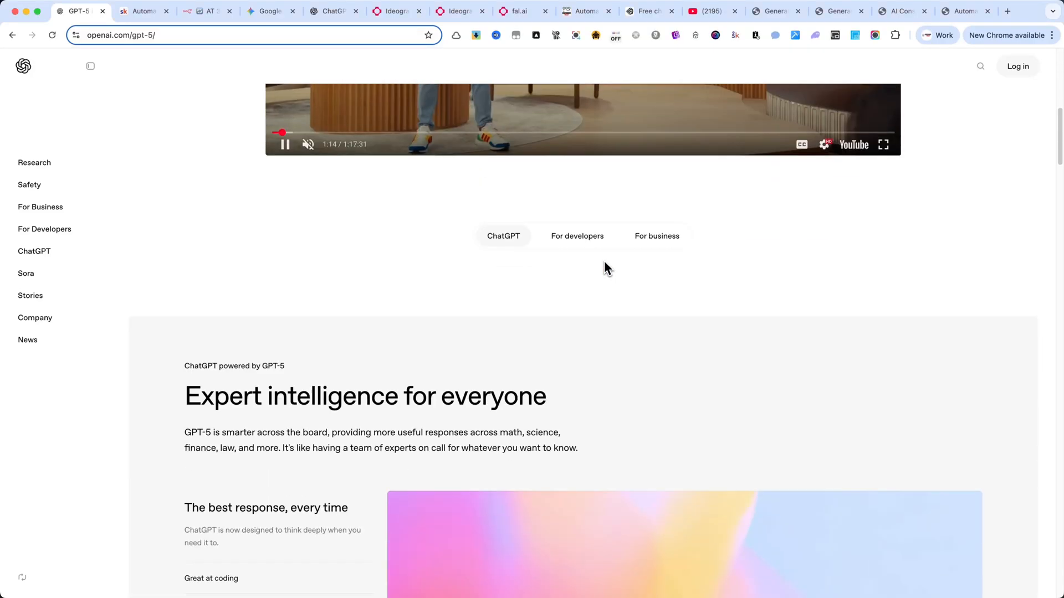
Step: Switch to the n8n 'AT 37 - Consistent characters' workflow, glancing at ChatGPT's GPT-5 screen on the way
{"action": "scroll", "scroll_direction": "down", "scroll_amount": 3}
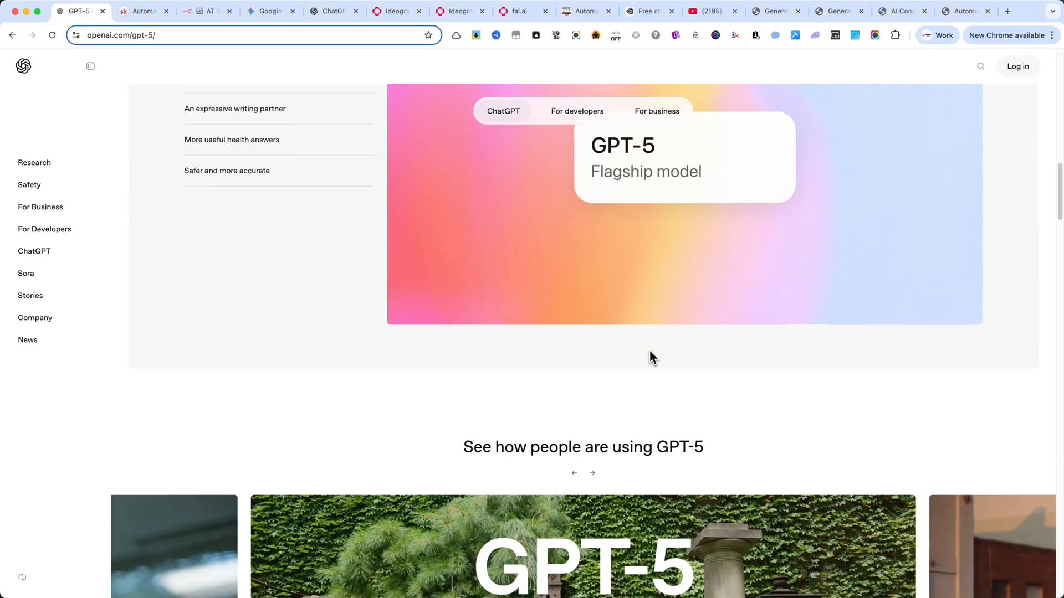
{"action": "scroll", "scroll_direction": "down", "scroll_amount": 3}
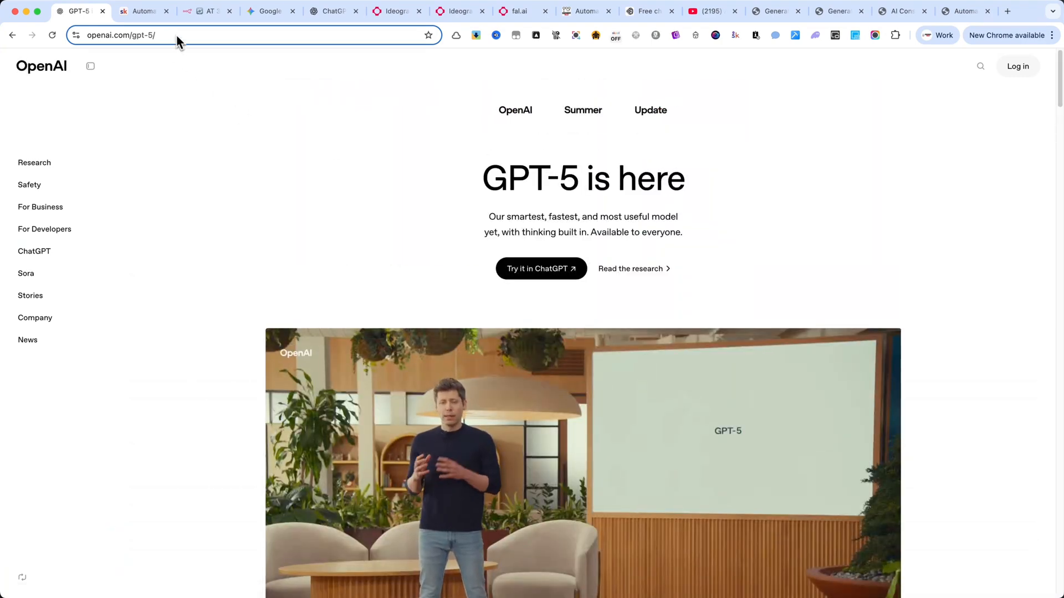
{"action": "left_click", "coordinate": [204, 11]}
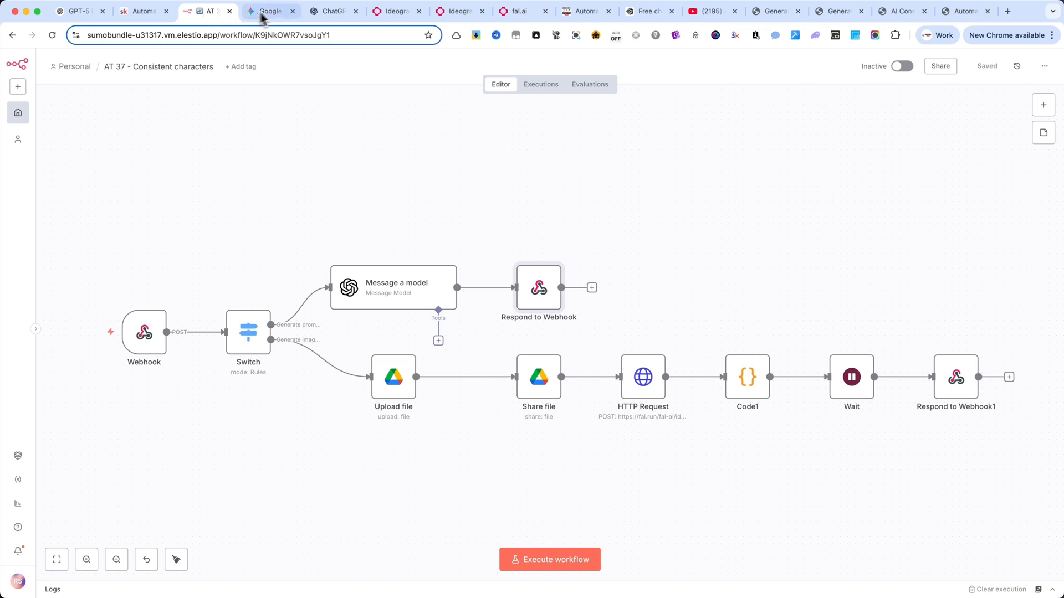
{"action": "left_click", "coordinate": [77, 11]}
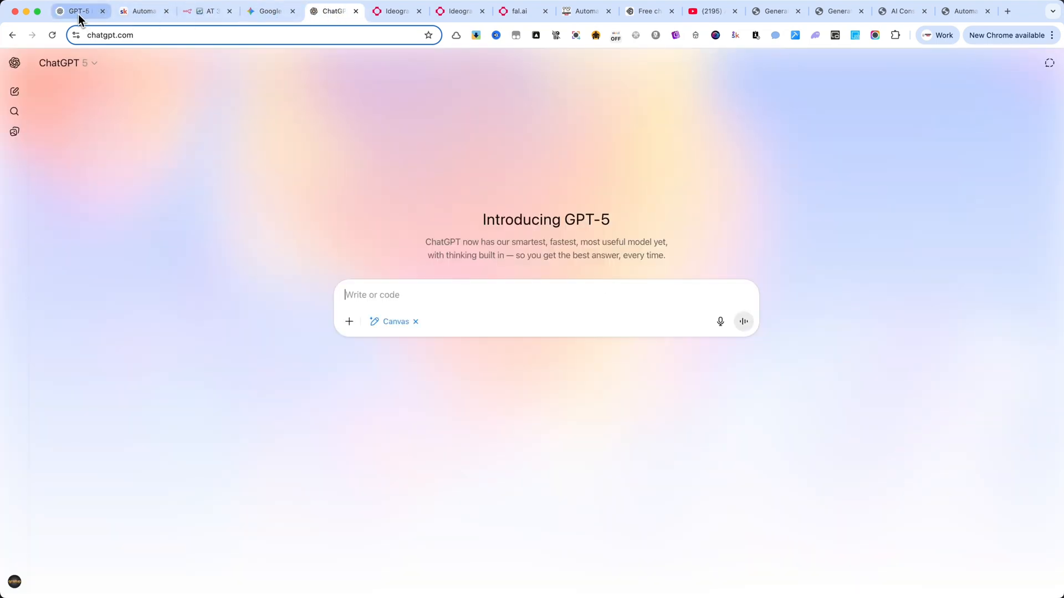
{"action": "left_click", "coordinate": [204, 11]}
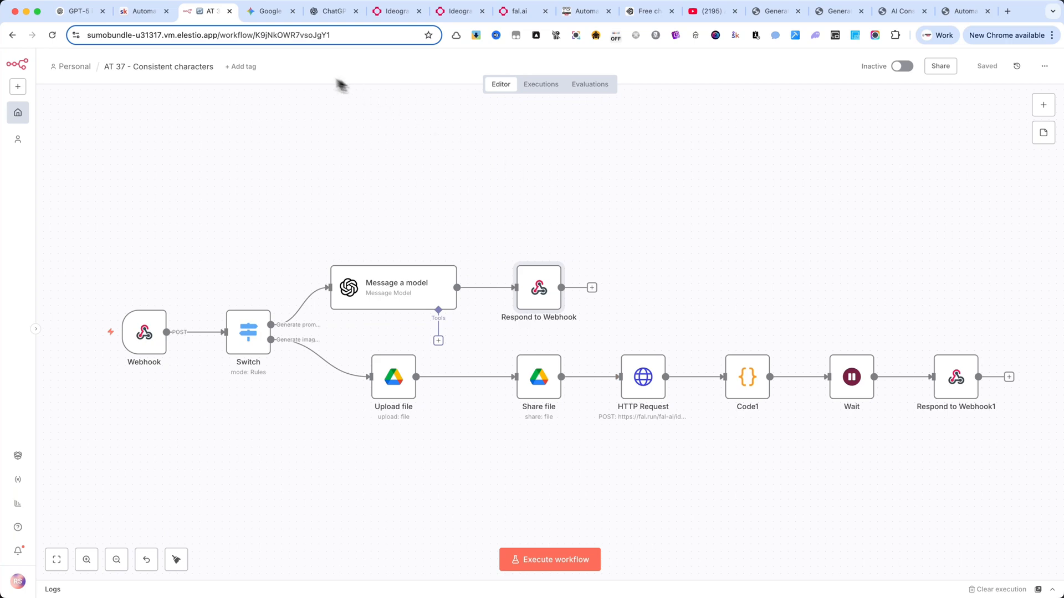
Step: Open the Download Blueprints course in the Automation Tribe Skool classroom at the Product Shots lesson
{"action": "left_click", "coordinate": [143, 12]}
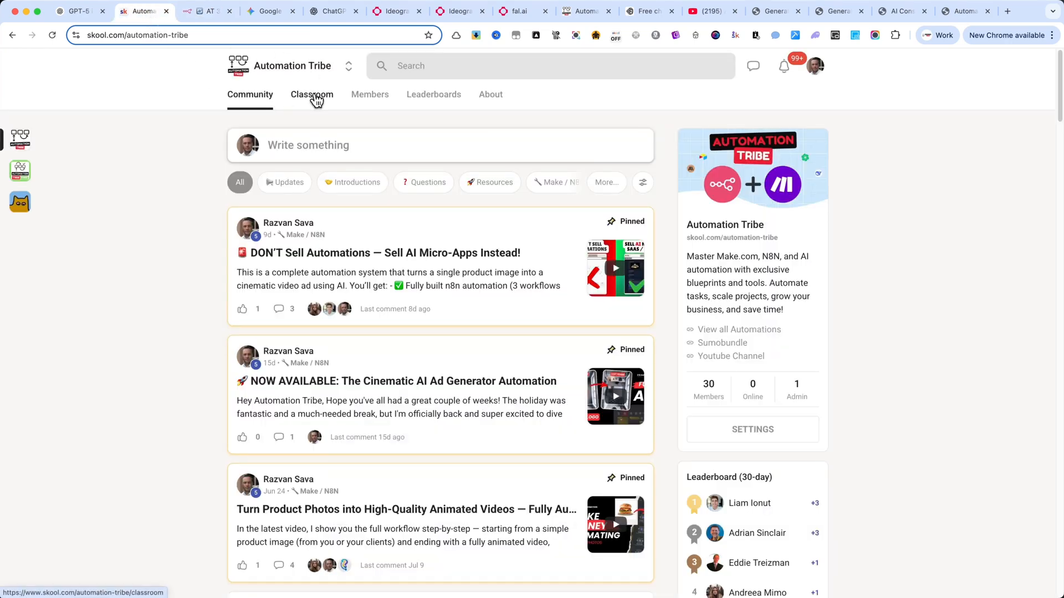
{"action": "left_click", "coordinate": [312, 94]}
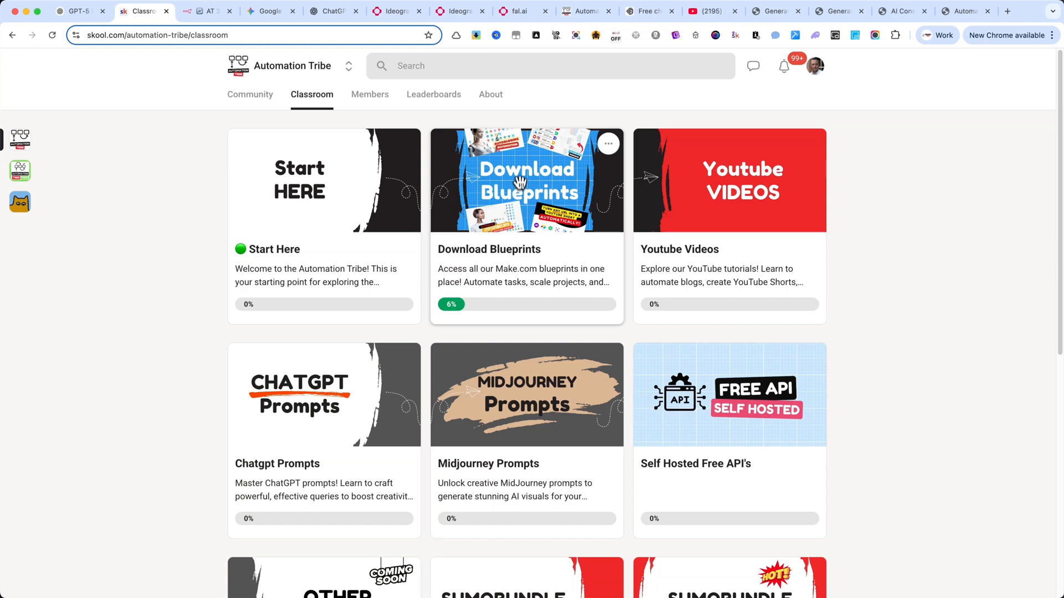
{"action": "left_click", "coordinate": [526, 180]}
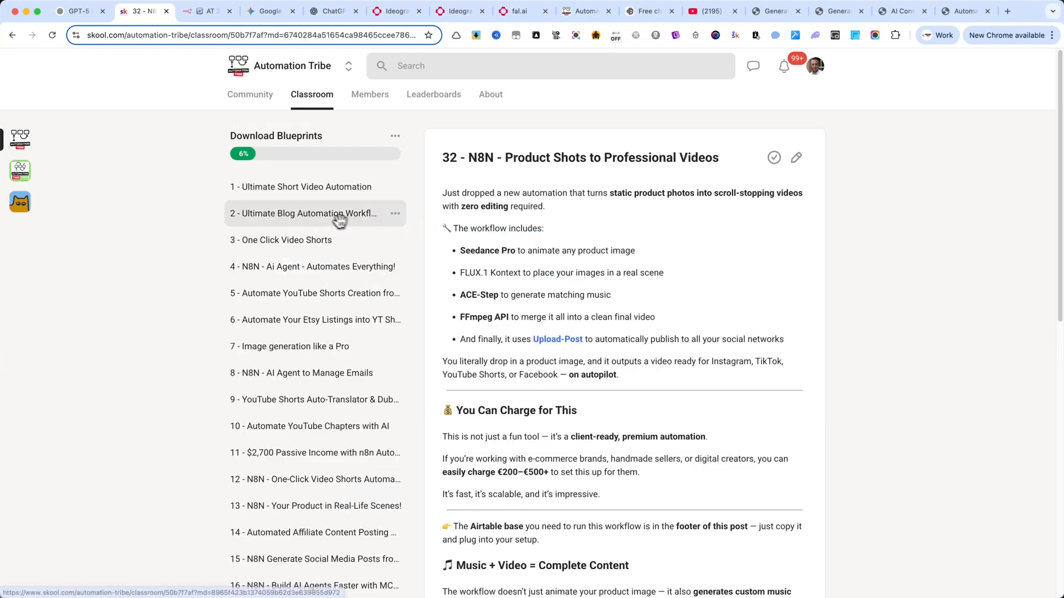
{"action": "scroll", "scroll_direction": "down", "scroll_amount": 3}
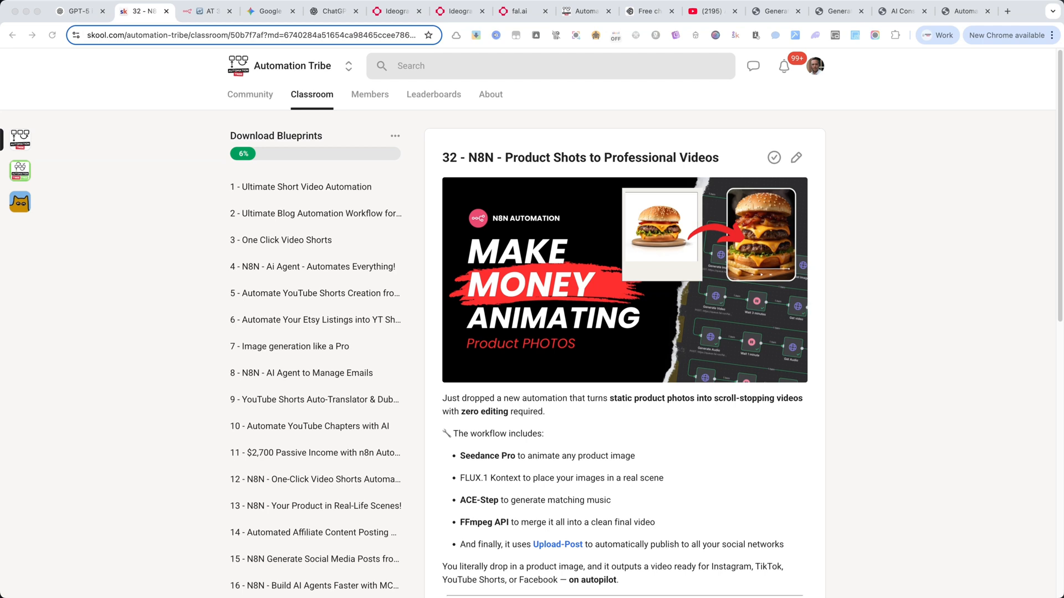
{"action": "mouse_move", "coordinate": [336, 102]}
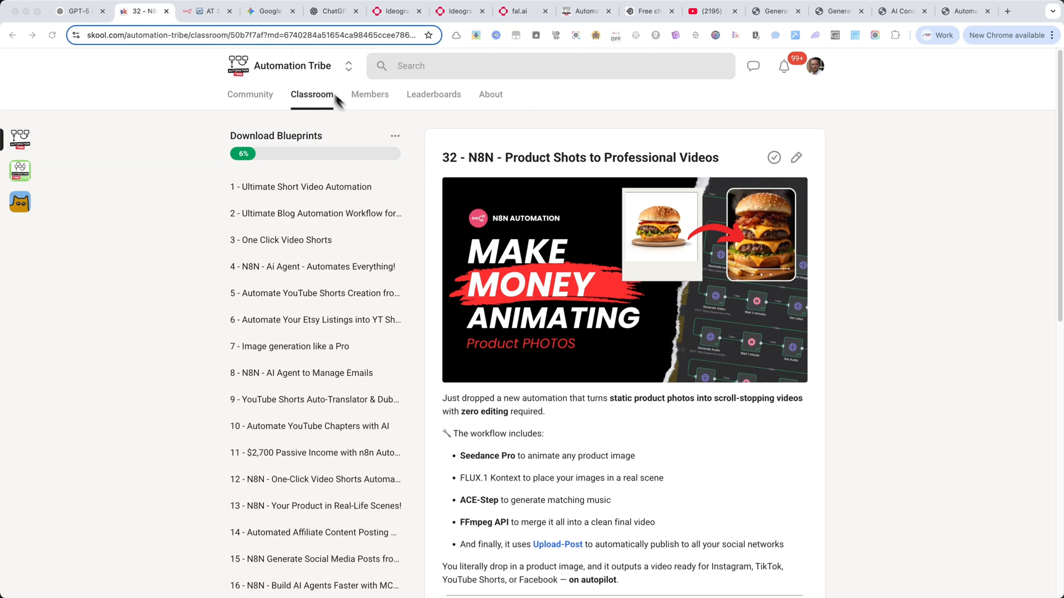
Step: Review the drafted two-step interface master prompt in ChatGPT, then show the same prompt pasted in Gemini
{"action": "left_click", "coordinate": [332, 11]}
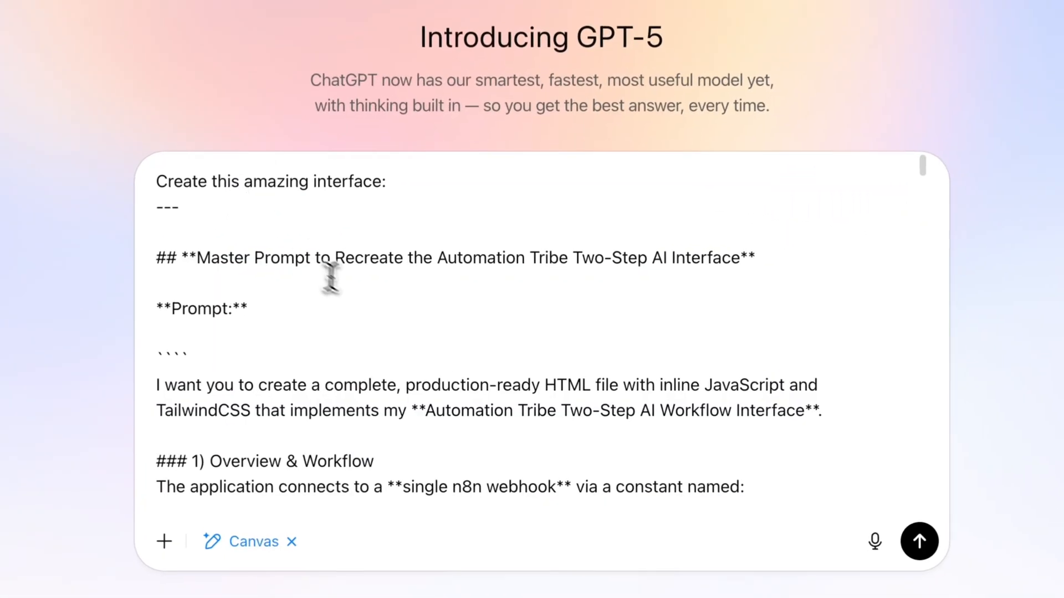
{"action": "scroll", "scroll_direction": "down", "scroll_amount": 3}
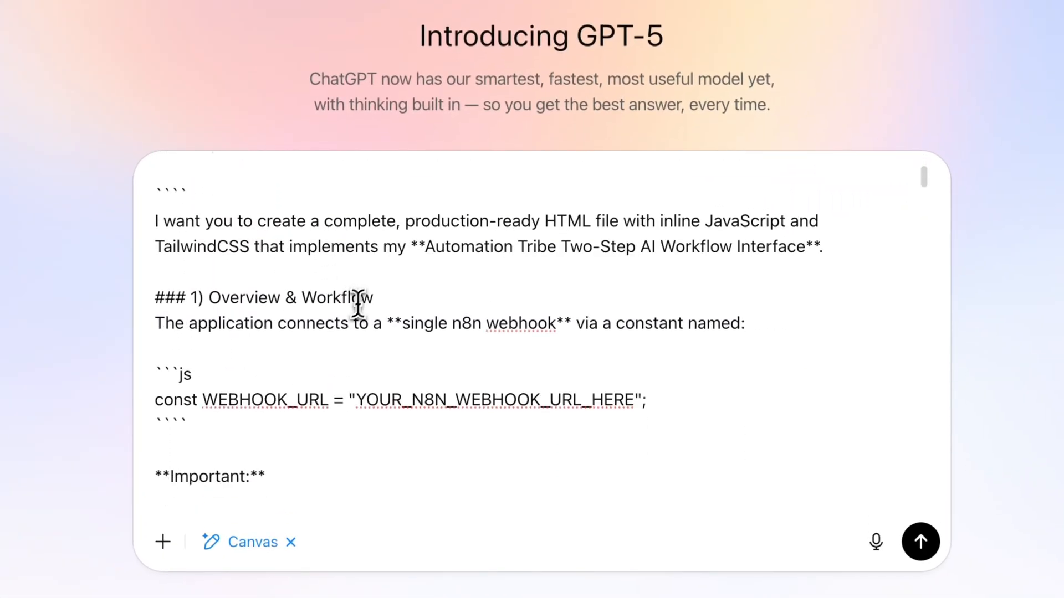
{"action": "scroll", "scroll_direction": "down", "scroll_amount": 3}
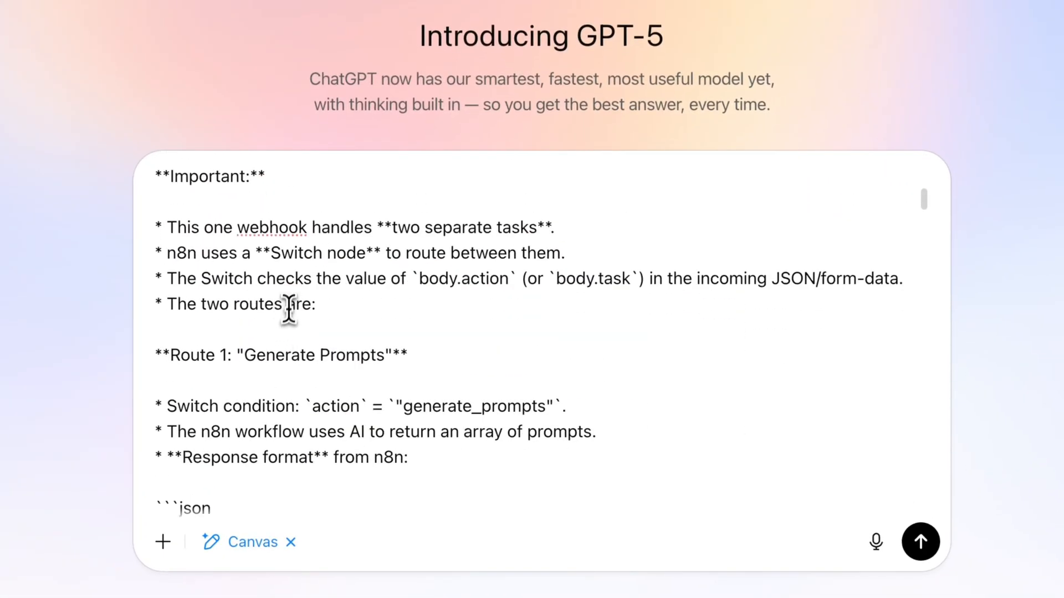
{"action": "left_click", "coordinate": [265, 6]}
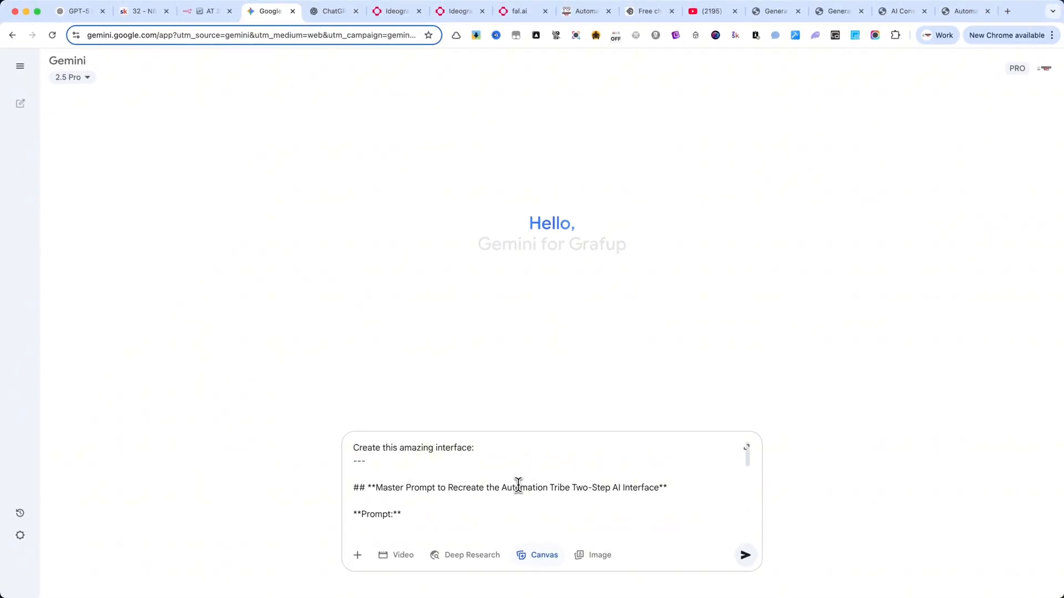
{"action": "mouse_move", "coordinate": [745, 555]}
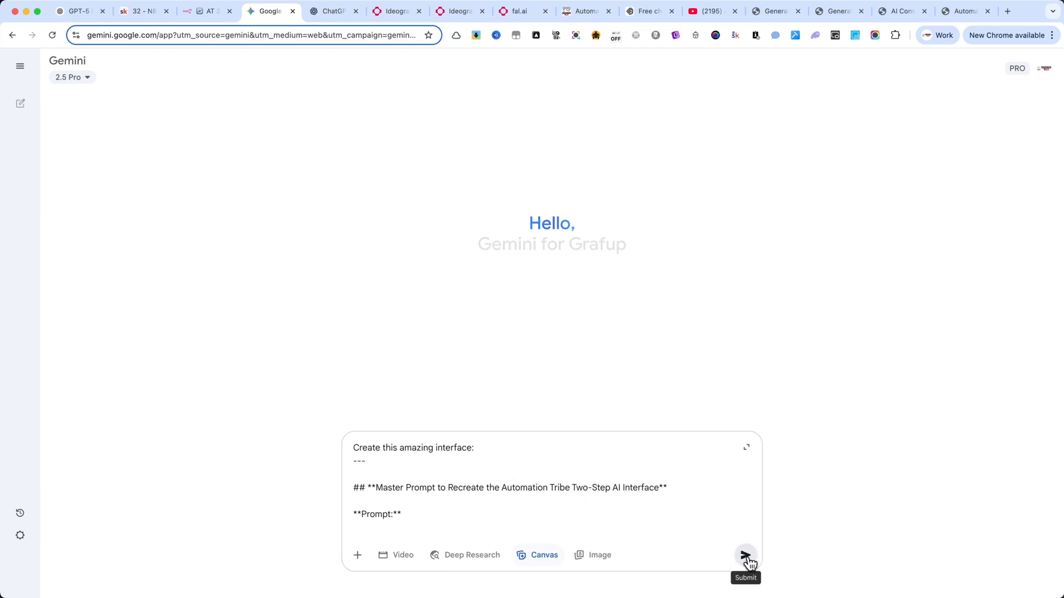
Step: Scroll through the full master prompt for the two-step AI workflow interface in ChatGPT's message box
{"action": "left_click", "coordinate": [332, 11]}
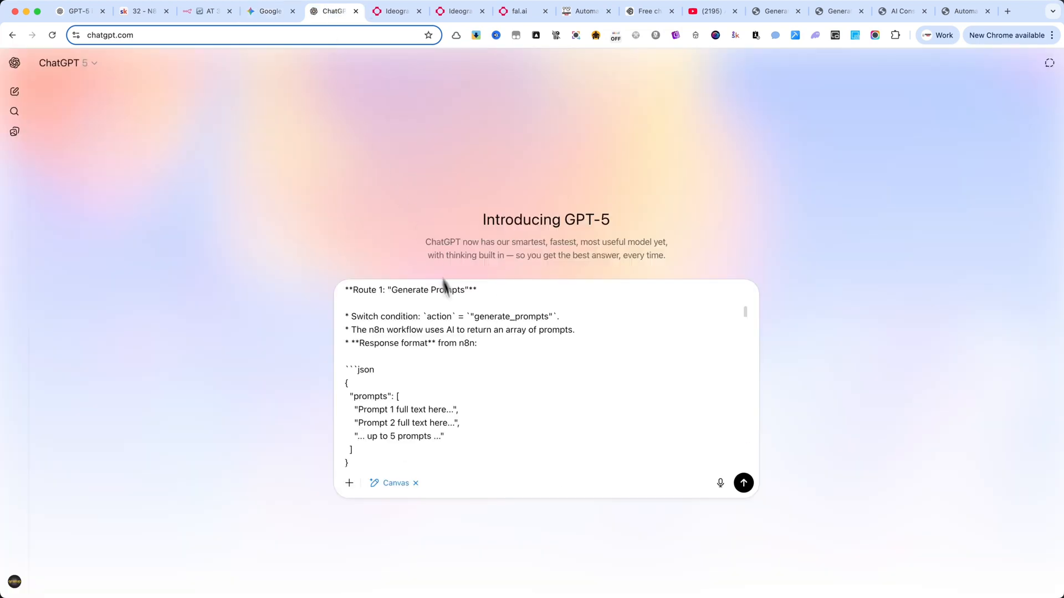
{"action": "scroll", "scroll_direction": "down", "scroll_amount": 3}
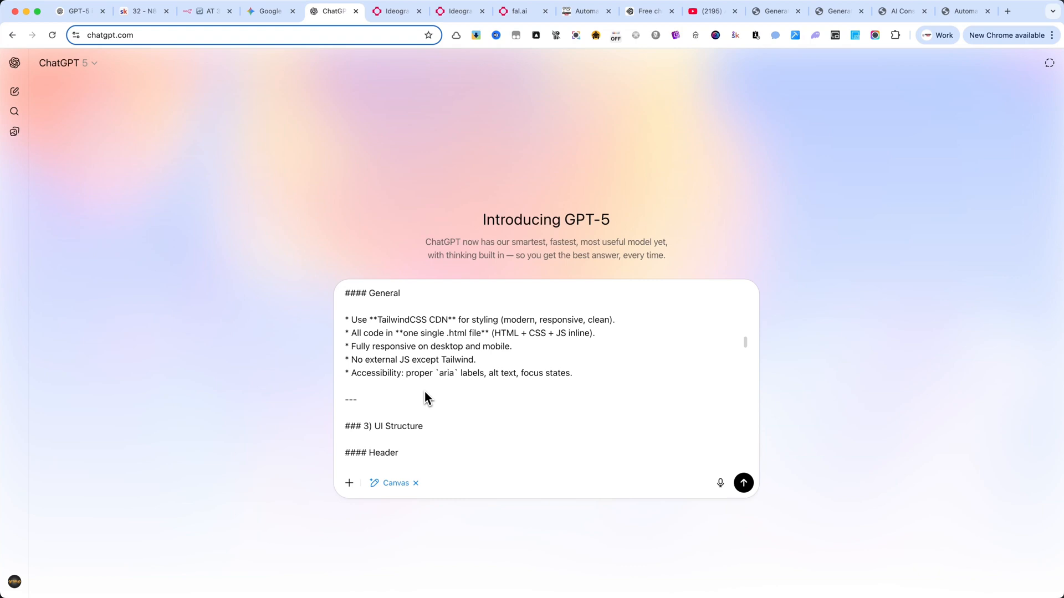
{"action": "scroll", "scroll_direction": "down", "scroll_amount": 3}
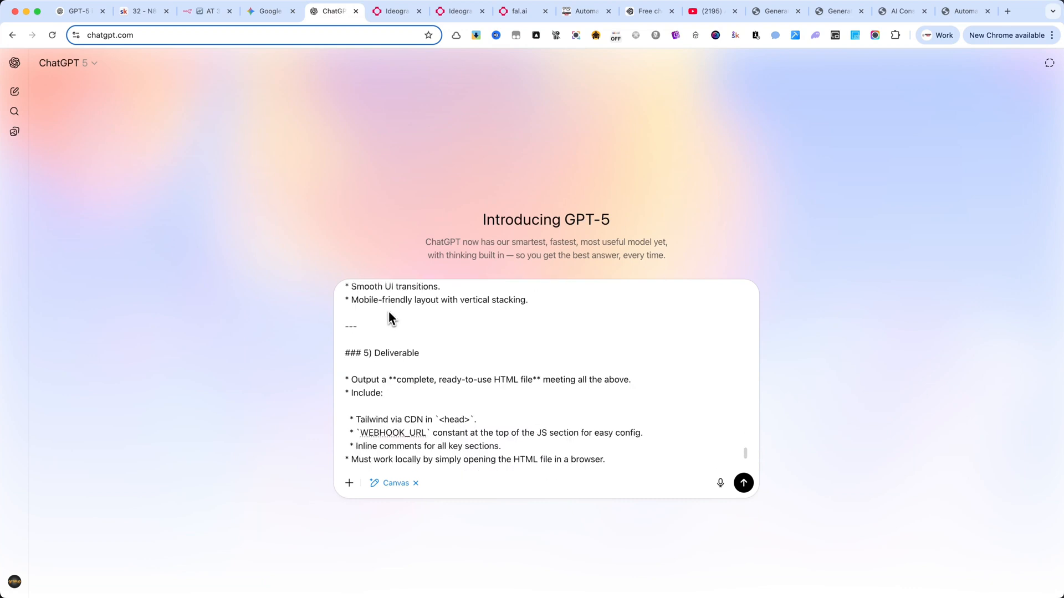
{"action": "scroll", "scroll_direction": "down", "scroll_amount": 3}
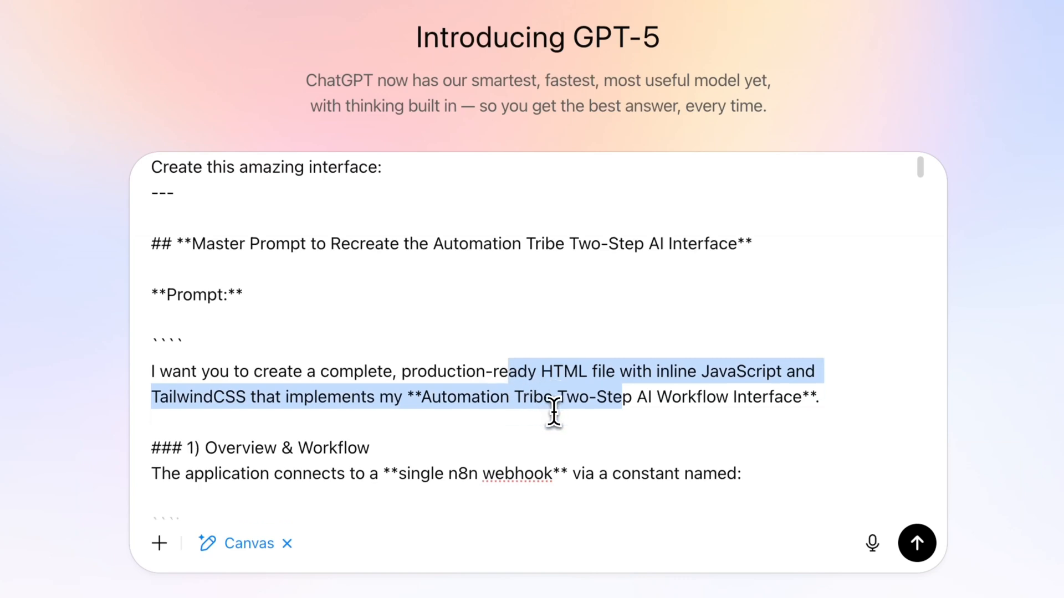
{"action": "scroll", "scroll_direction": "down", "scroll_amount": 3}
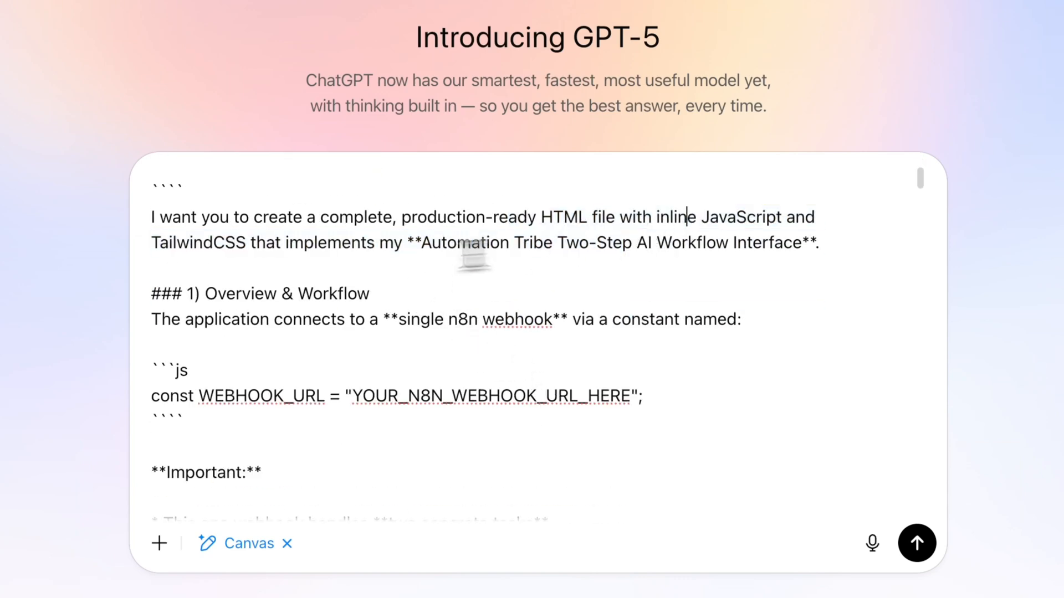
{"action": "scroll", "scroll_direction": "down", "scroll_amount": 3}
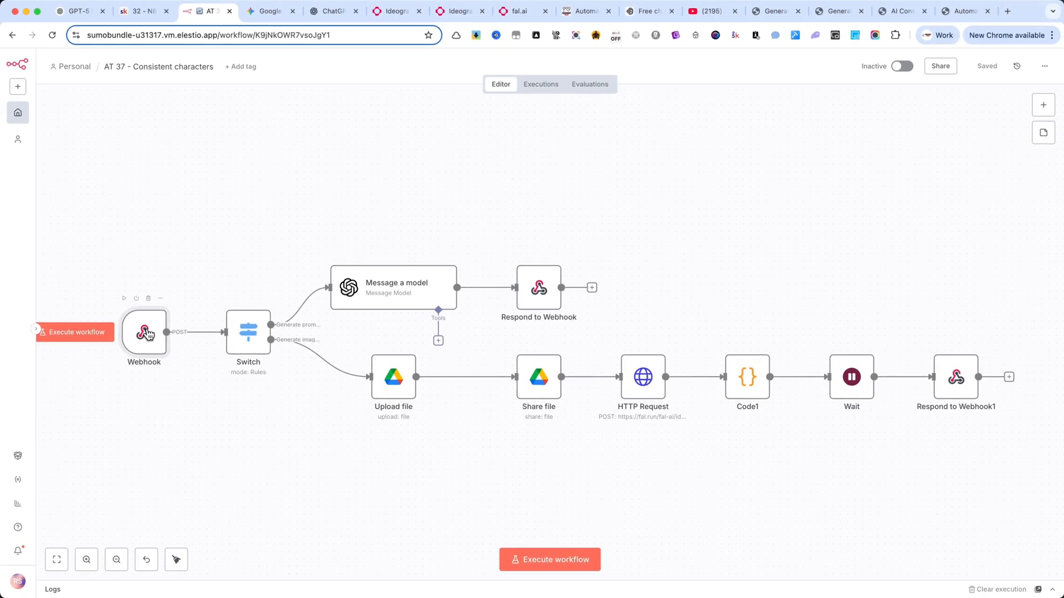
Step: Open the Webhook node feeding the Switch with prompt-generation and image-generation routes
{"action": "double_click", "coordinate": [144, 334]}
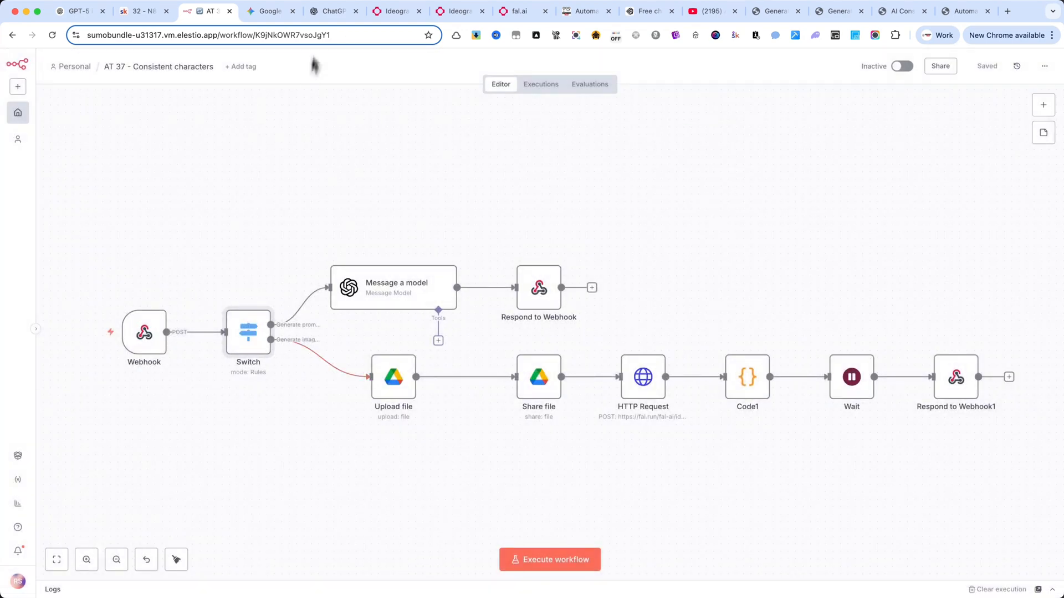
Step: Select the Generate Prompts response-format example in the ChatGPT draft, check it against n8n, then bring up fal.ai's Ideogram Character docs
{"action": "left_click", "coordinate": [331, 11]}
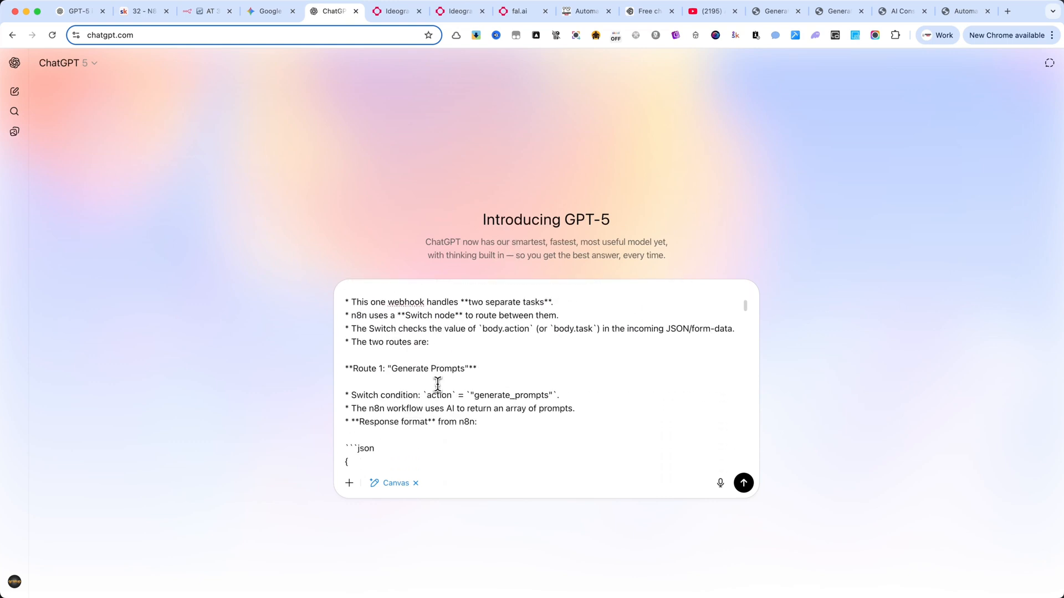
{"action": "scroll", "scroll_direction": "down", "scroll_amount": 3}
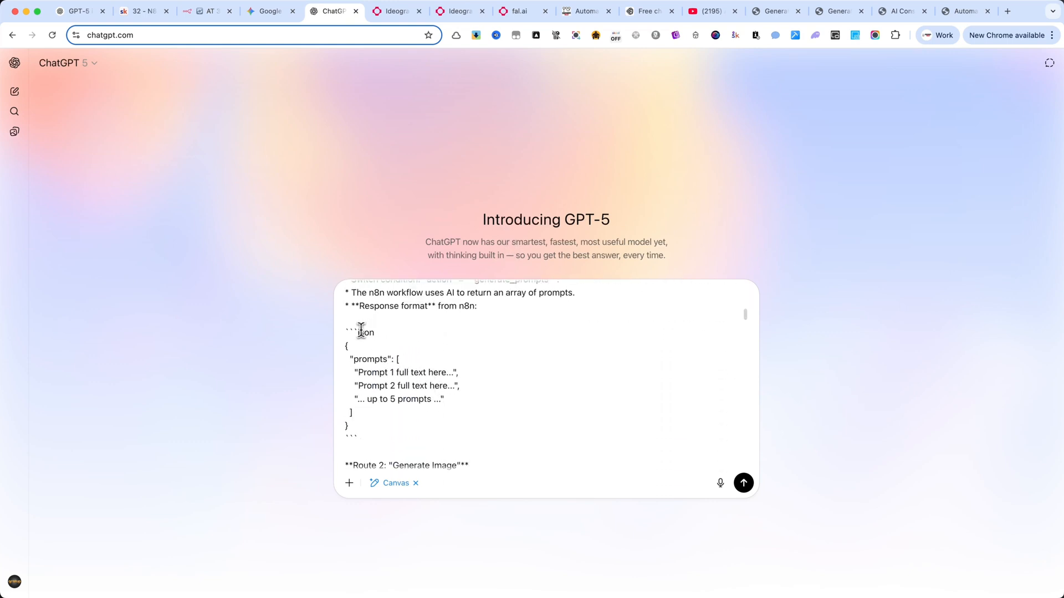
{"action": "left_click_drag", "start_coordinate": [361, 332], "coordinate": [426, 399]}
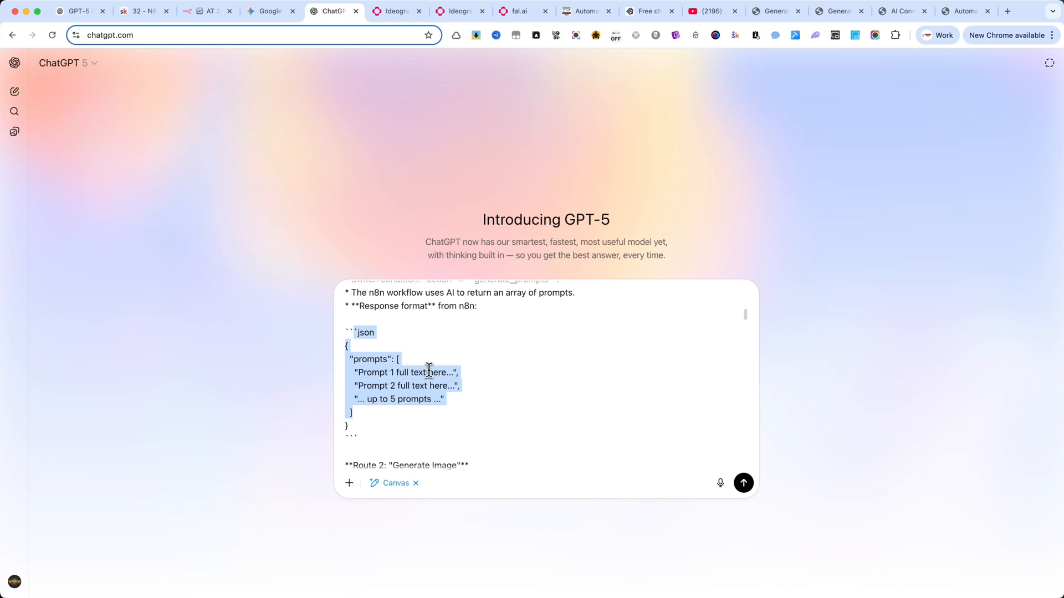
{"action": "scroll", "scroll_direction": "down", "scroll_amount": 3}
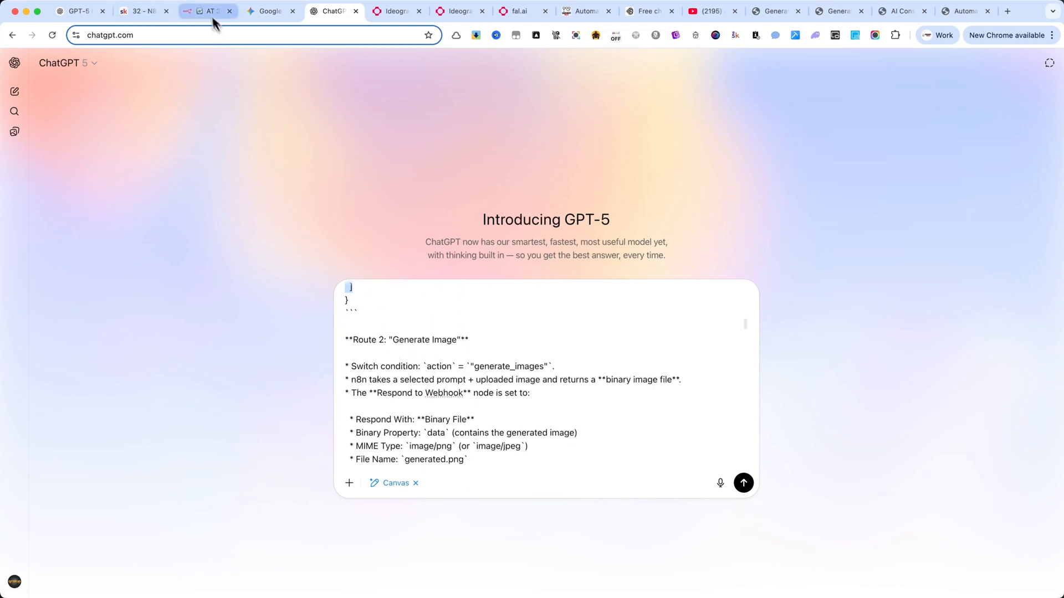
{"action": "left_click", "coordinate": [207, 12]}
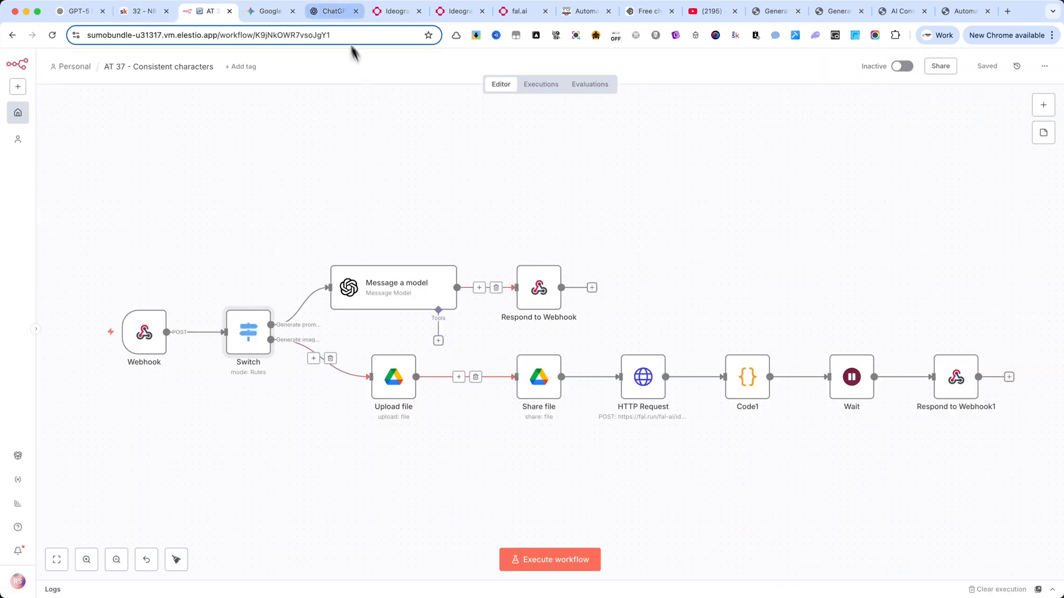
{"action": "left_click", "coordinate": [331, 11]}
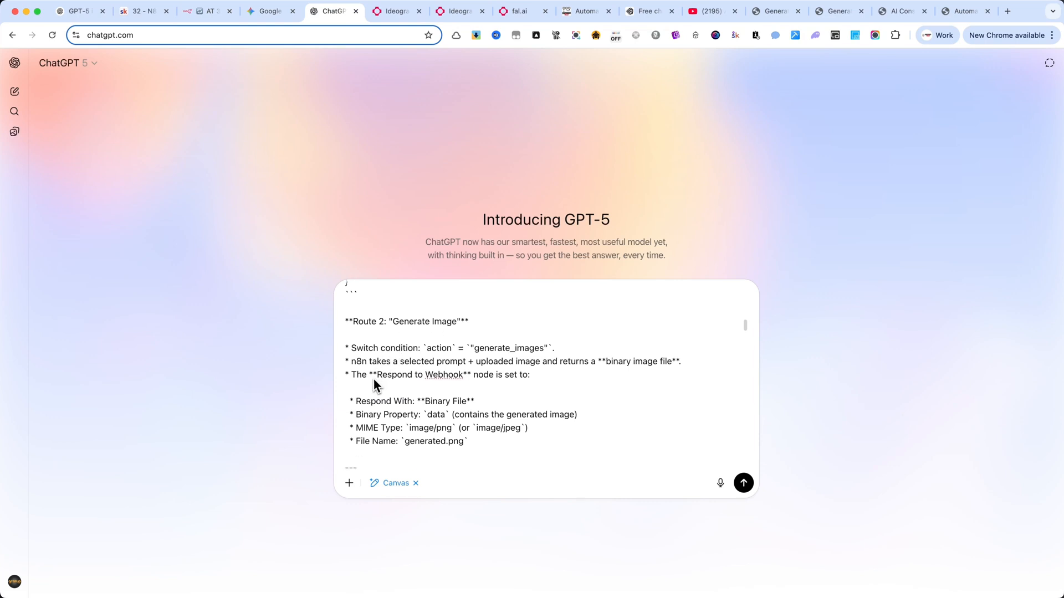
{"action": "mouse_move", "coordinate": [397, 11]}
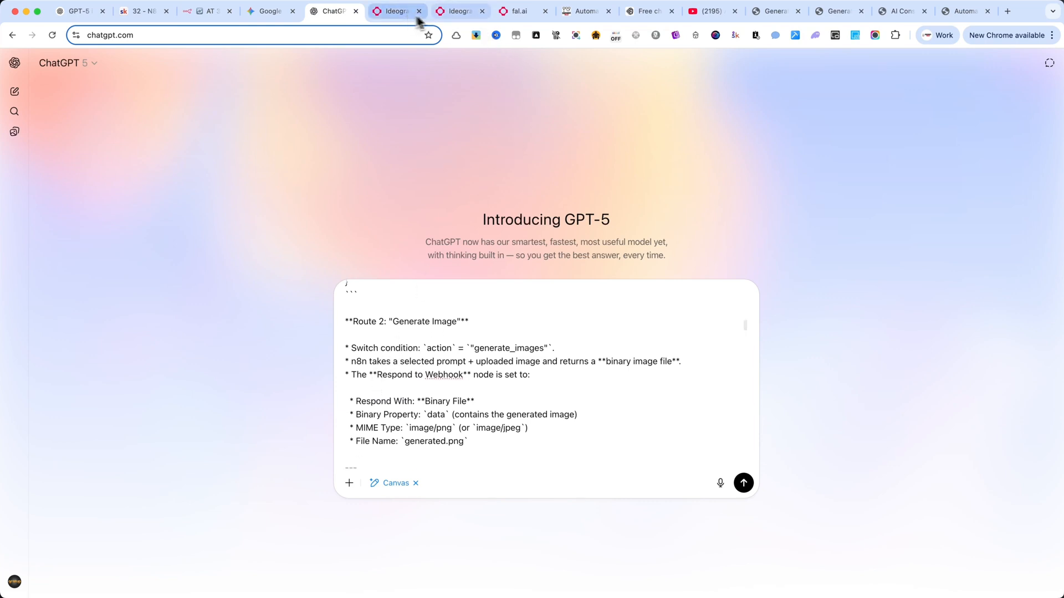
{"action": "left_click", "coordinate": [458, 11]}
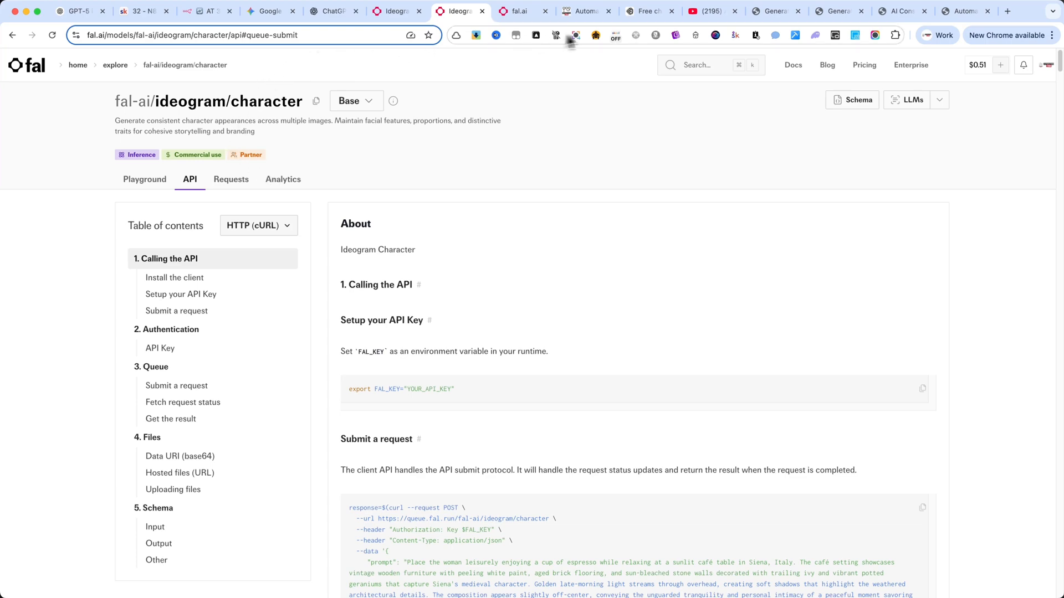
Step: Browse Ideogram's Character page examples and Magic Fill section, then return to the ChatGPT draft
{"action": "left_click", "coordinate": [649, 11]}
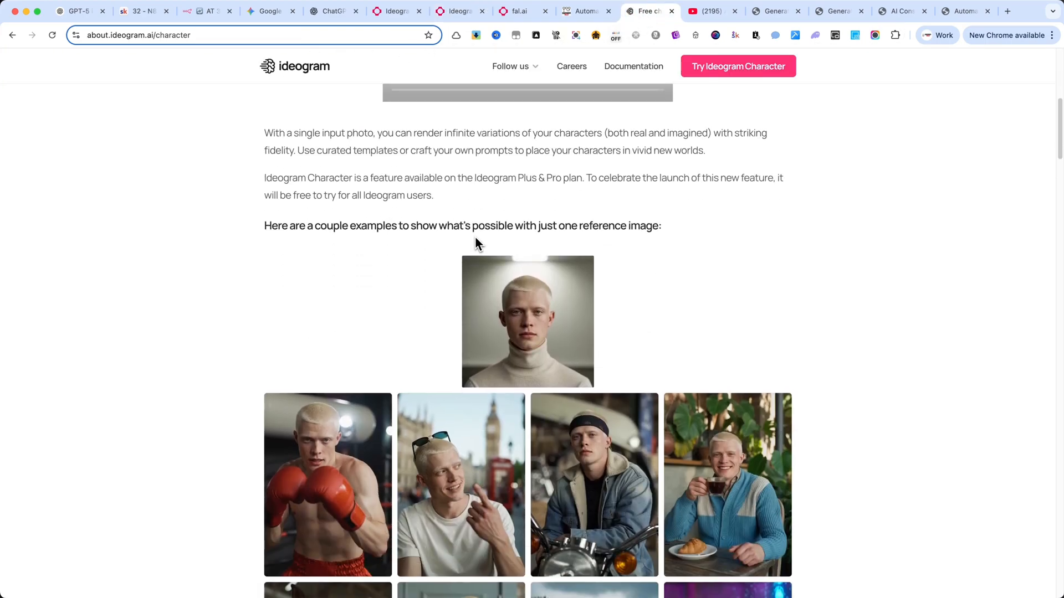
{"action": "scroll", "scroll_direction": "down", "scroll_amount": 3}
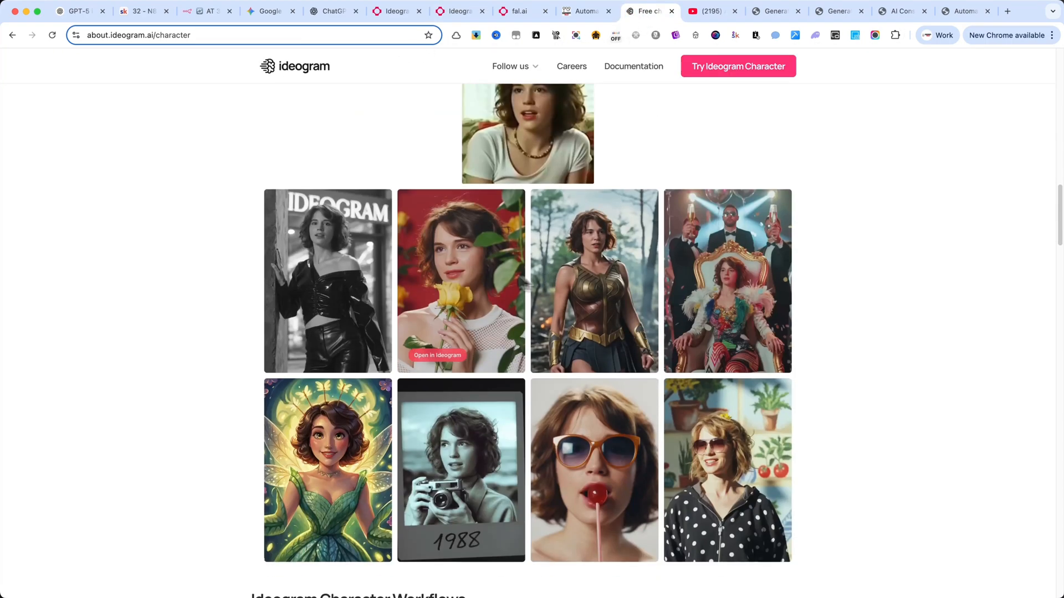
{"action": "scroll", "scroll_direction": "down", "scroll_amount": 3}
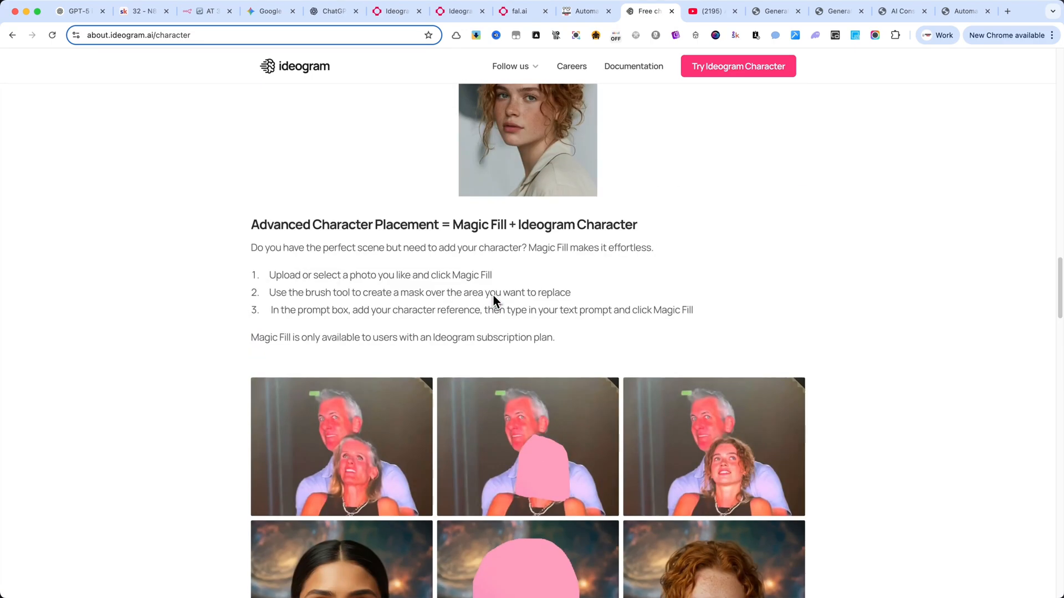
{"action": "left_click", "coordinate": [333, 11]}
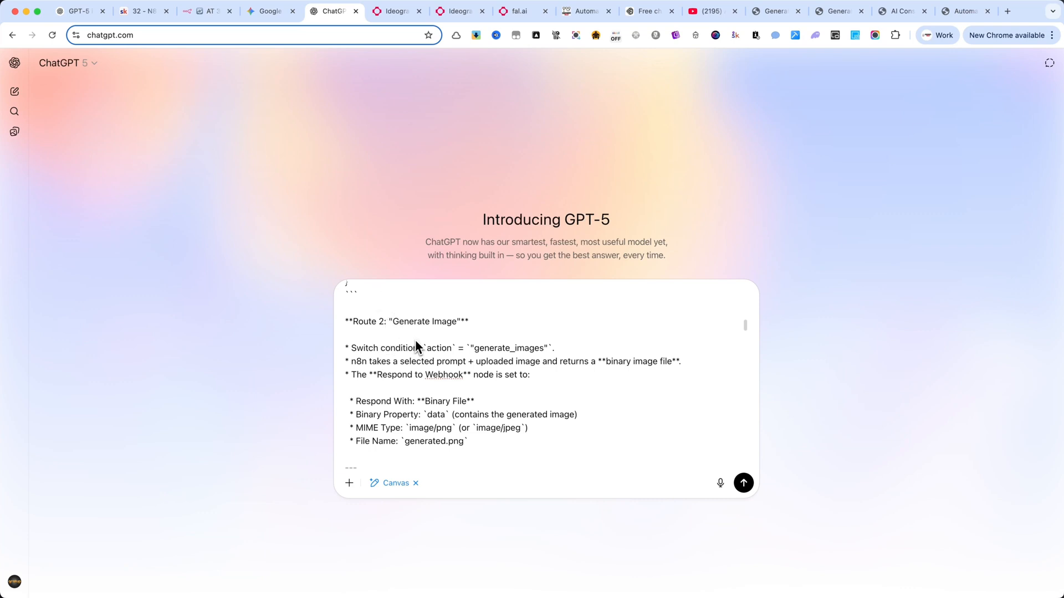
{"action": "mouse_move", "coordinate": [406, 337]}
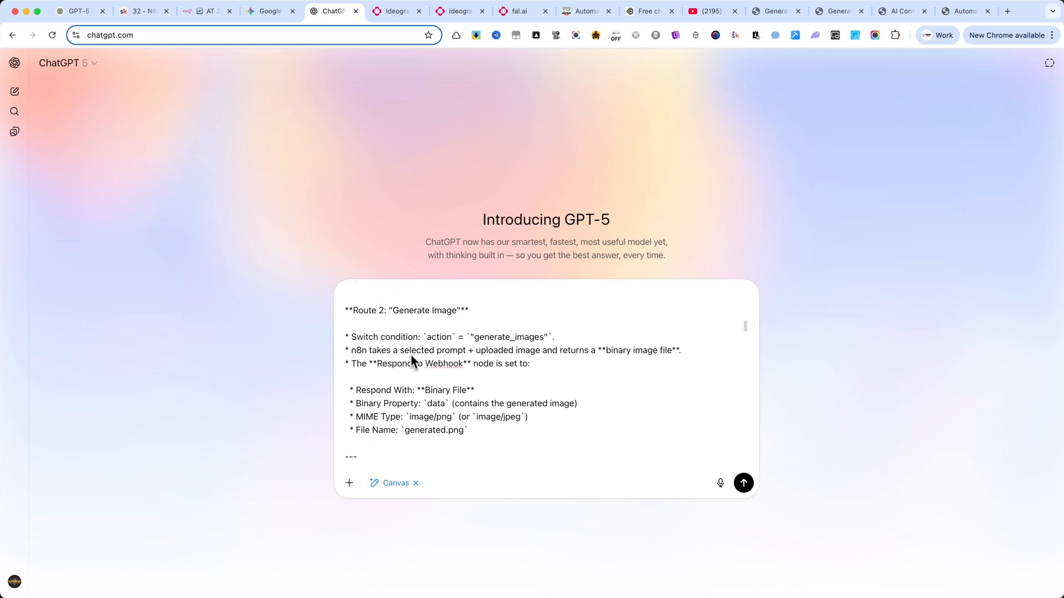
Step: Read through the drafted prompt's web-interface and webhook-route sections in the ChatGPT composer
{"action": "scroll", "scroll_direction": "down", "scroll_amount": 3}
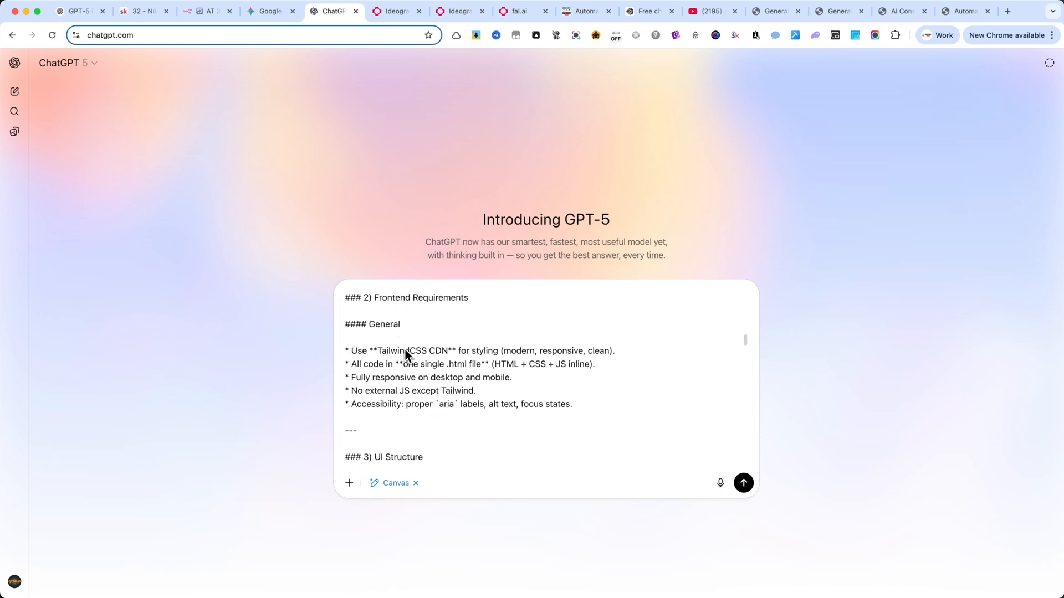
{"action": "scroll", "scroll_direction": "down", "scroll_amount": 3}
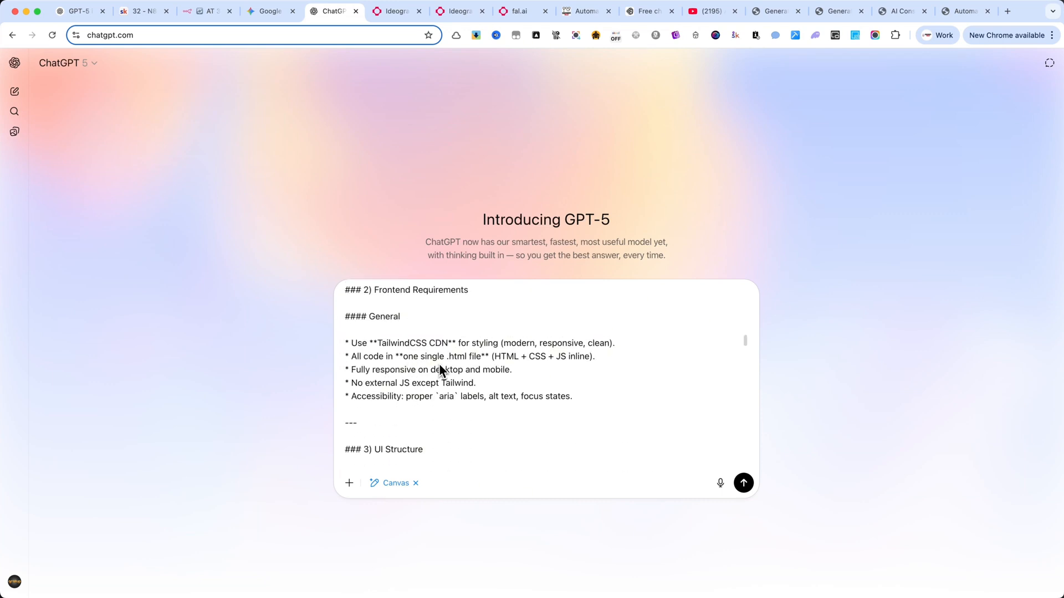
{"action": "mouse_move", "coordinate": [423, 392]}
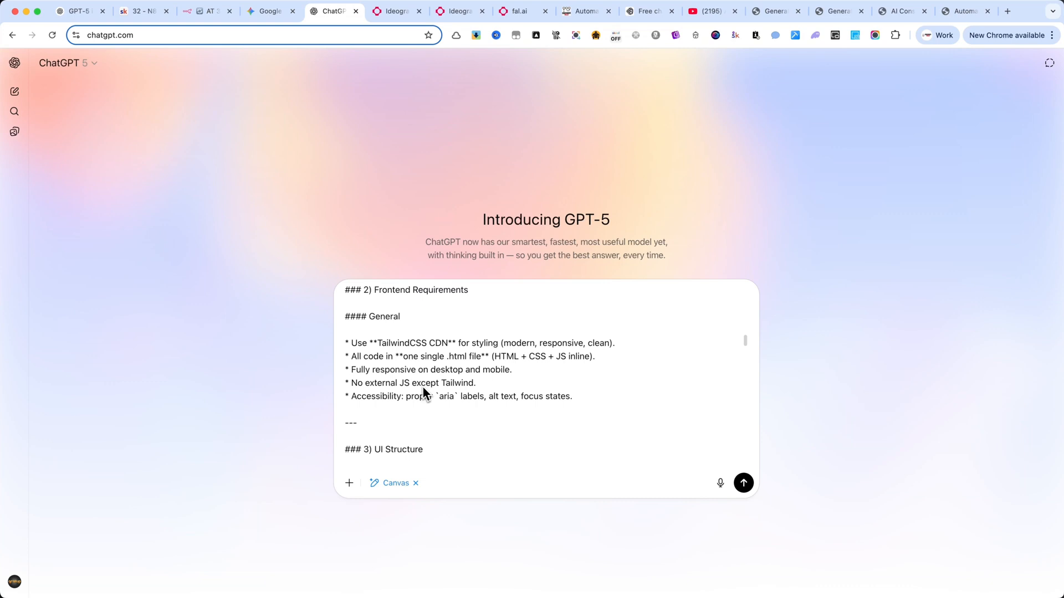
{"action": "mouse_move", "coordinate": [637, 147]}
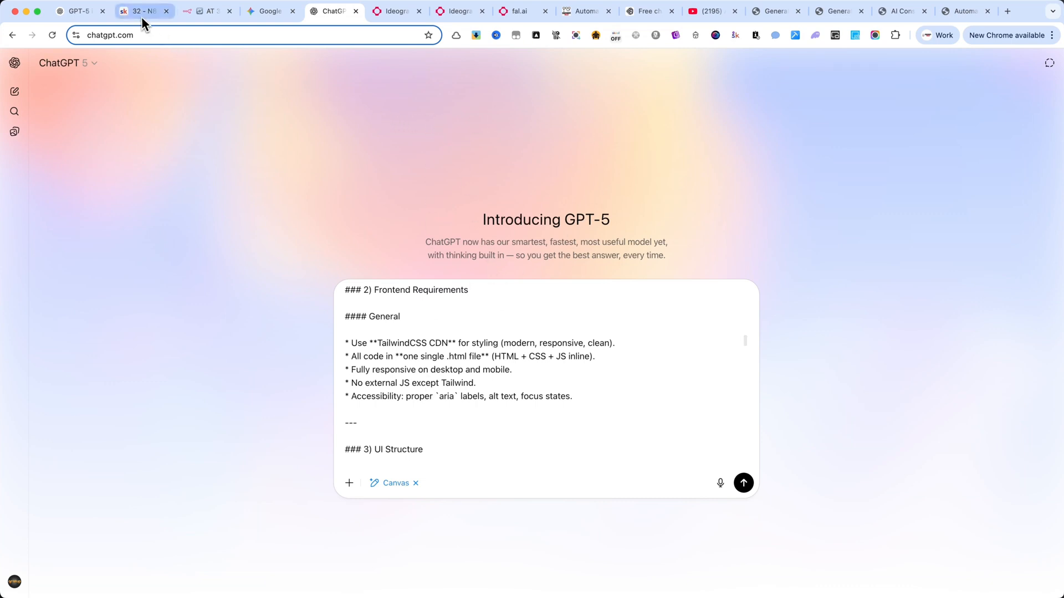
{"action": "left_click", "coordinate": [140, 11]}
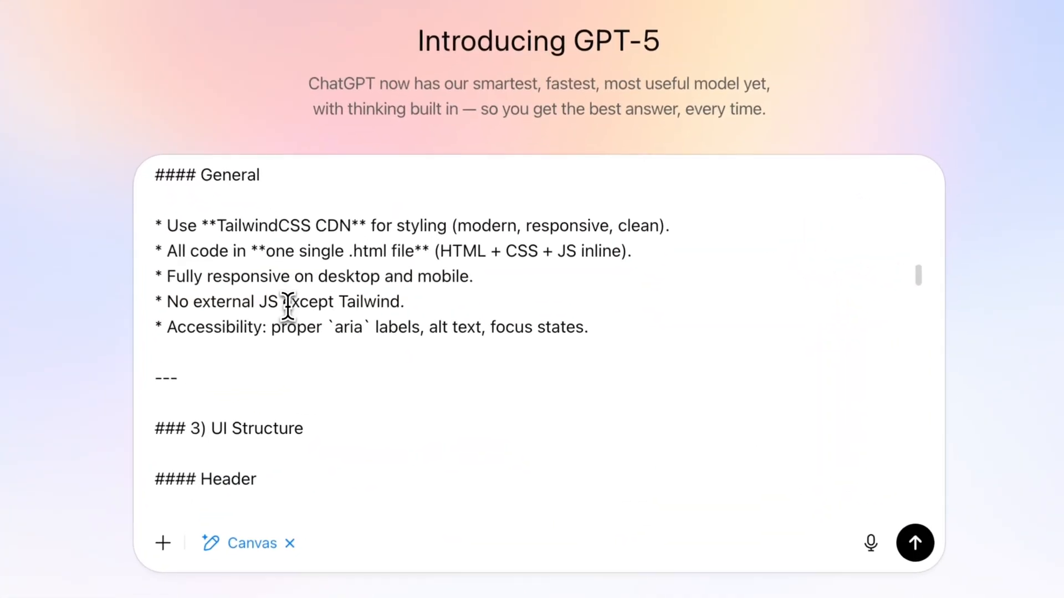
{"action": "scroll", "scroll_direction": "down", "scroll_amount": 3}
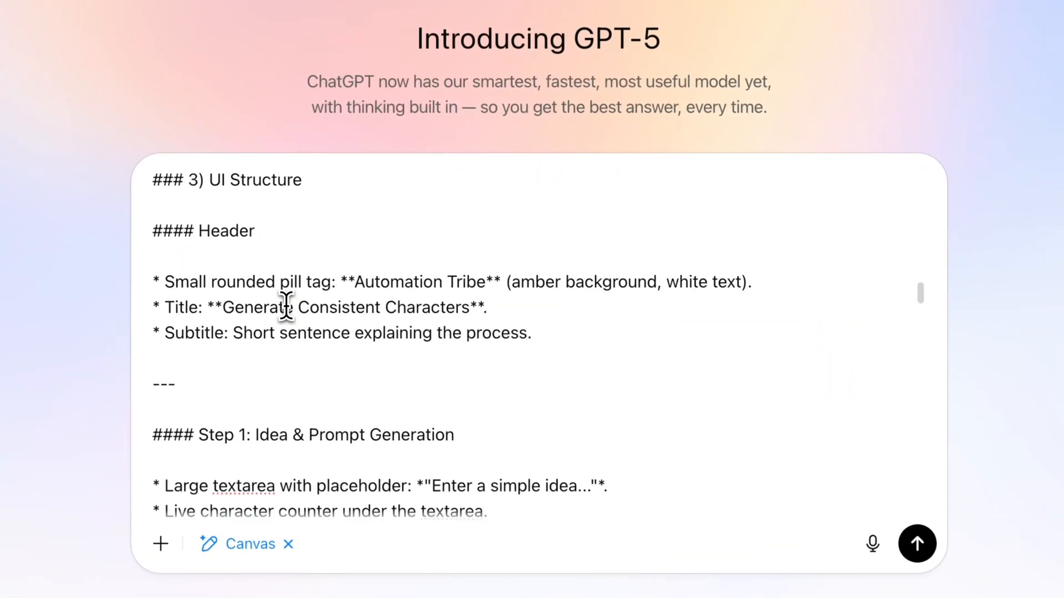
{"action": "scroll", "scroll_direction": "down", "scroll_amount": 3}
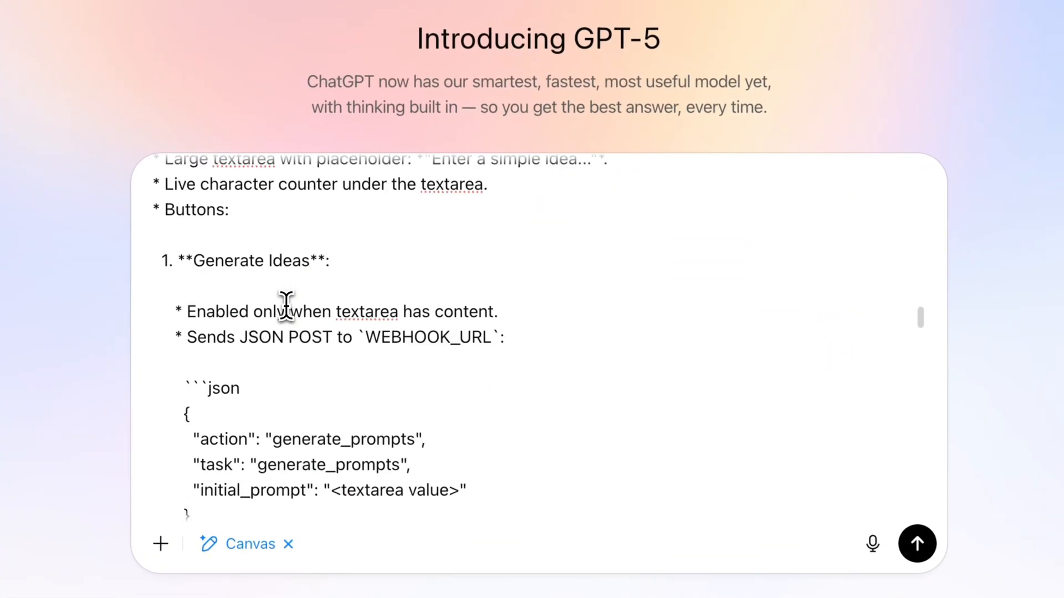
{"action": "scroll", "scroll_direction": "down", "scroll_amount": 3}
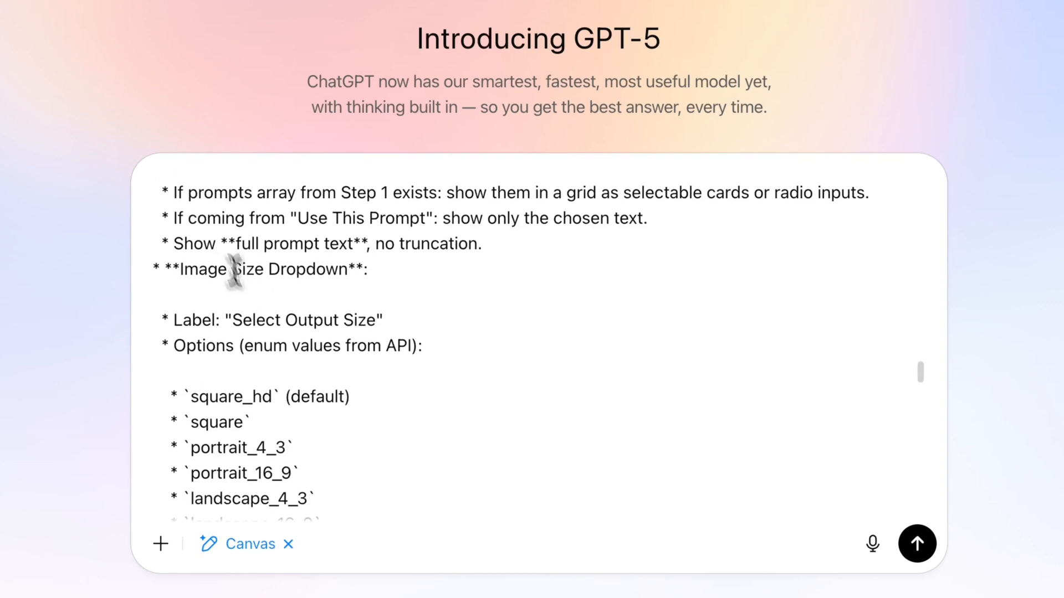
{"action": "scroll", "scroll_direction": "down", "scroll_amount": 3}
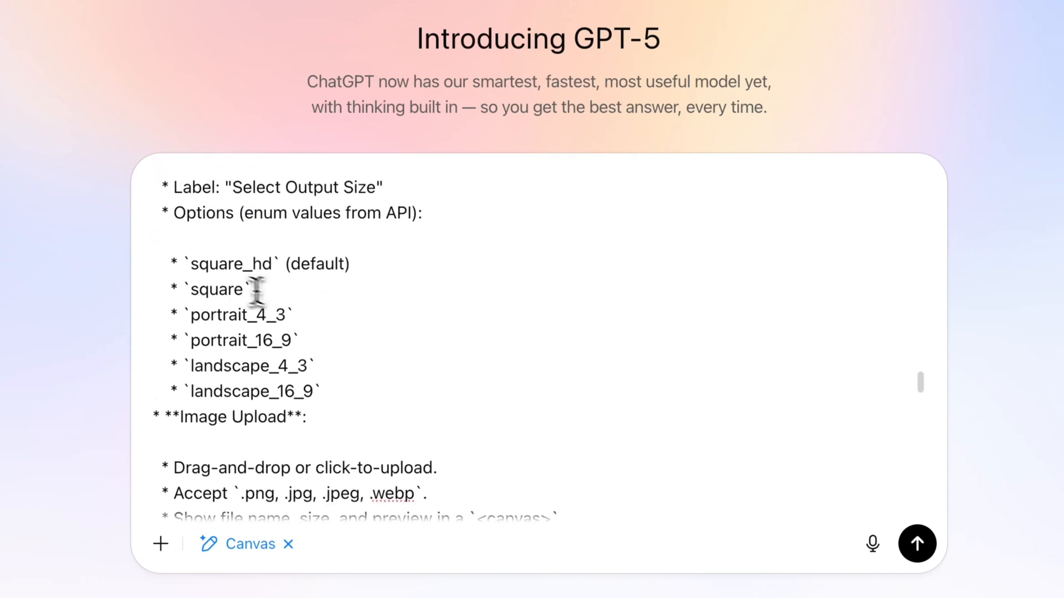
Step: Finish reviewing the deliverable-HTML section and submit the master prompt to GPT-5
{"action": "scroll", "scroll_direction": "down", "scroll_amount": 3}
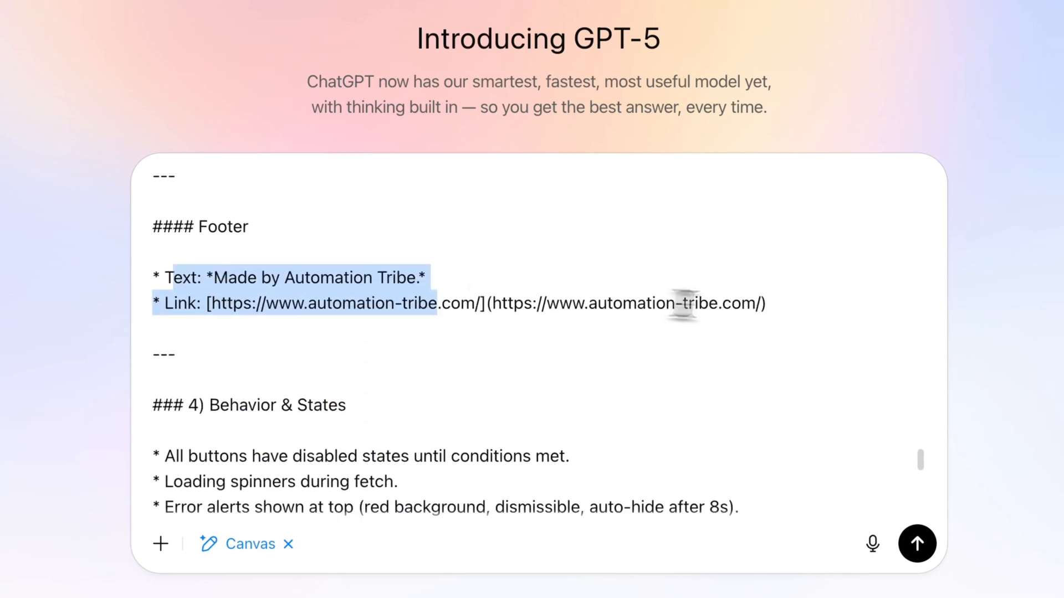
{"action": "scroll", "scroll_direction": "down", "scroll_amount": 3}
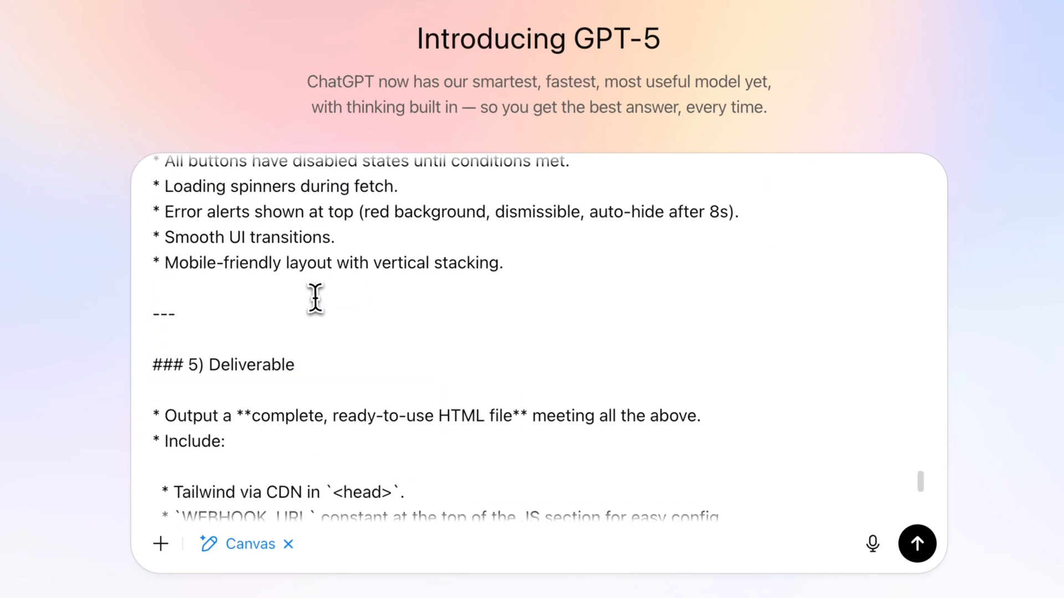
{"action": "scroll", "scroll_direction": "down", "scroll_amount": 3}
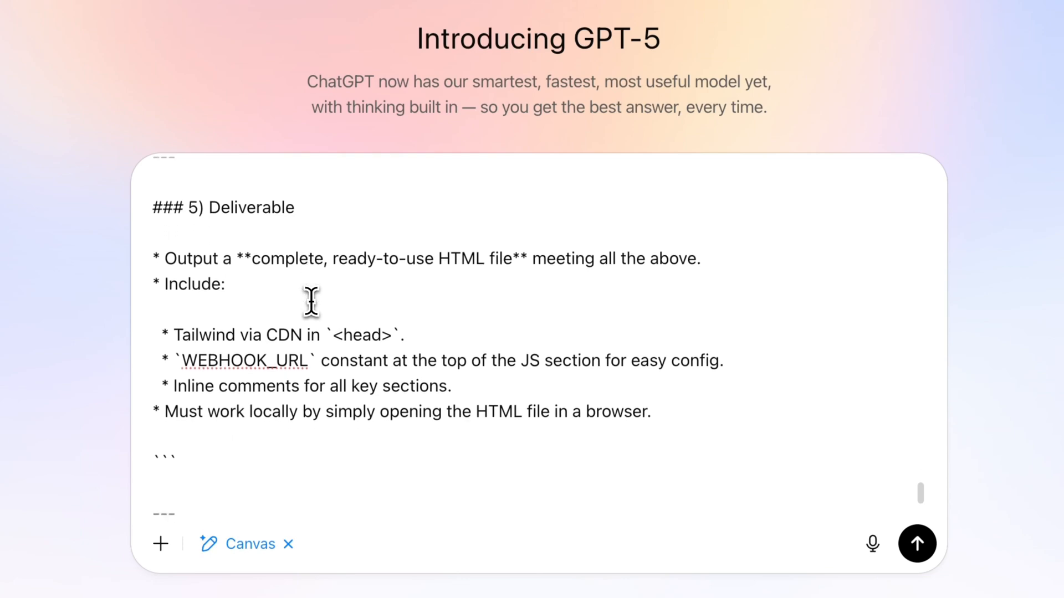
{"action": "scroll", "scroll_direction": "down", "scroll_amount": 3}
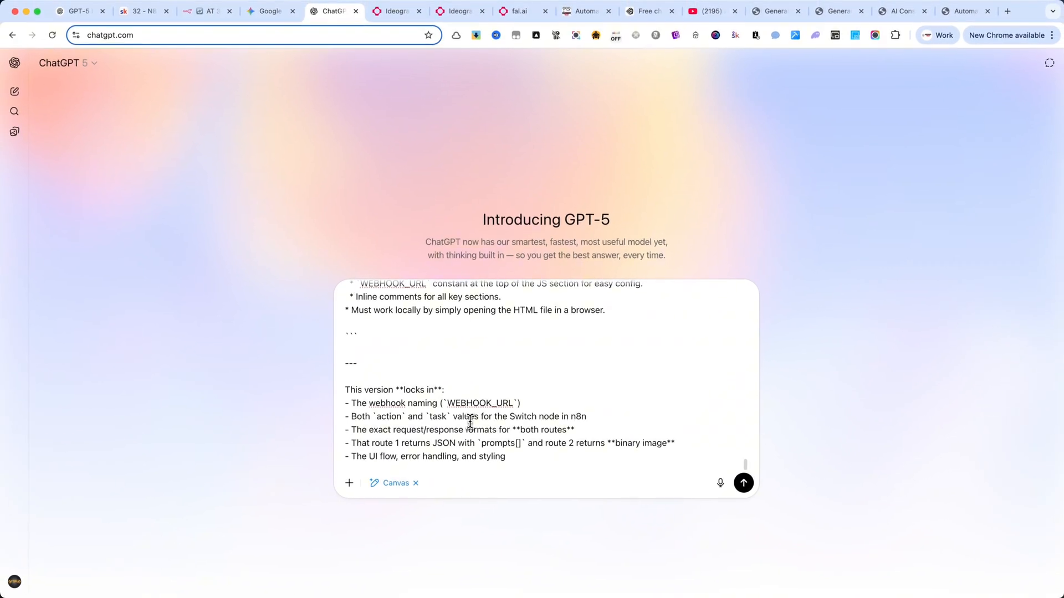
{"action": "mouse_move", "coordinate": [452, 400]}
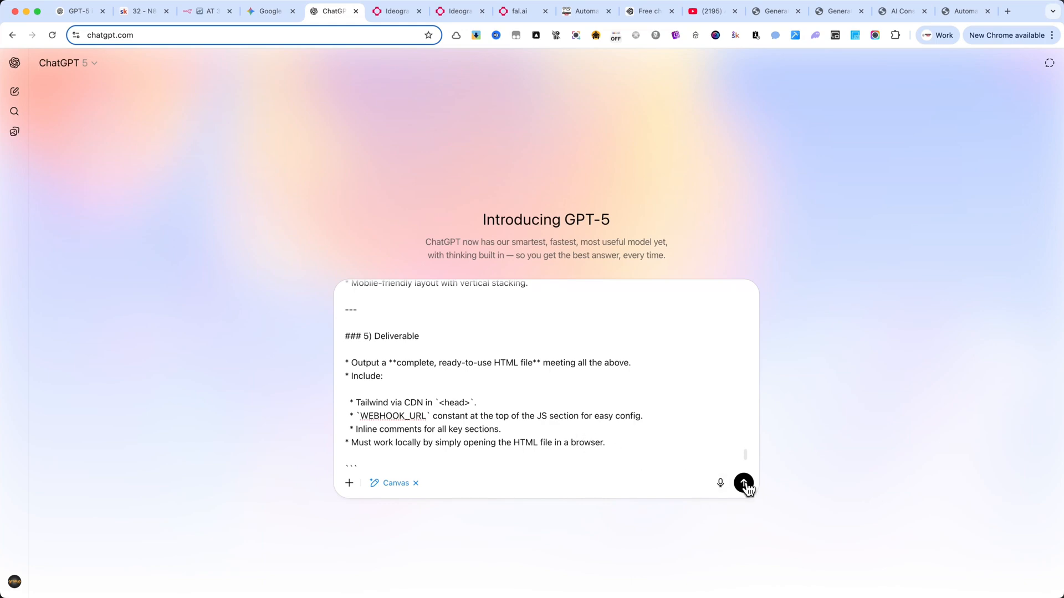
{"action": "left_click", "coordinate": [744, 484]}
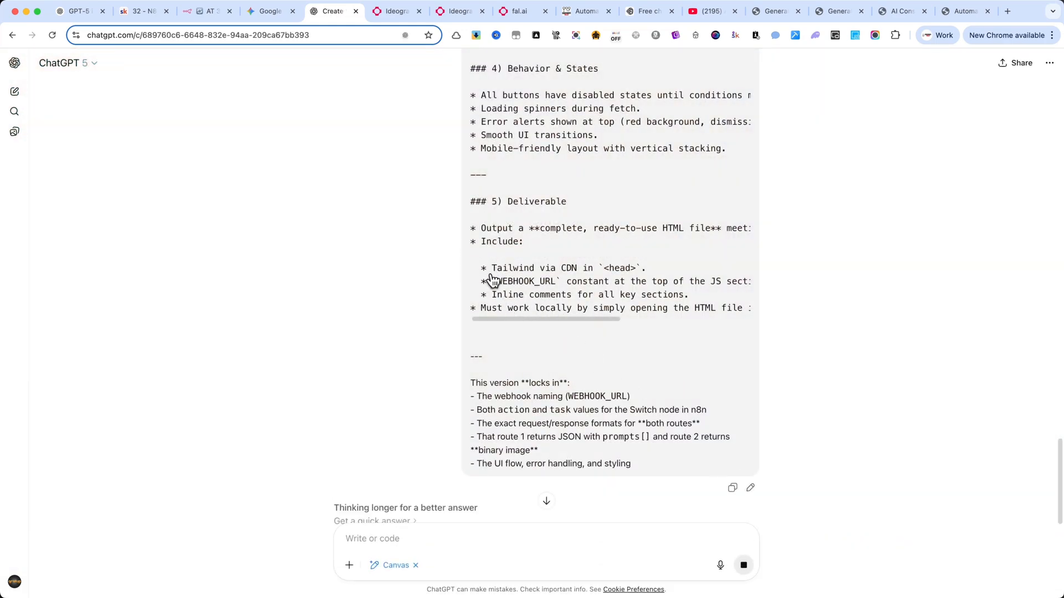
Step: Glance at the Automation-Tribe YouTube channel's videos, then return to ChatGPT writing the interface HTML canvas
{"action": "left_click", "coordinate": [708, 11]}
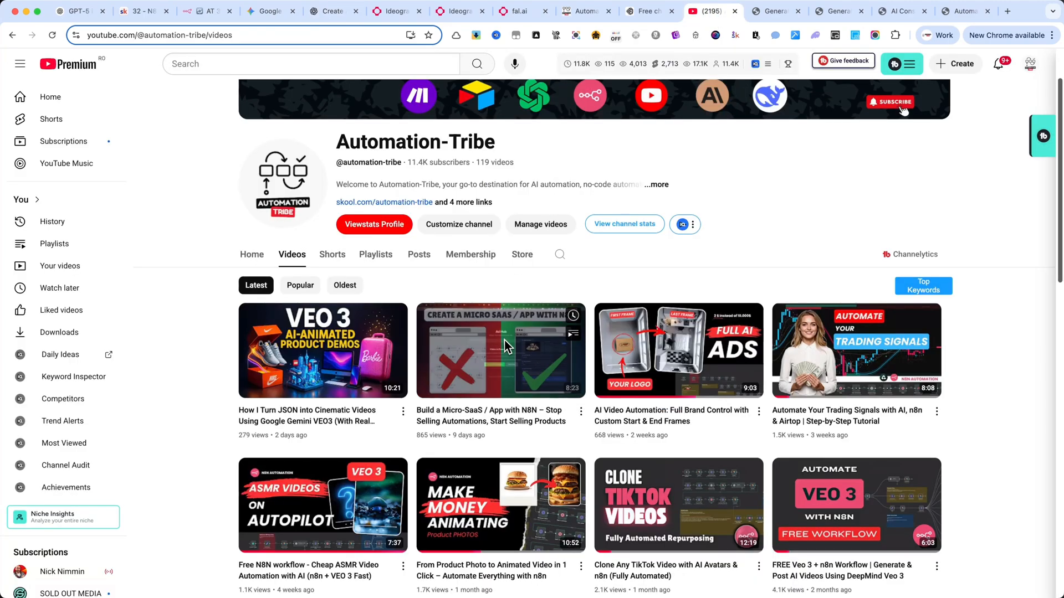
{"action": "mouse_move", "coordinate": [501, 350]}
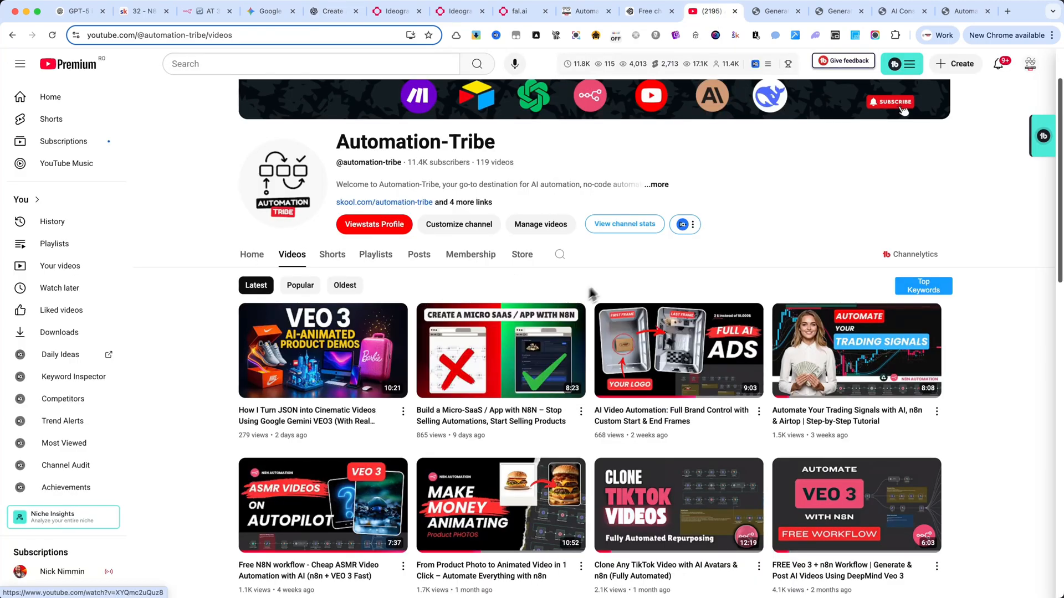
{"action": "mouse_move", "coordinate": [500, 350]}
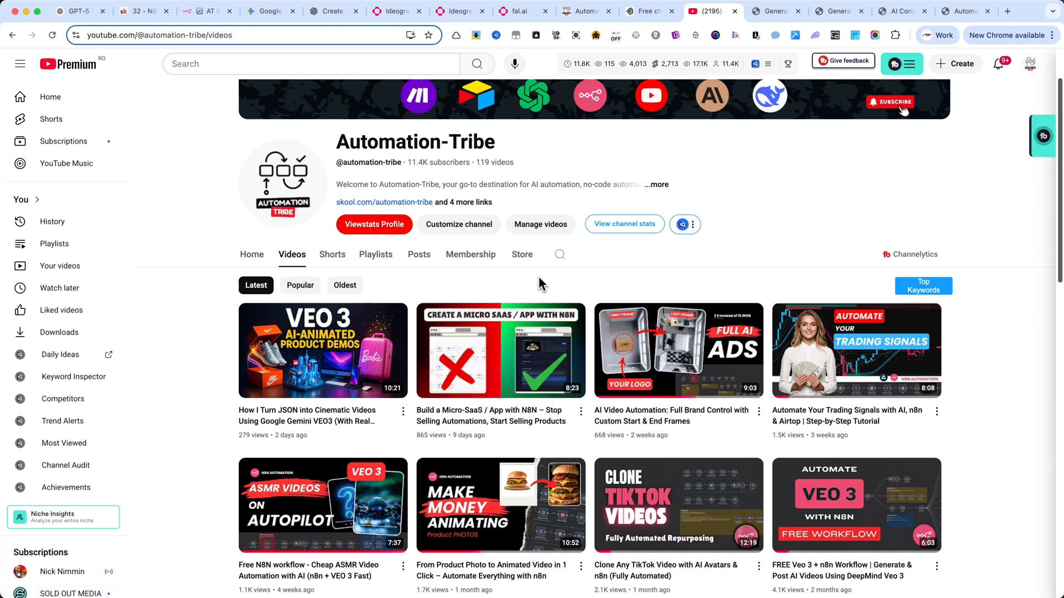
{"action": "mouse_move", "coordinate": [501, 290]}
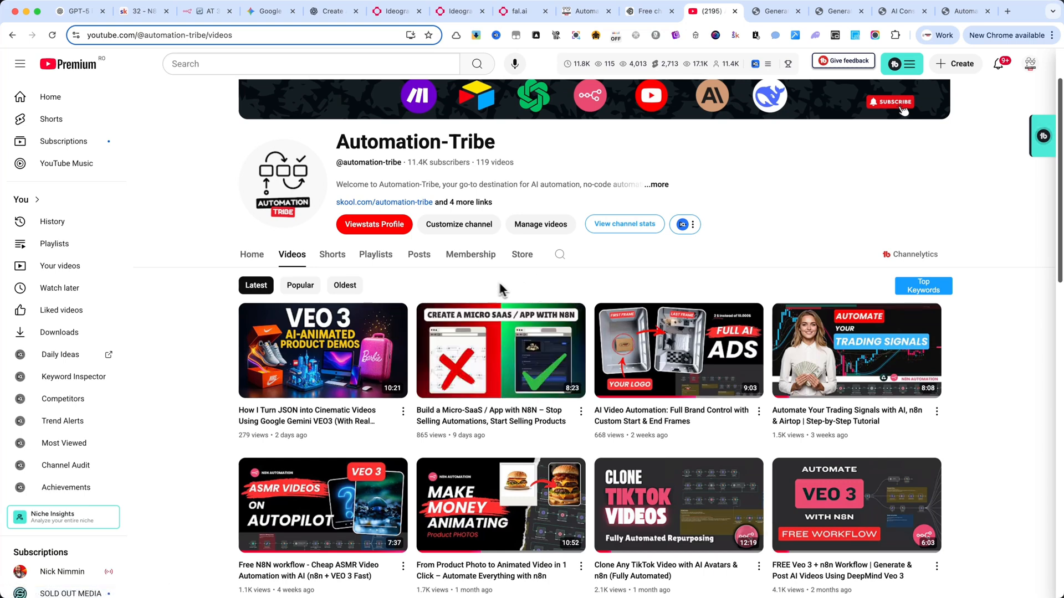
{"action": "left_click", "coordinate": [332, 11]}
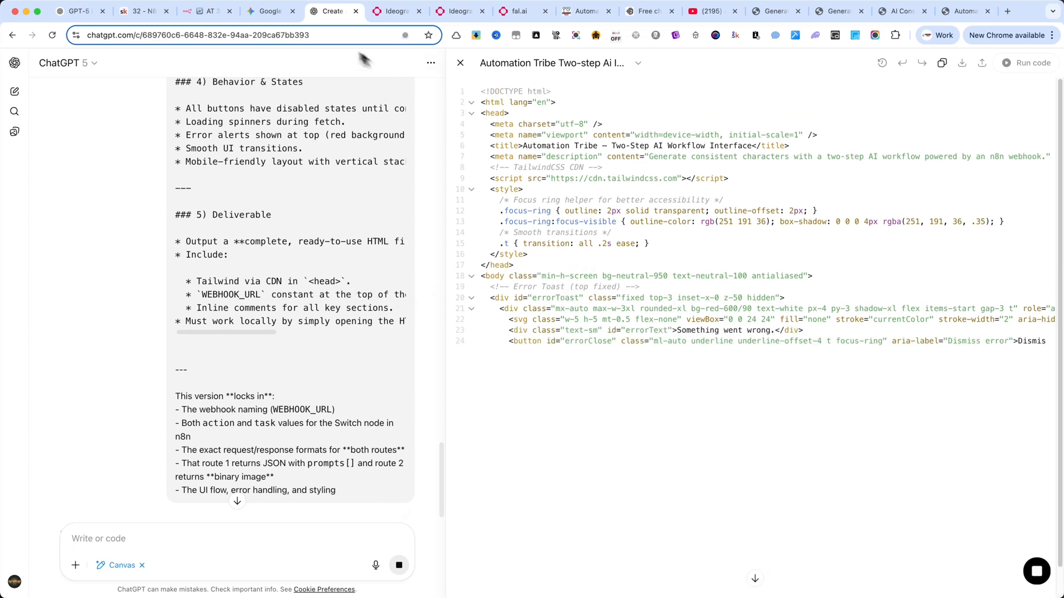
Step: Compare Gemini's generated interface code with ChatGPT's HTML canvas, flipping between the two
{"action": "left_click", "coordinate": [270, 11]}
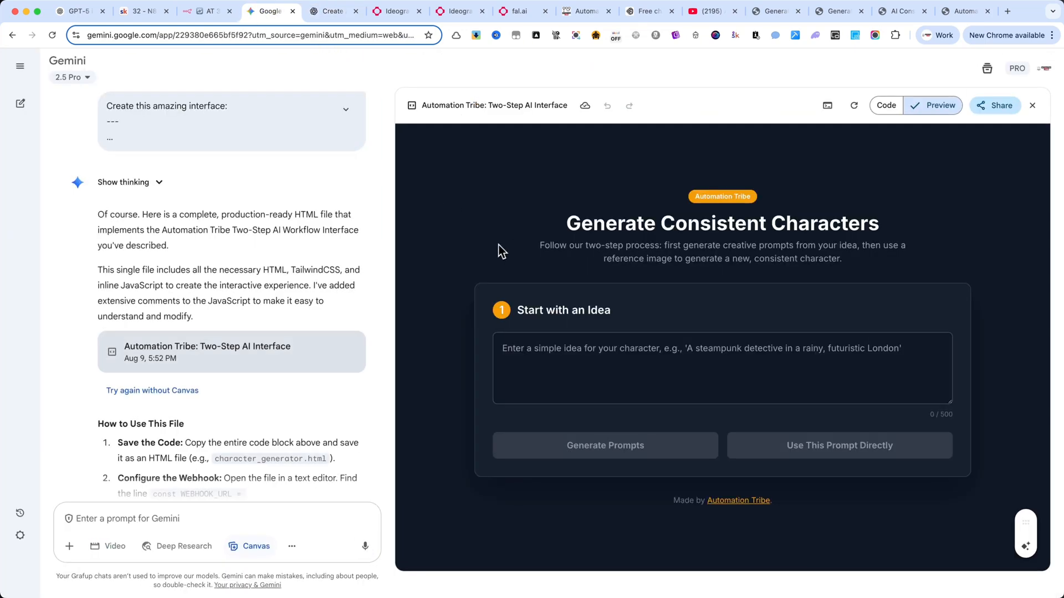
{"action": "left_click", "coordinate": [885, 105]}
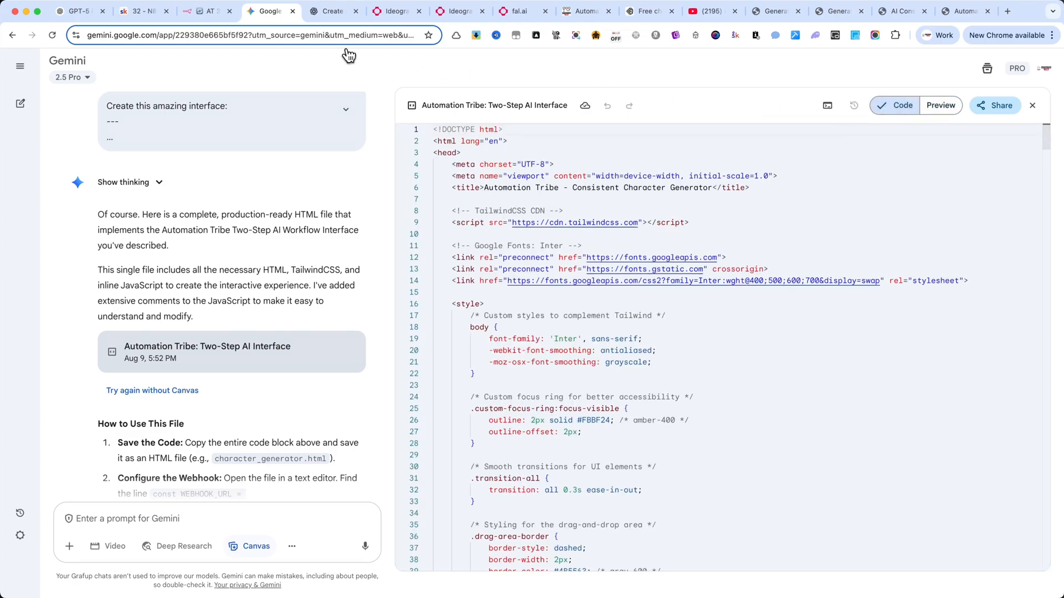
{"action": "scroll", "scroll_direction": "down", "scroll_amount": 3}
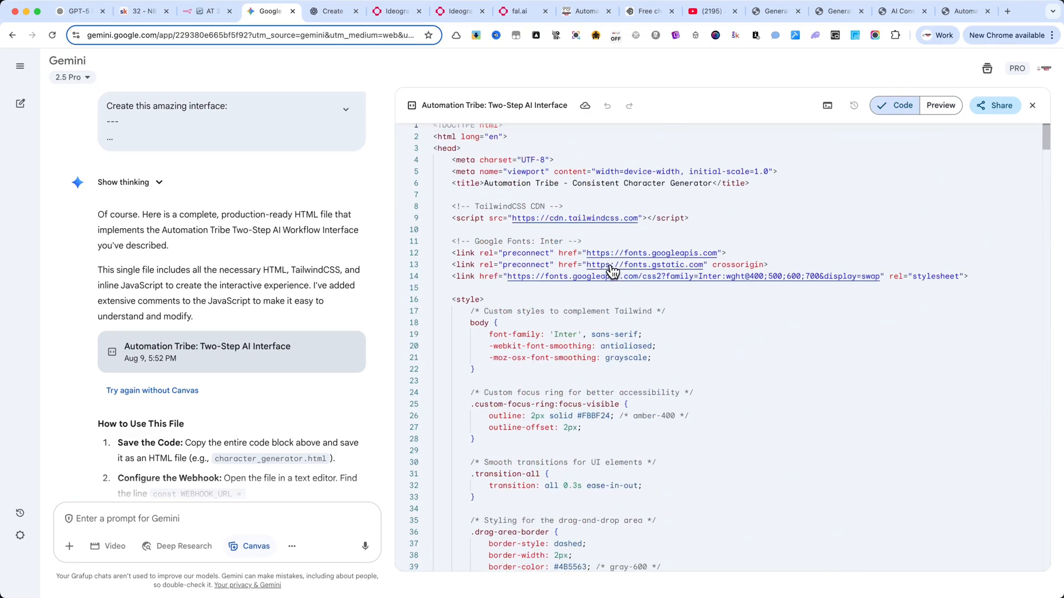
{"action": "left_click", "coordinate": [332, 11]}
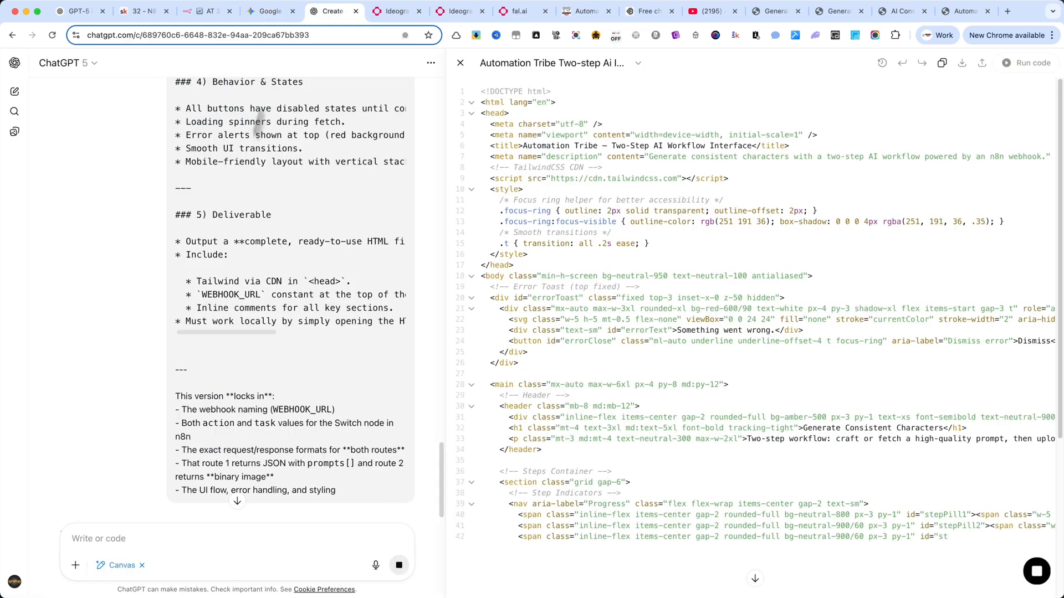
{"action": "left_click", "coordinate": [270, 12]}
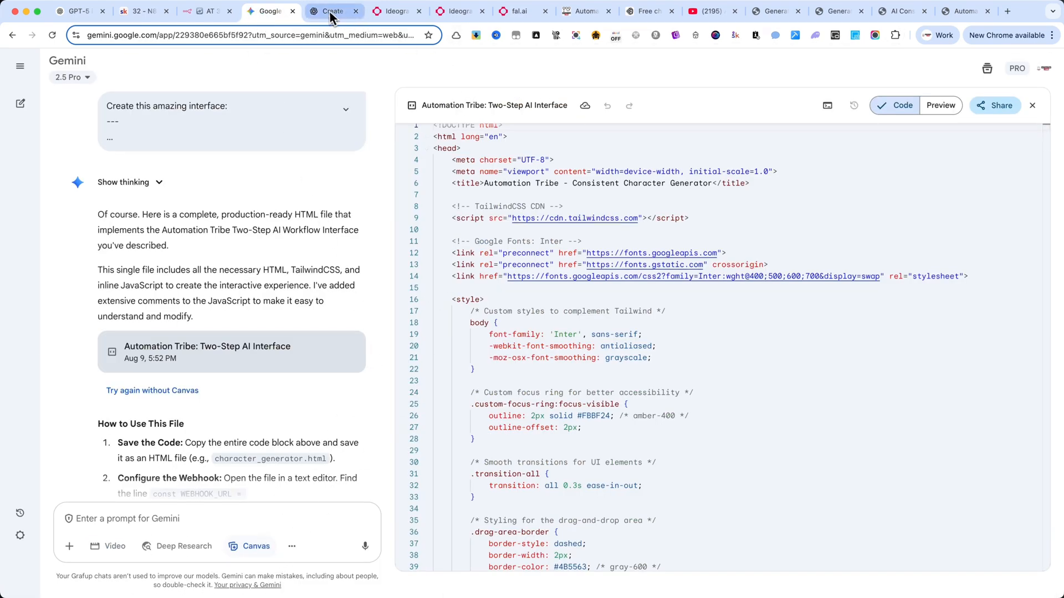
{"action": "left_click", "coordinate": [331, 11]}
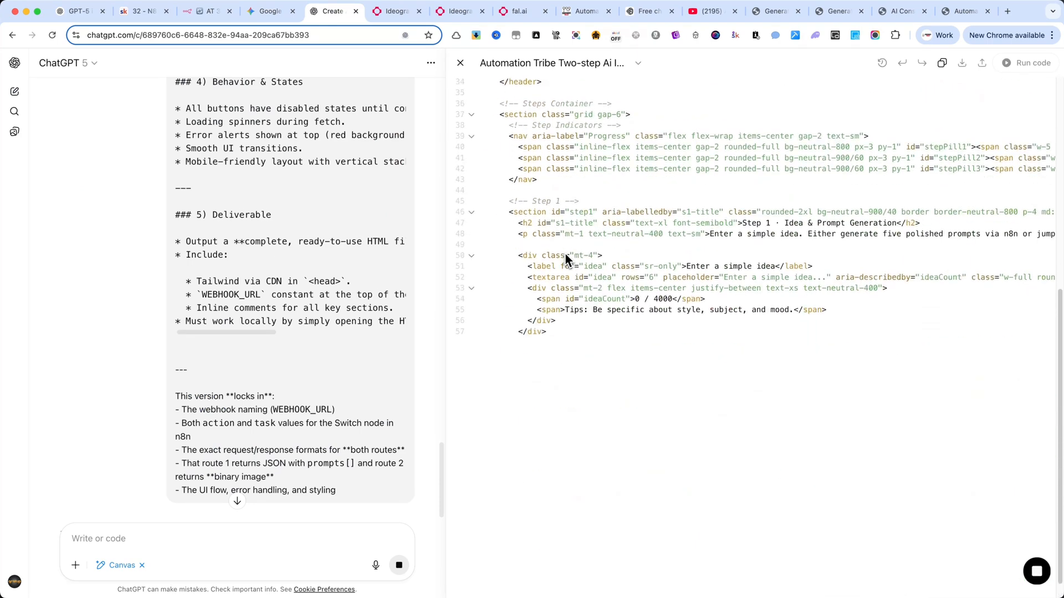
Step: Scroll through the completed Automation Tribe consistent-characters code canvas in ChatGPT
{"action": "scroll", "scroll_direction": "down", "scroll_amount": 3}
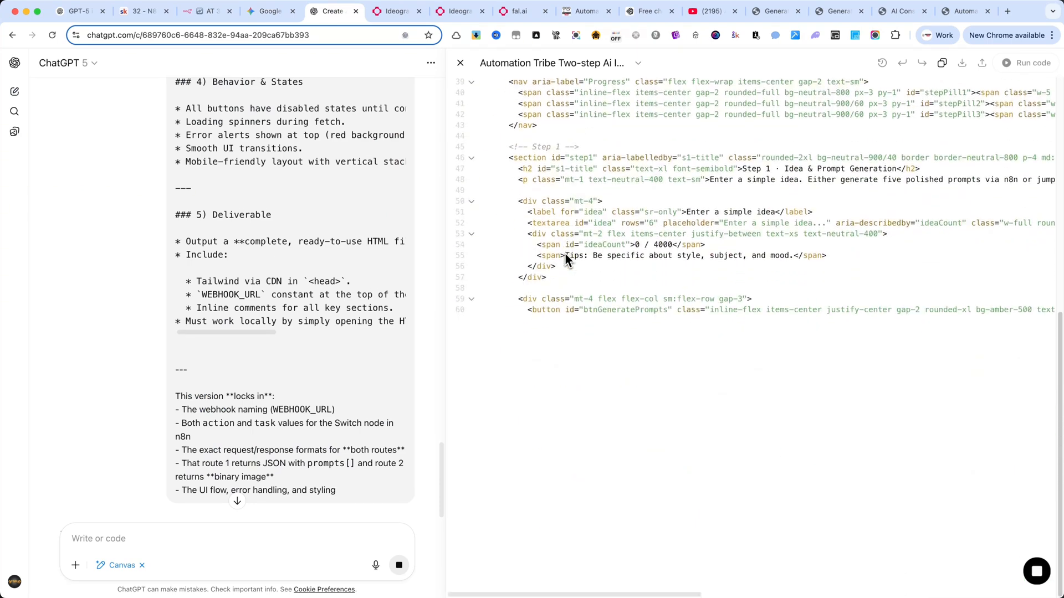
{"action": "scroll", "scroll_direction": "down", "scroll_amount": 3}
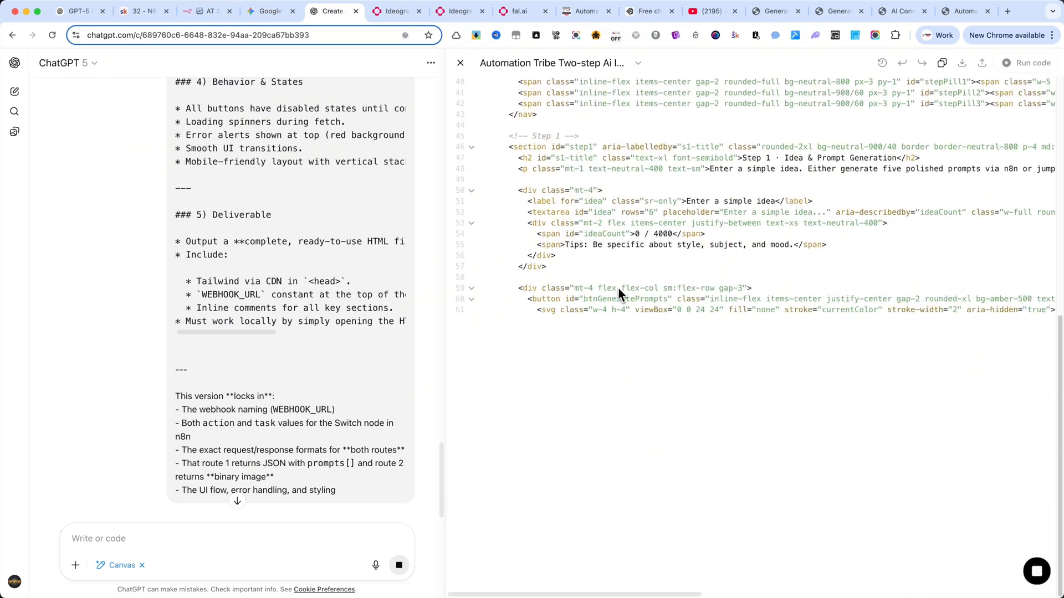
{"action": "scroll", "scroll_direction": "down", "scroll_amount": 3}
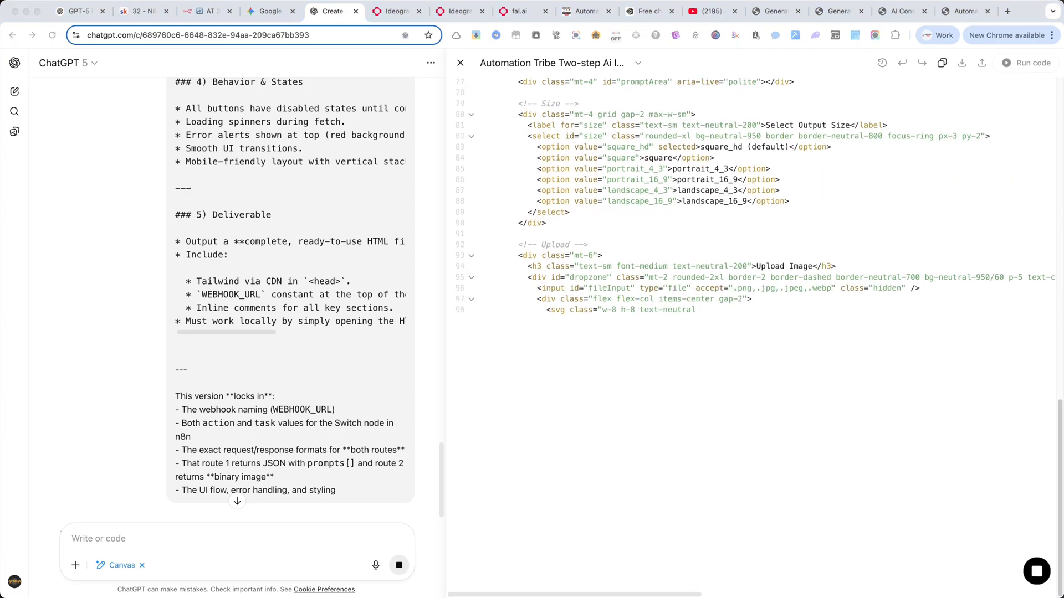
{"action": "scroll", "scroll_direction": "down", "scroll_amount": 3}
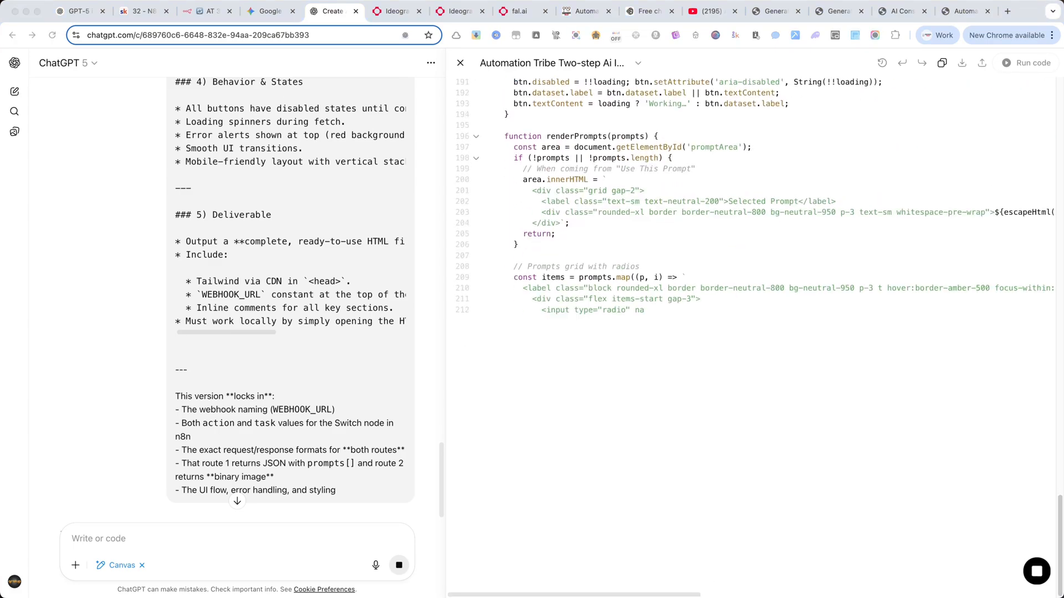
{"action": "scroll", "scroll_direction": "down", "scroll_amount": 3}
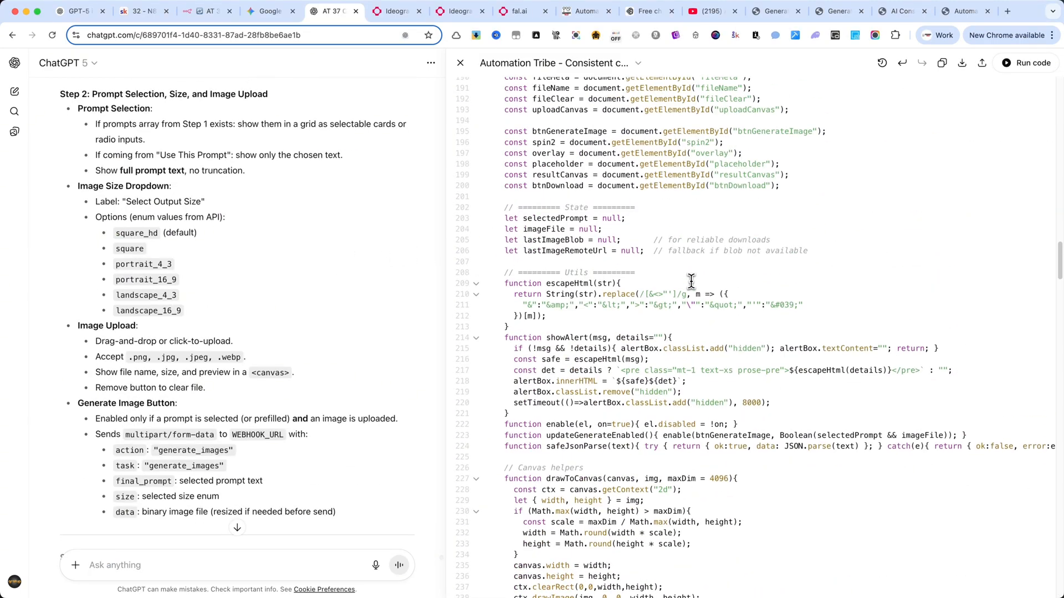
Step: Preview the canvas code as the live Generate Consistent Characters app and focus its idea field
{"action": "left_click", "coordinate": [1026, 62]}
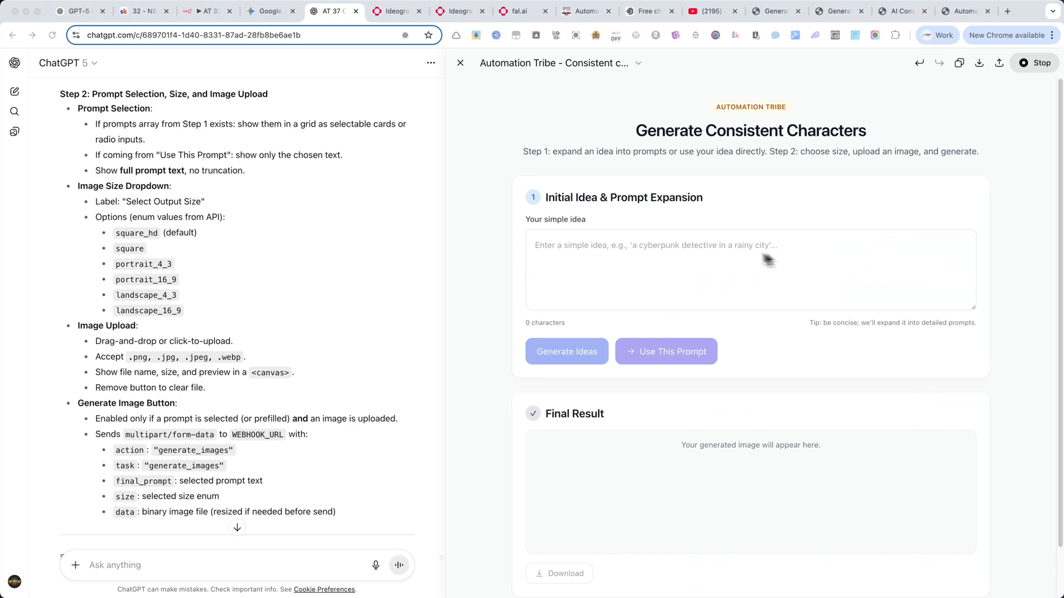
{"action": "scroll", "scroll_direction": "down", "scroll_amount": 3}
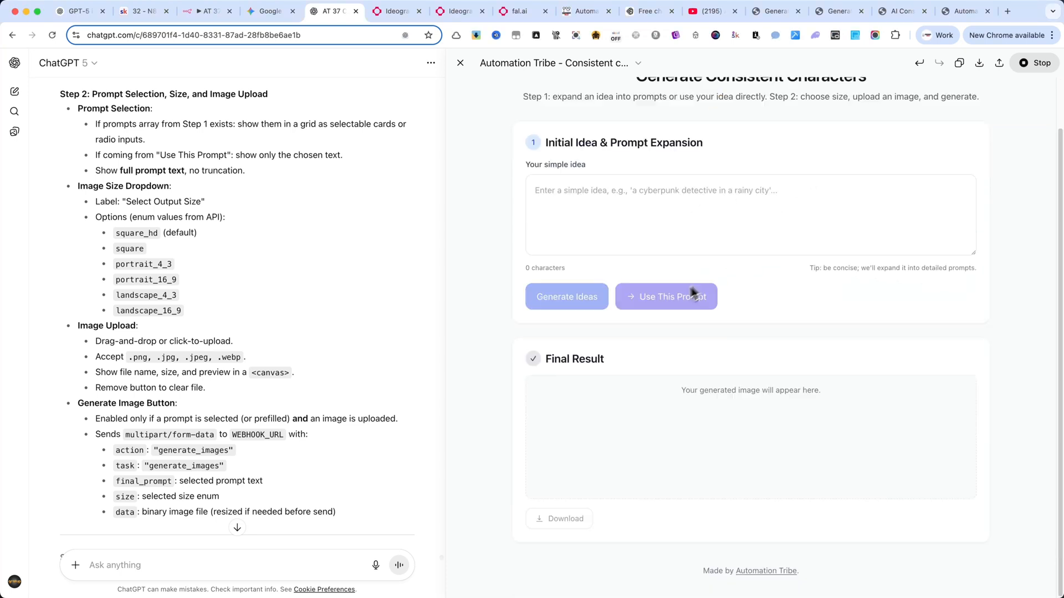
{"action": "mouse_move", "coordinate": [703, 312]}
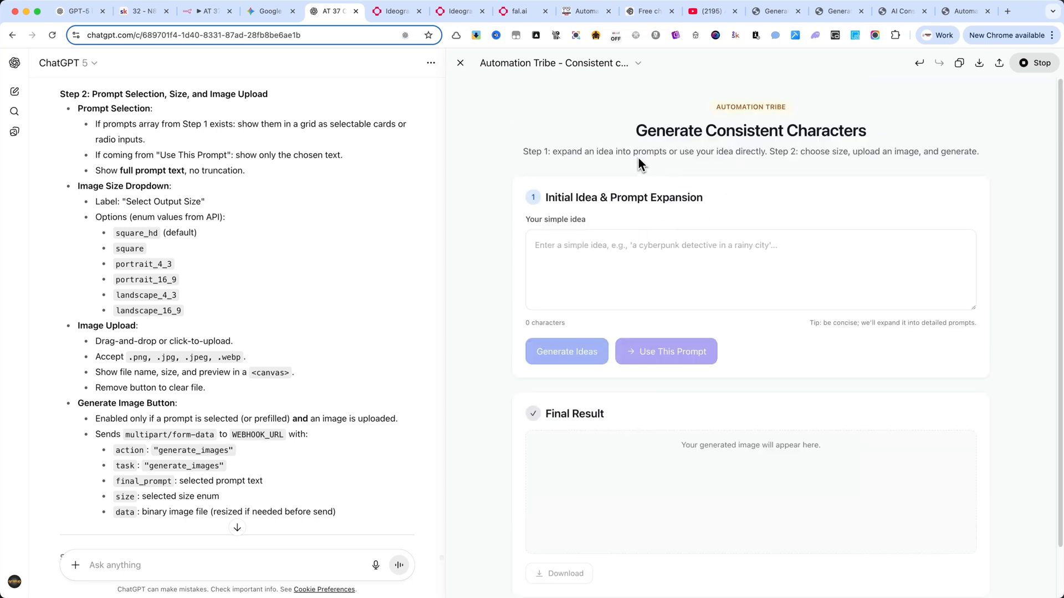
{"action": "mouse_move", "coordinate": [639, 183]}
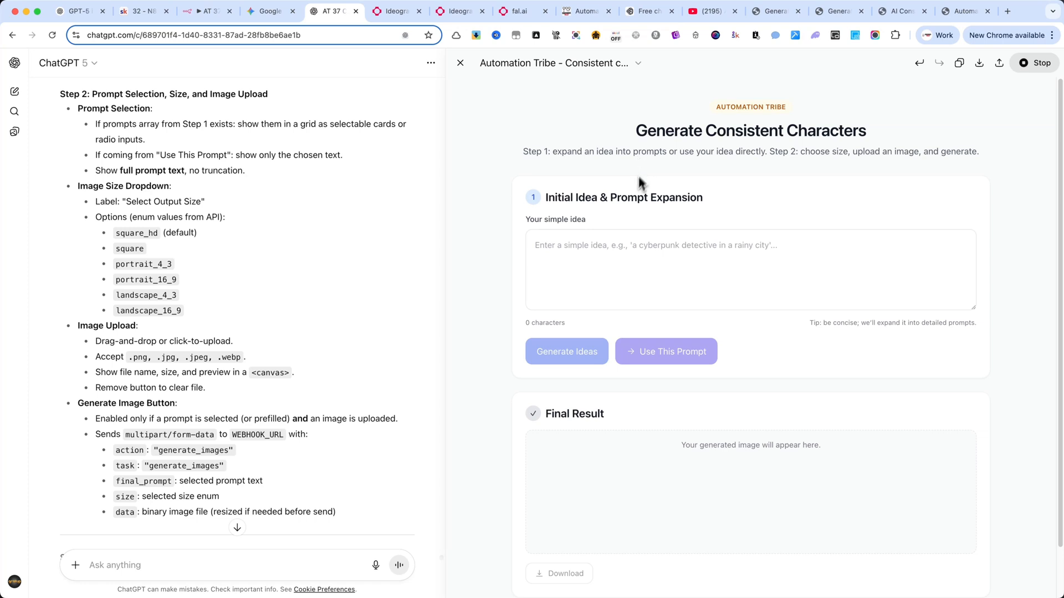
{"action": "left_click", "coordinate": [750, 268]}
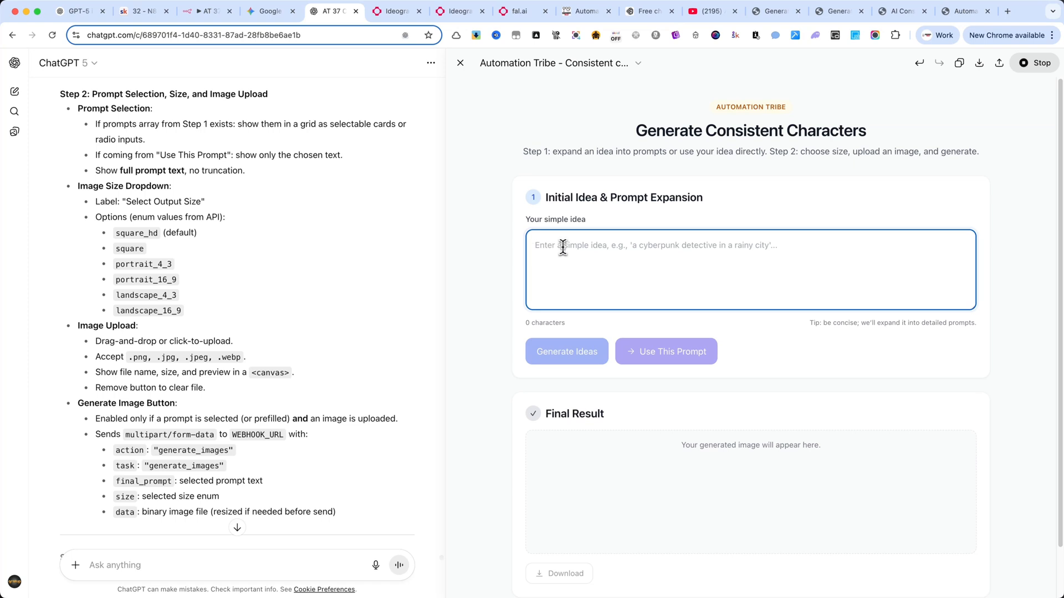
Step: Enter 'Cute woman with a red dress and a gold watch on her wrist', then set n8n listening for a test call
{"action": "type", "text": "Cute woman with a red dress and a gold watch on her wrist"}
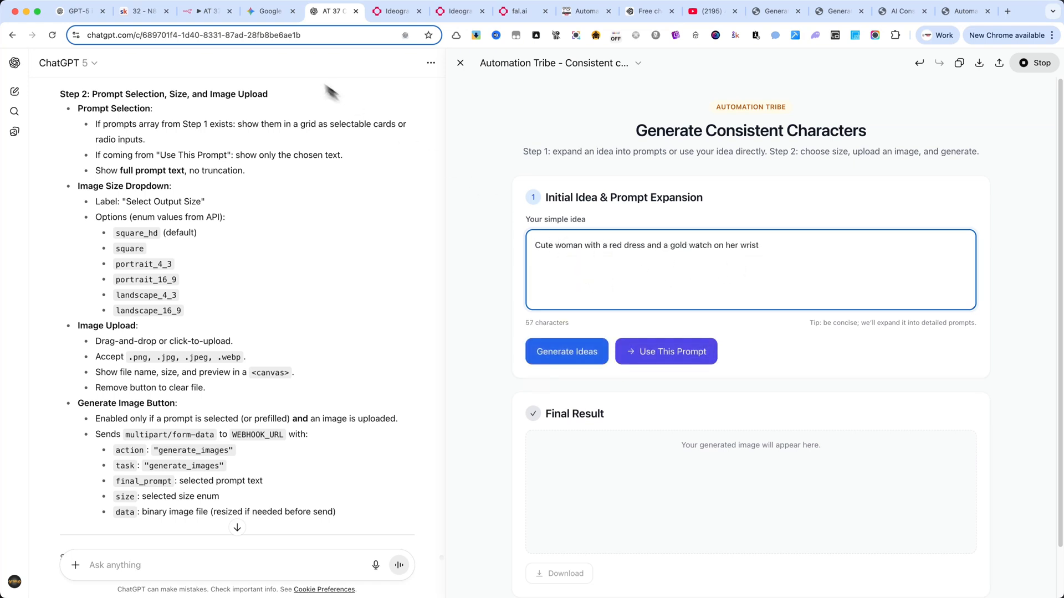
{"action": "mouse_move", "coordinate": [533, 304]}
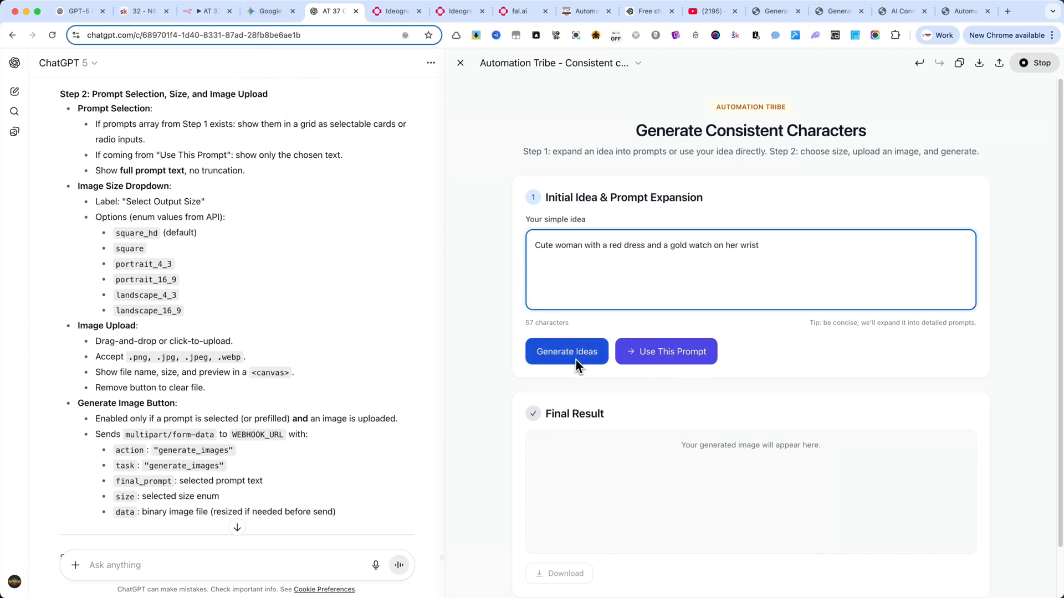
{"action": "left_click", "coordinate": [206, 12]}
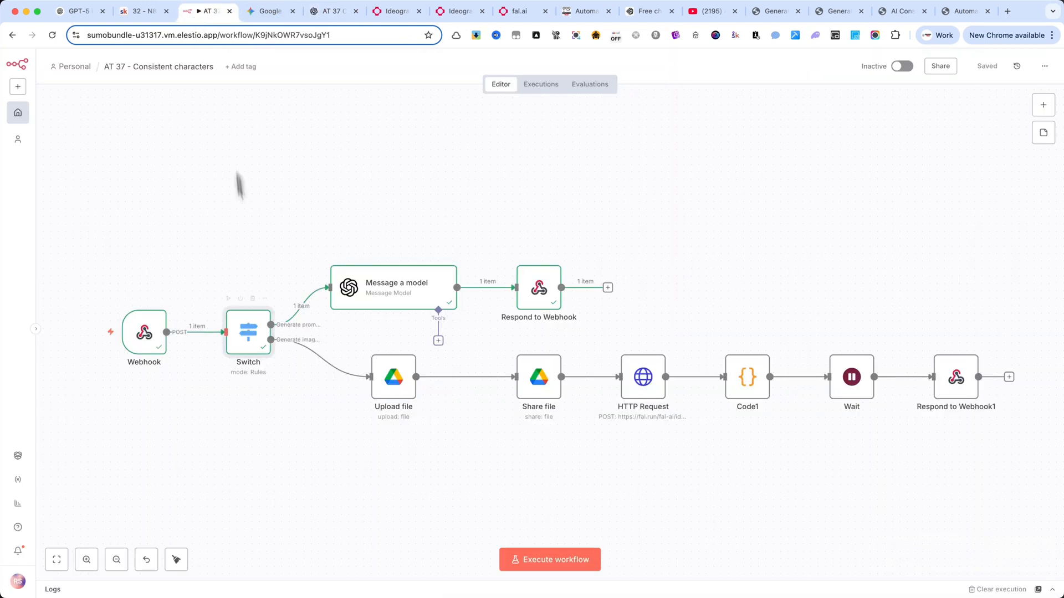
{"action": "left_click", "coordinate": [550, 559]}
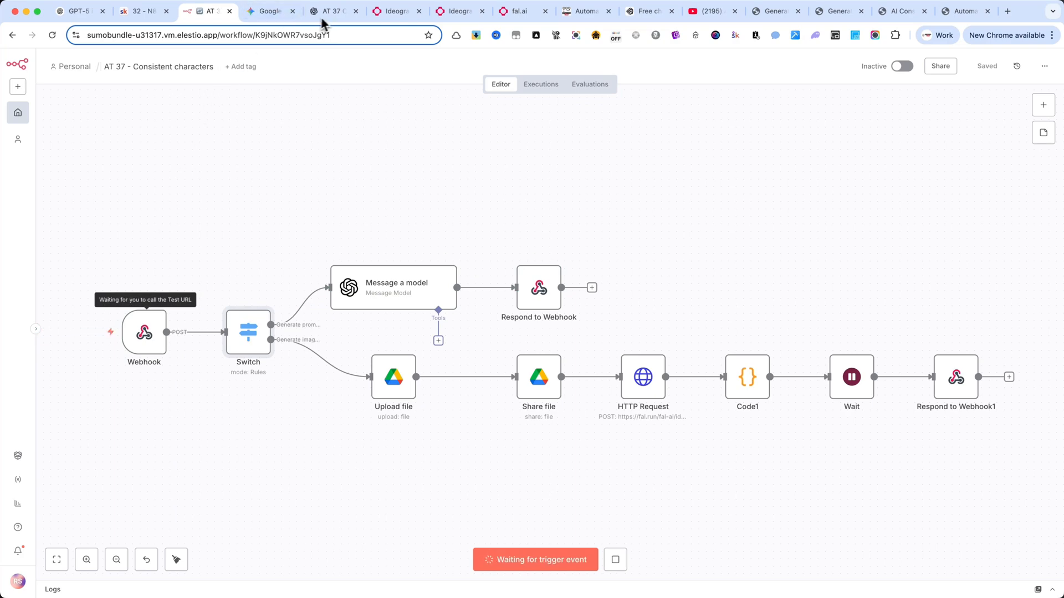
Step: Generate prompt ideas from the entered idea and view the returned options like Crimson Rooftop Glow
{"action": "left_click", "coordinate": [332, 11]}
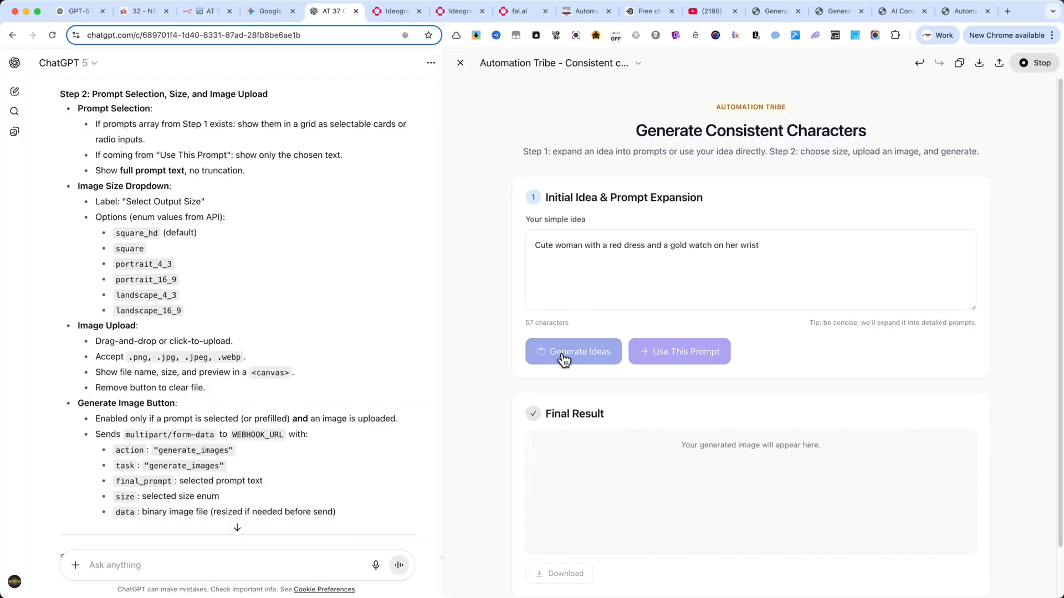
{"action": "mouse_move", "coordinate": [702, 301]}
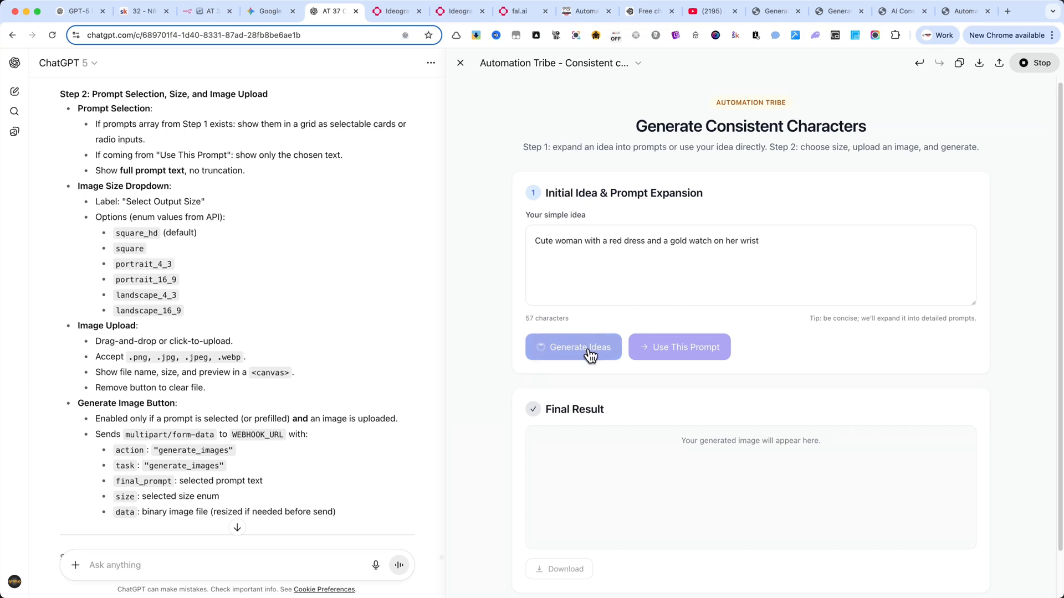
{"action": "mouse_move", "coordinate": [580, 354]}
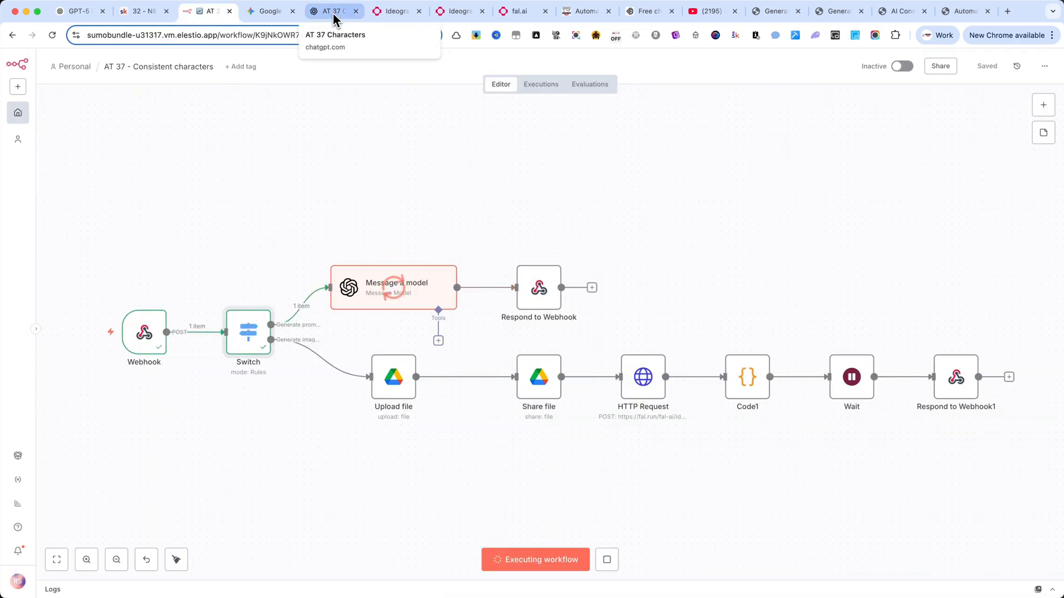
{"action": "left_click", "coordinate": [332, 11]}
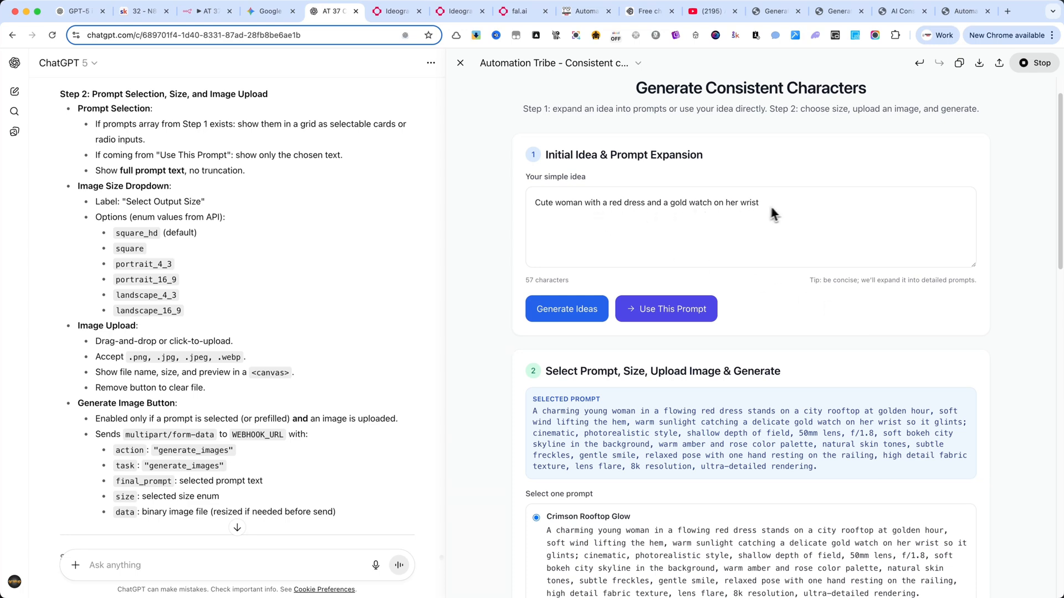
Step: Scroll to the Select Prompt, Size, Upload Image & Generate section with the original idea selected
{"action": "scroll", "scroll_direction": "down", "scroll_amount": 3}
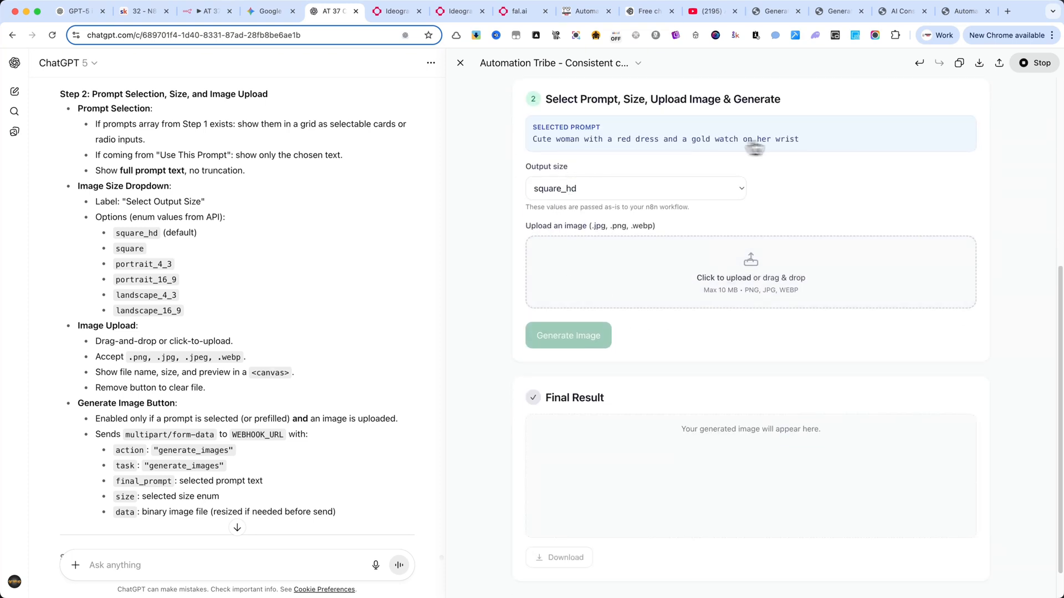
{"action": "scroll", "scroll_direction": "down", "scroll_amount": 3}
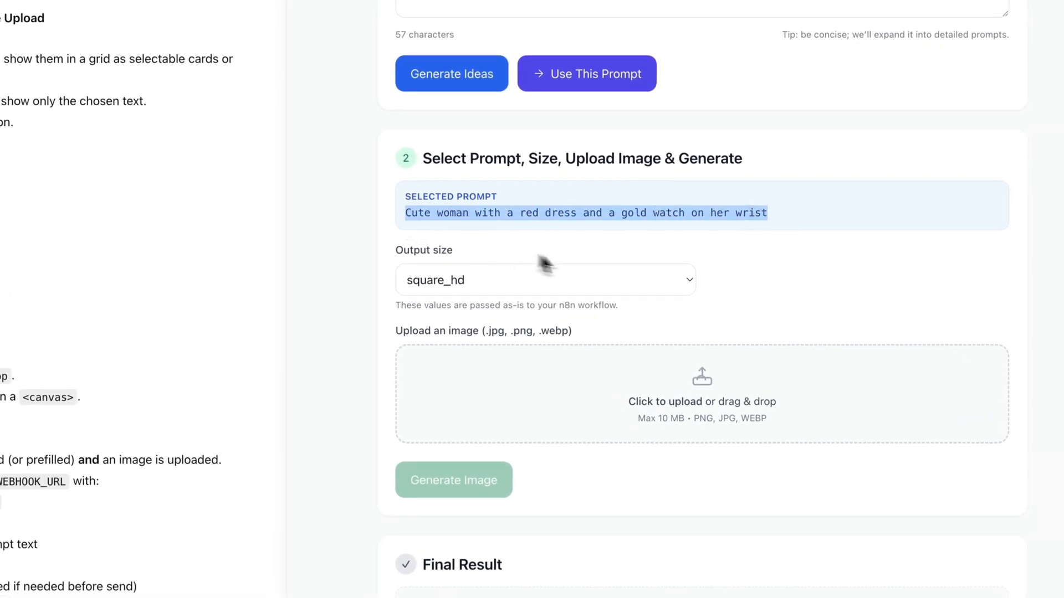
Step: Choose an output size and upload the Radiant Bloom jar reference photo, checking n8n in between
{"action": "left_click", "coordinate": [767, 213]}
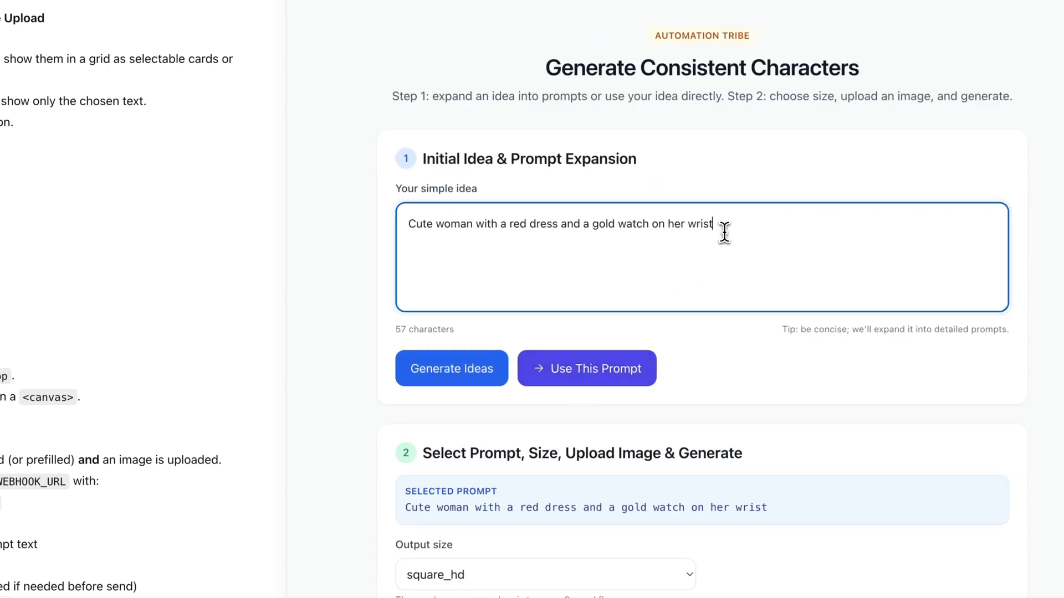
{"action": "scroll", "scroll_direction": "down", "scroll_amount": 3}
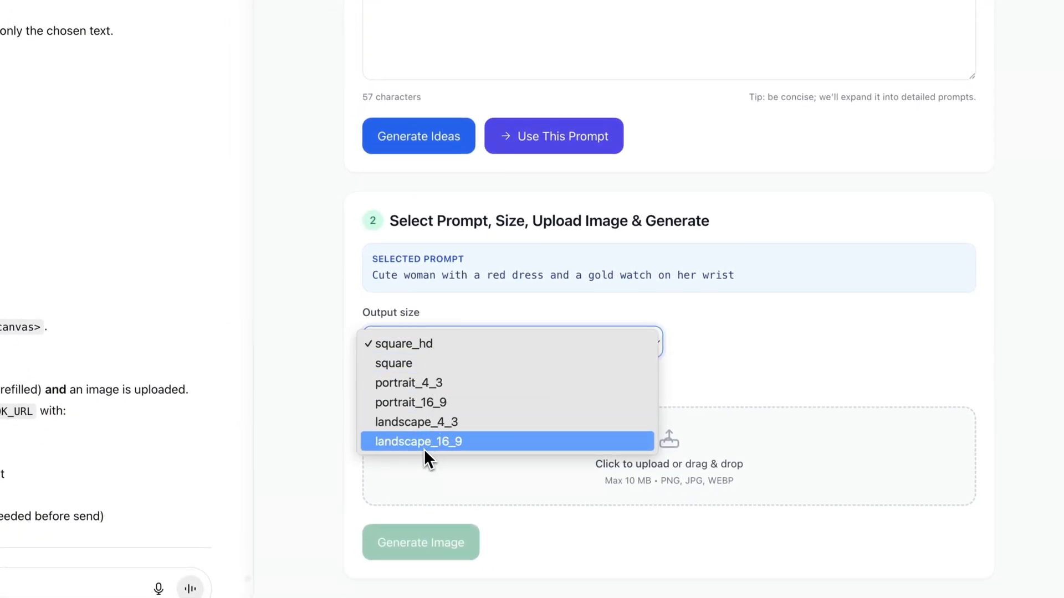
{"action": "left_click", "coordinate": [418, 441]}
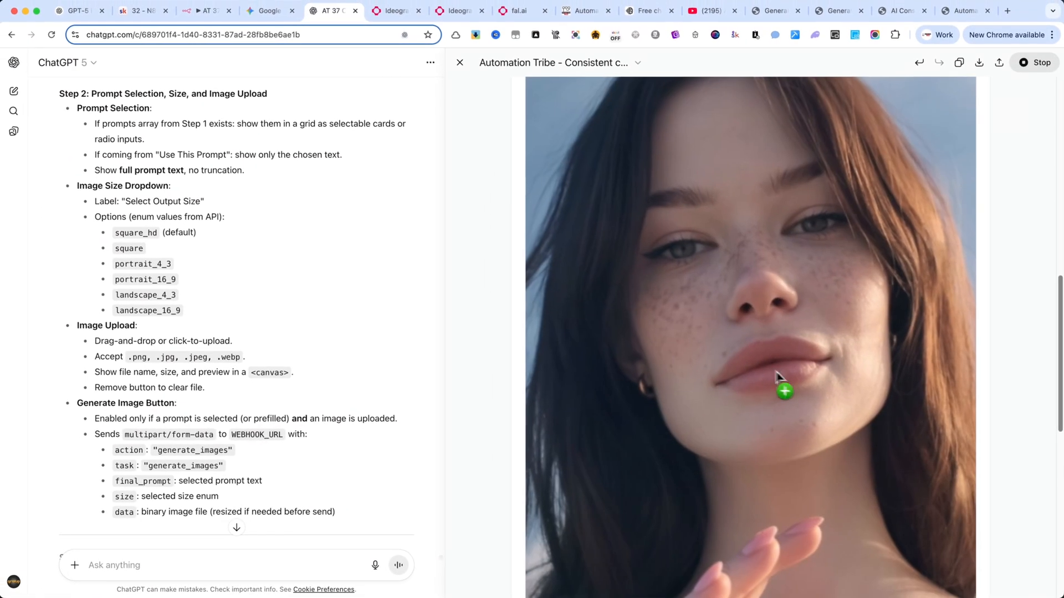
{"action": "scroll", "scroll_direction": "down", "scroll_amount": 3}
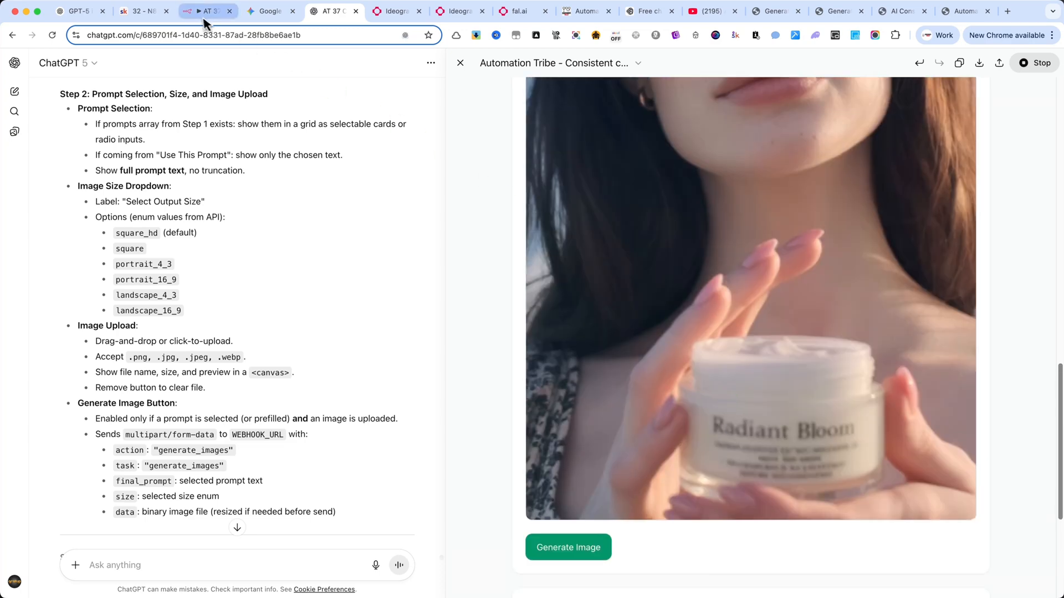
{"action": "left_click", "coordinate": [331, 11]}
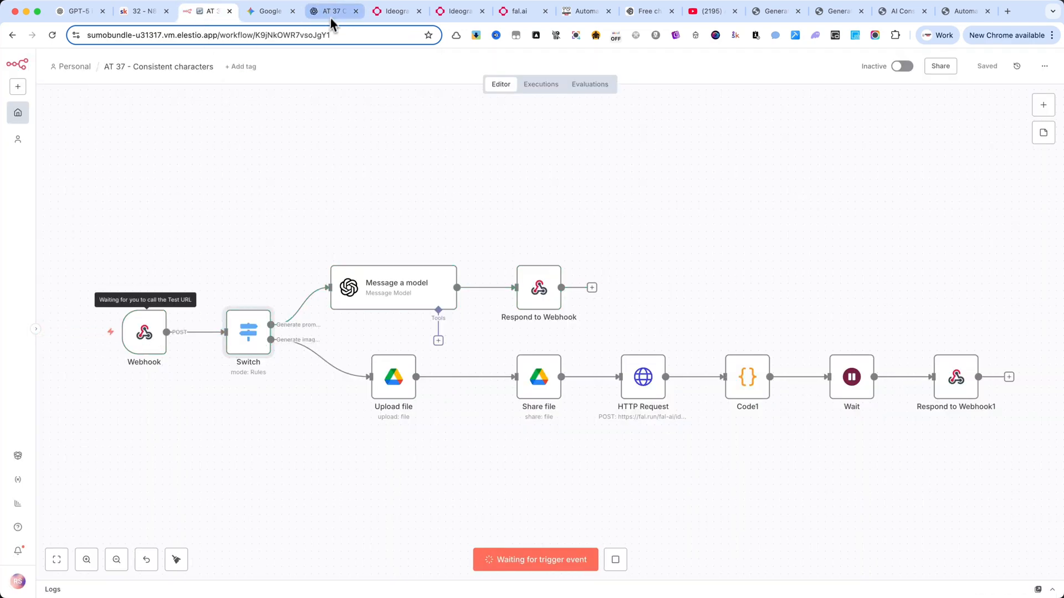
{"action": "left_click", "coordinate": [332, 11]}
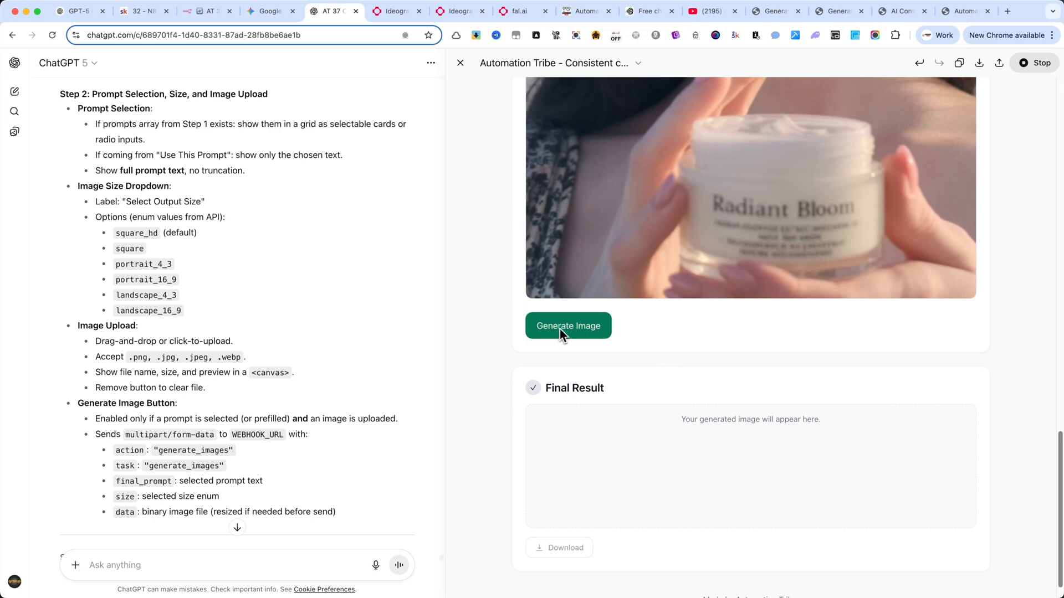
Step: Flip between n8n and ChatGPT until the Final Result shows the generated red-dress woman image
{"action": "left_click", "coordinate": [208, 11]}
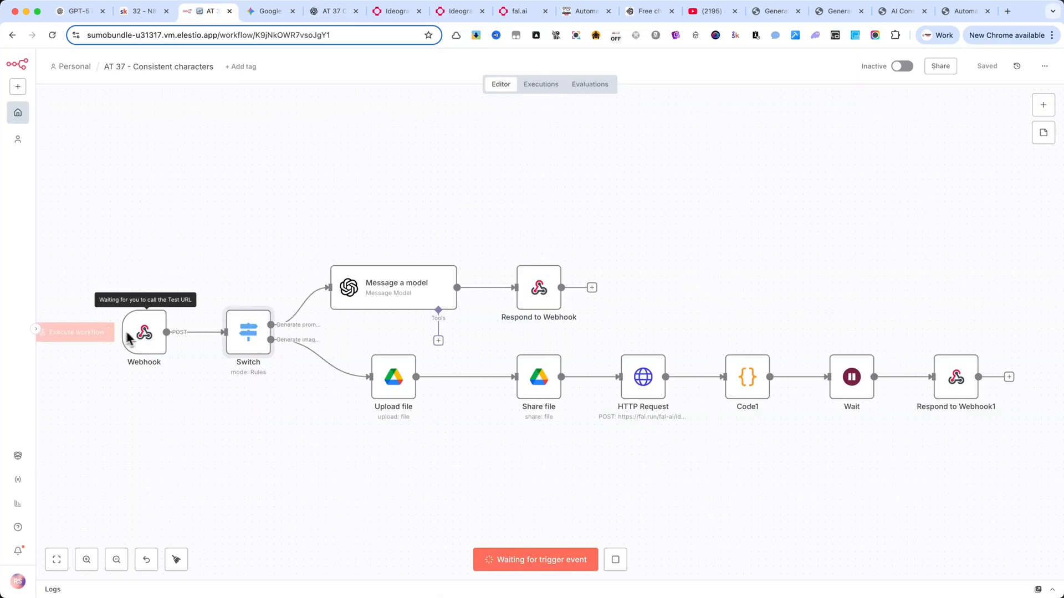
{"action": "left_click", "coordinate": [332, 12]}
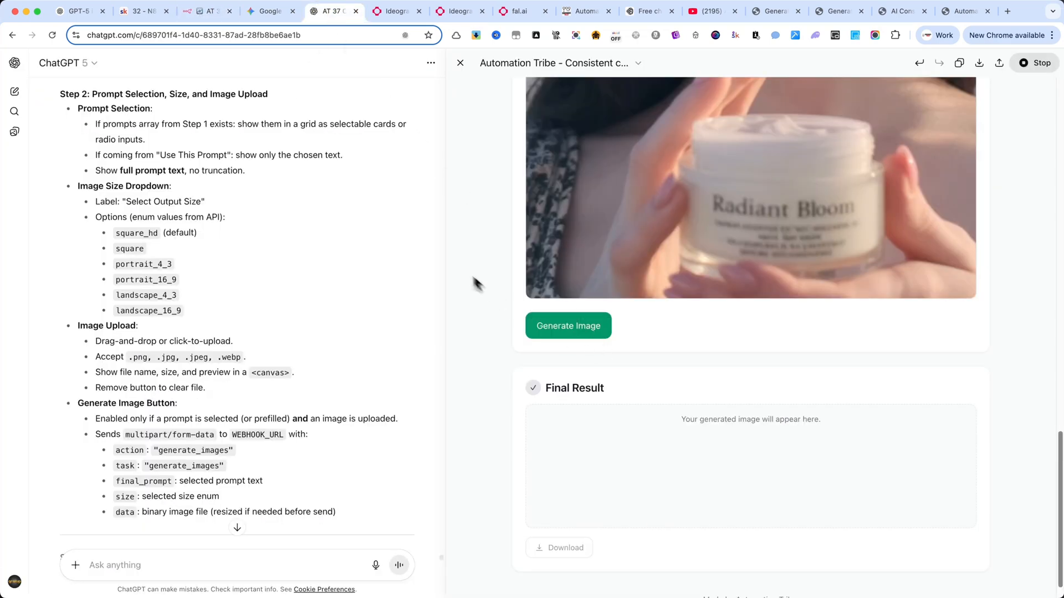
{"action": "left_click", "coordinate": [203, 11]}
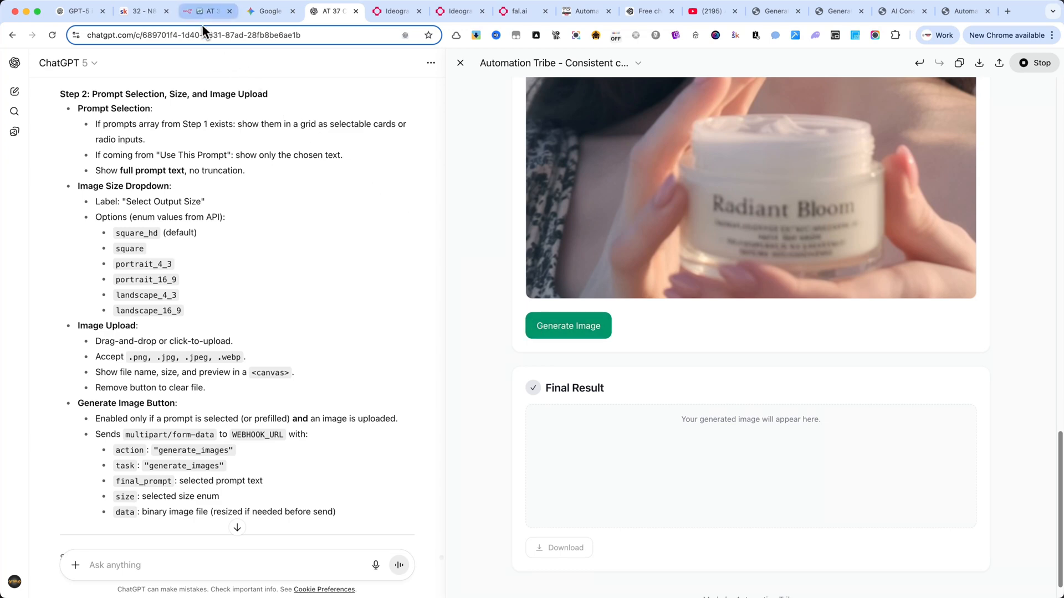
{"action": "mouse_move", "coordinate": [207, 23]}
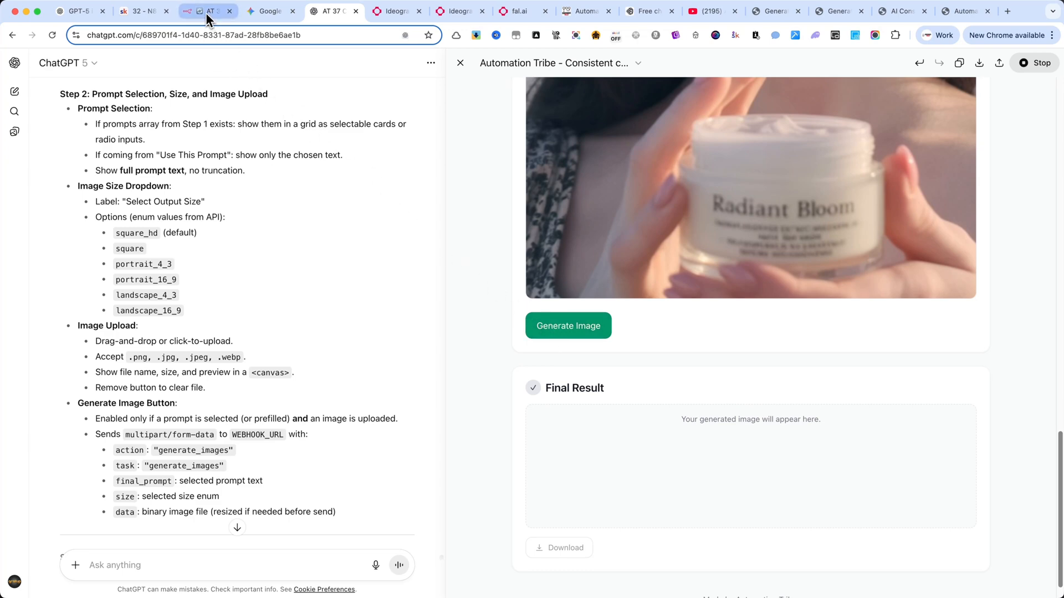
{"action": "left_click", "coordinate": [205, 11]}
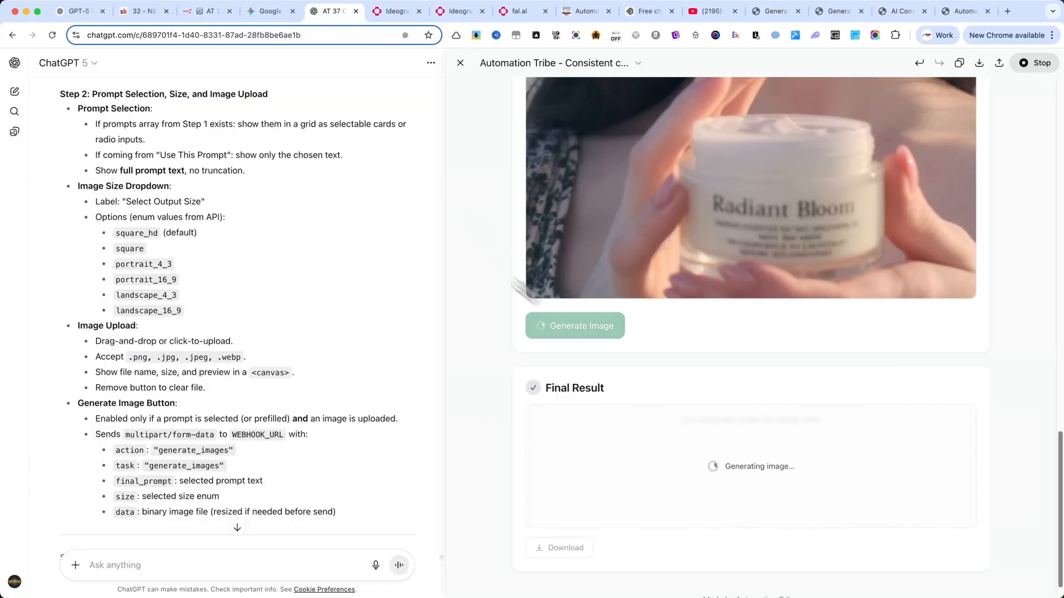
{"action": "left_click", "coordinate": [207, 11]}
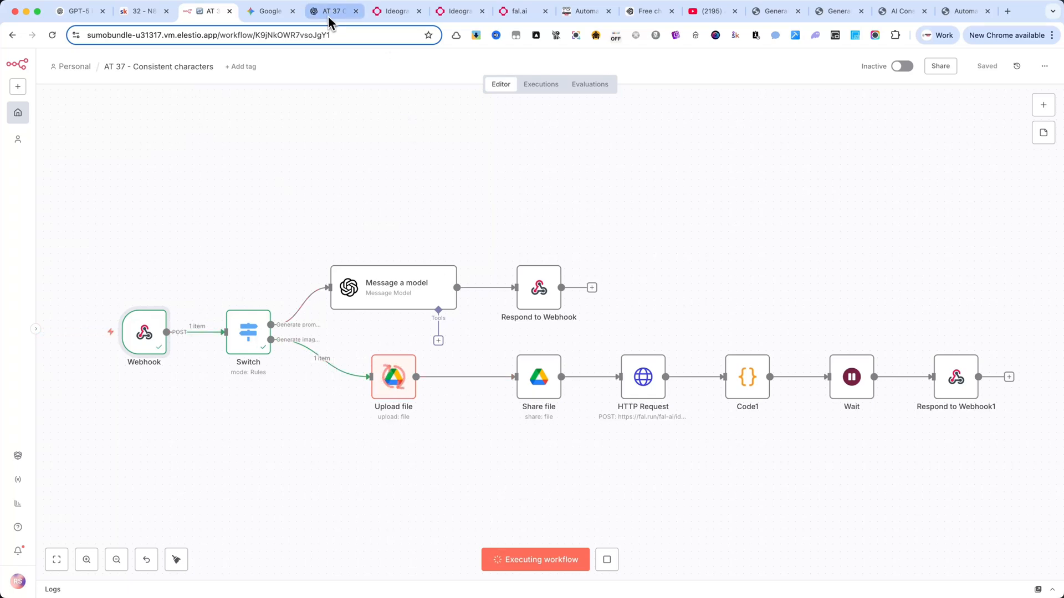
{"action": "left_click", "coordinate": [332, 11]}
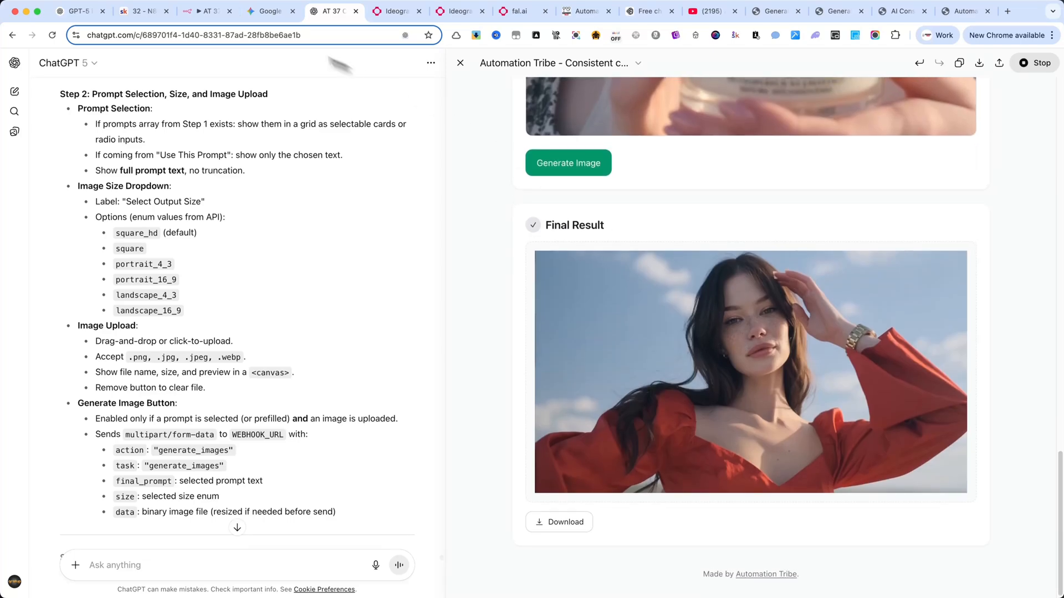
{"action": "left_click", "coordinate": [202, 11]}
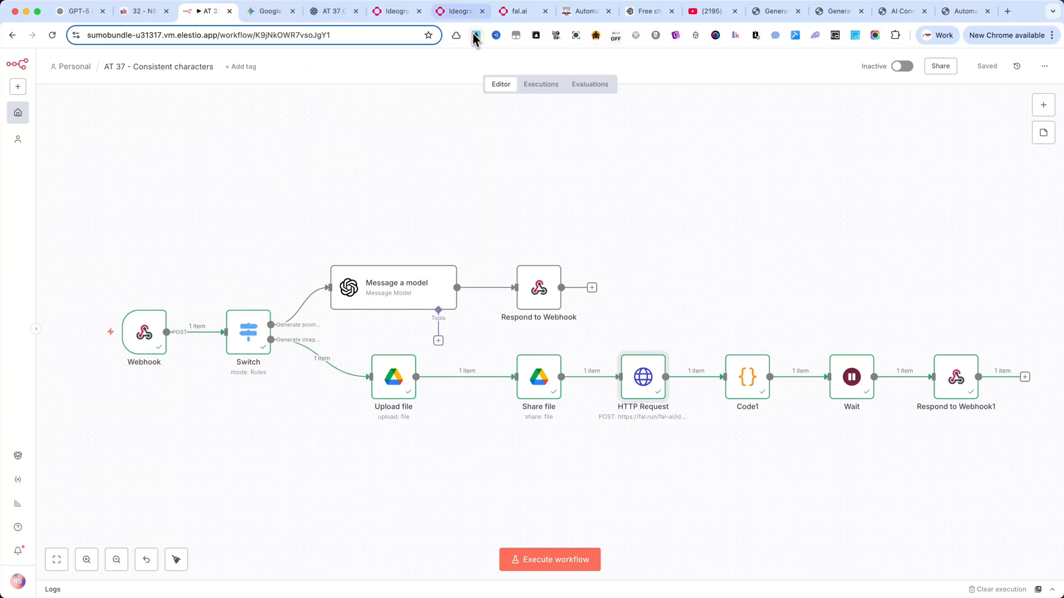
{"action": "left_click", "coordinate": [648, 11]}
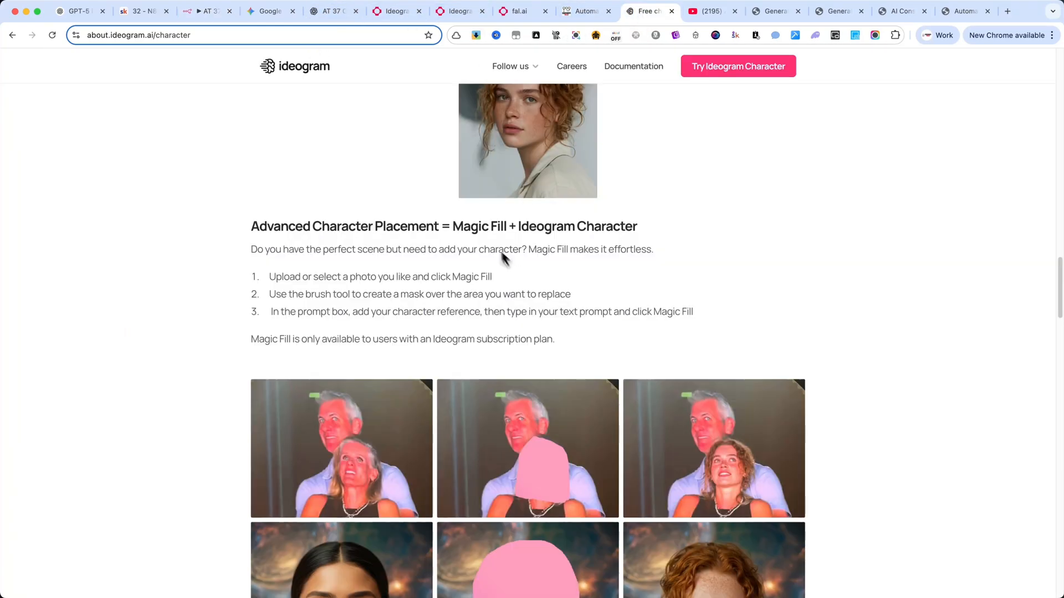
{"action": "left_click", "coordinate": [460, 11]}
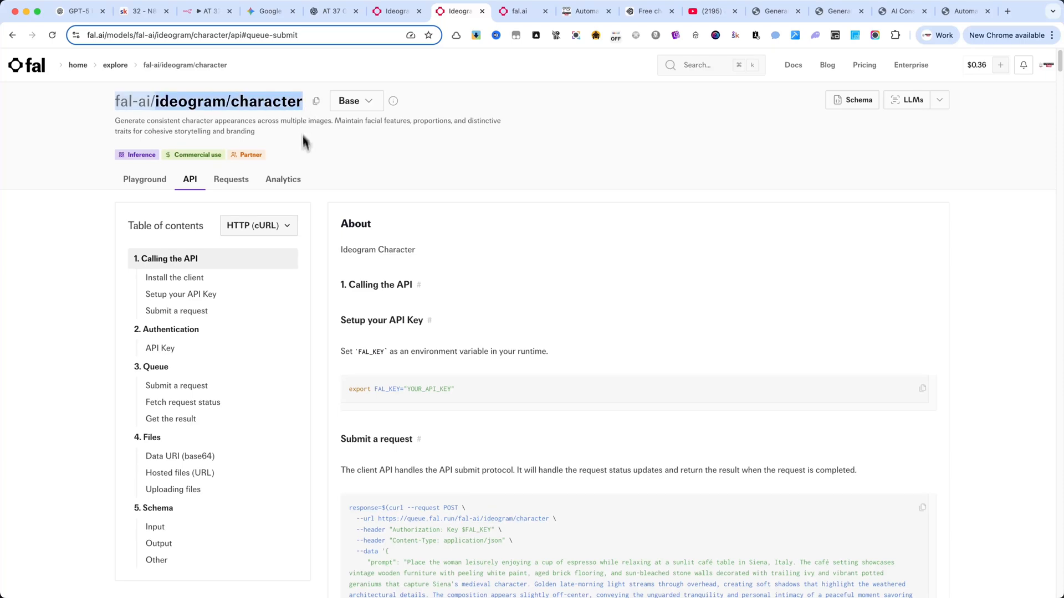
{"action": "left_click", "coordinate": [326, 11]}
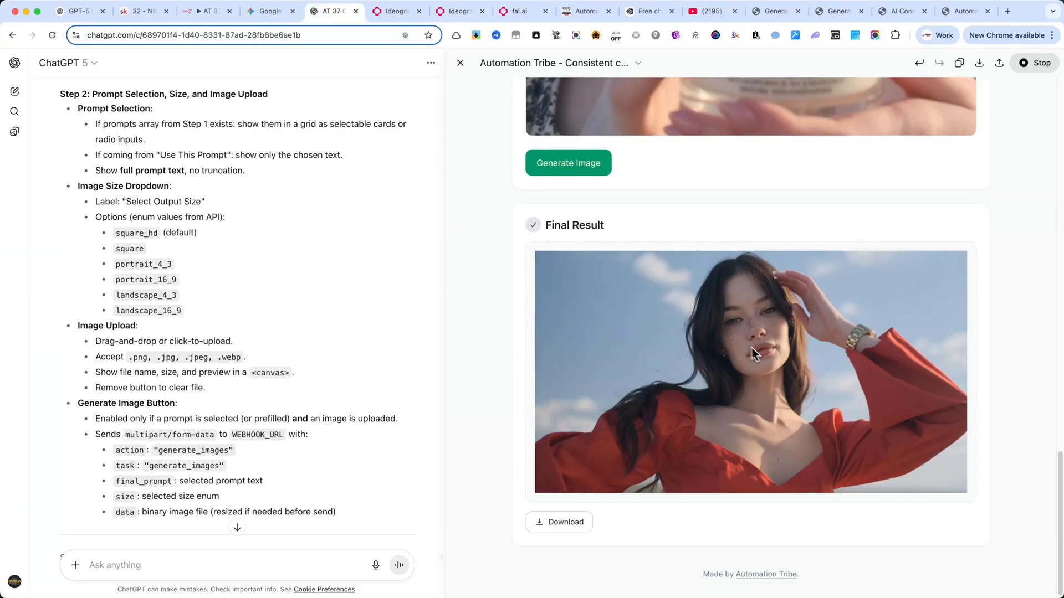
{"action": "mouse_move", "coordinate": [750, 352]}
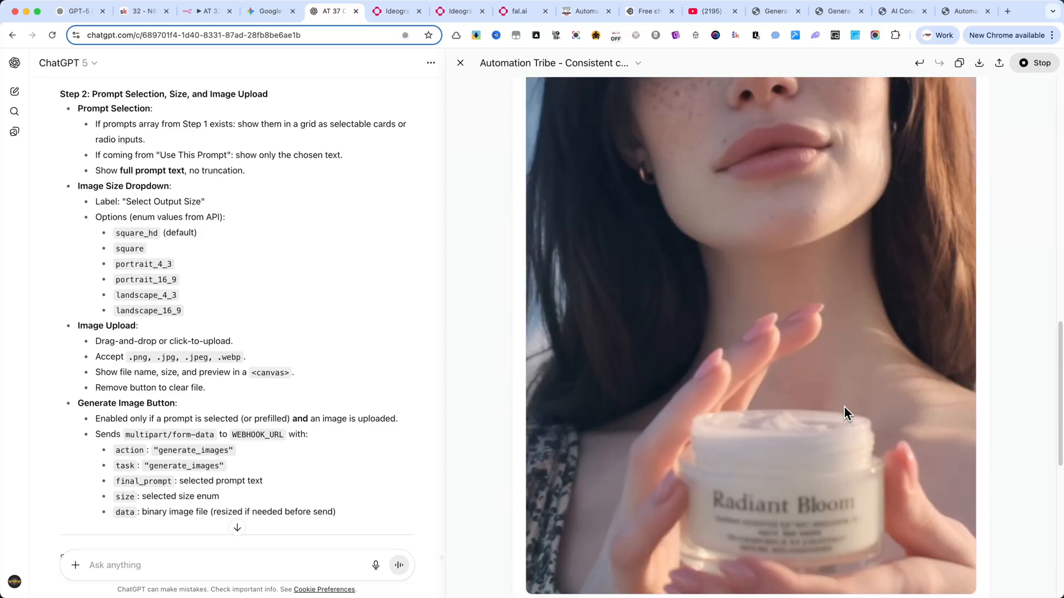
{"action": "scroll", "scroll_direction": "down", "scroll_amount": 3}
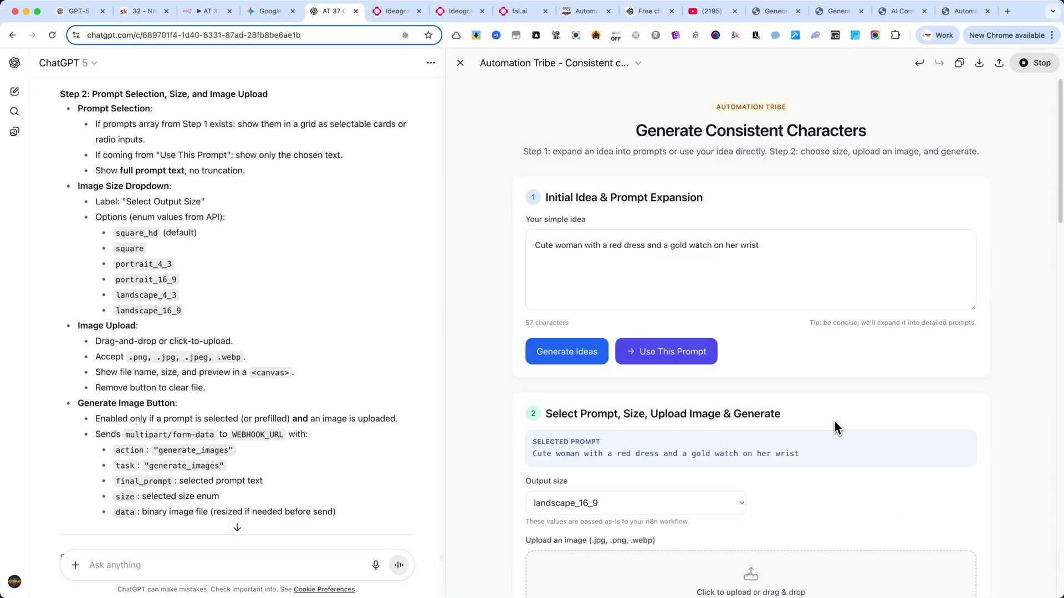
{"action": "mouse_move", "coordinate": [608, 252]}
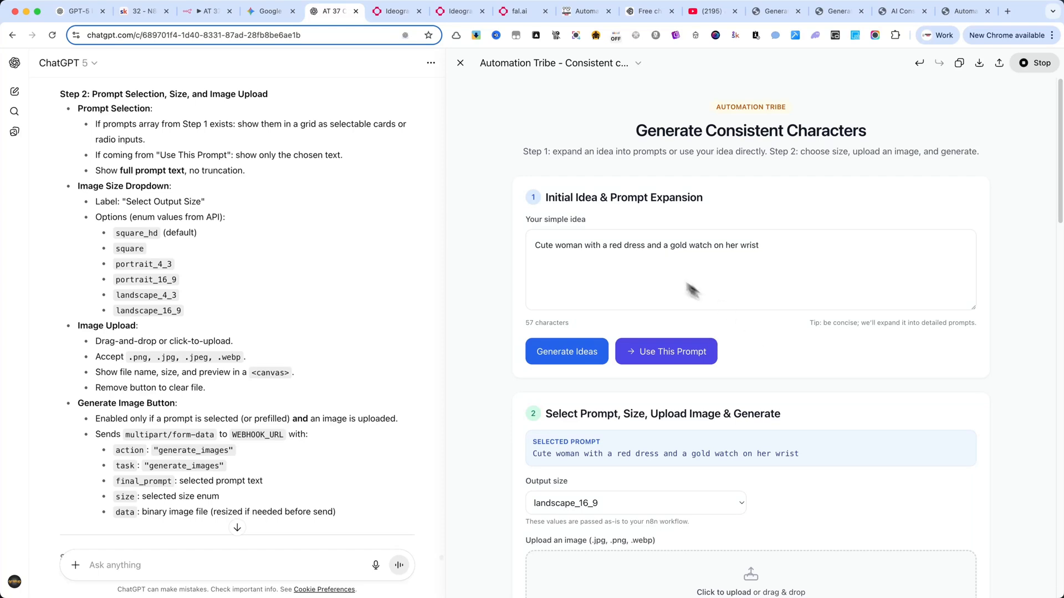
{"action": "mouse_move", "coordinate": [800, 103]}
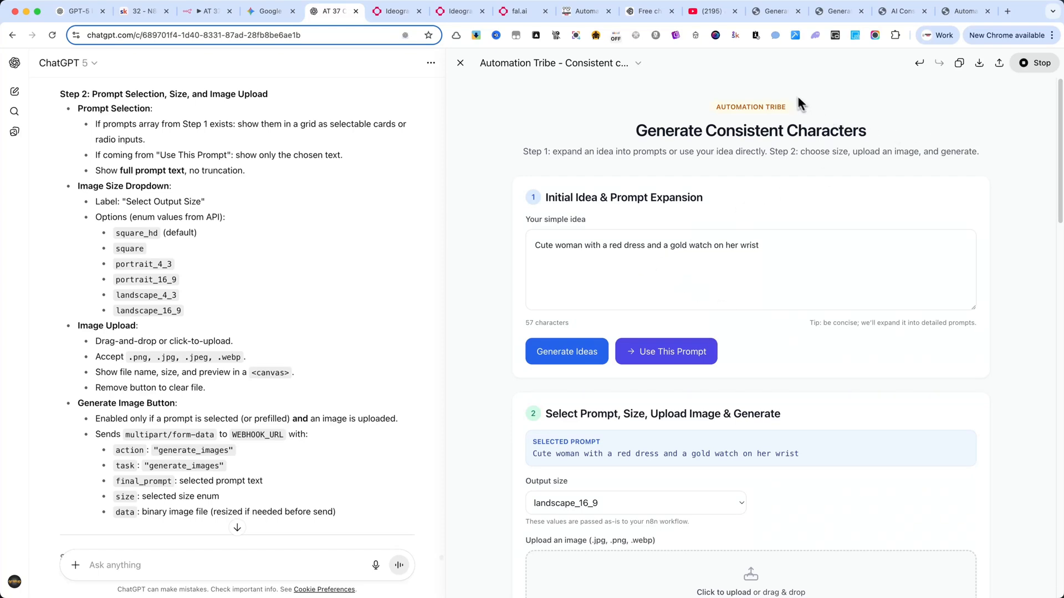
Step: View two alternative interface page versions and Gemini's HTML code, then go to the Skool classroom
{"action": "left_click", "coordinate": [776, 11]}
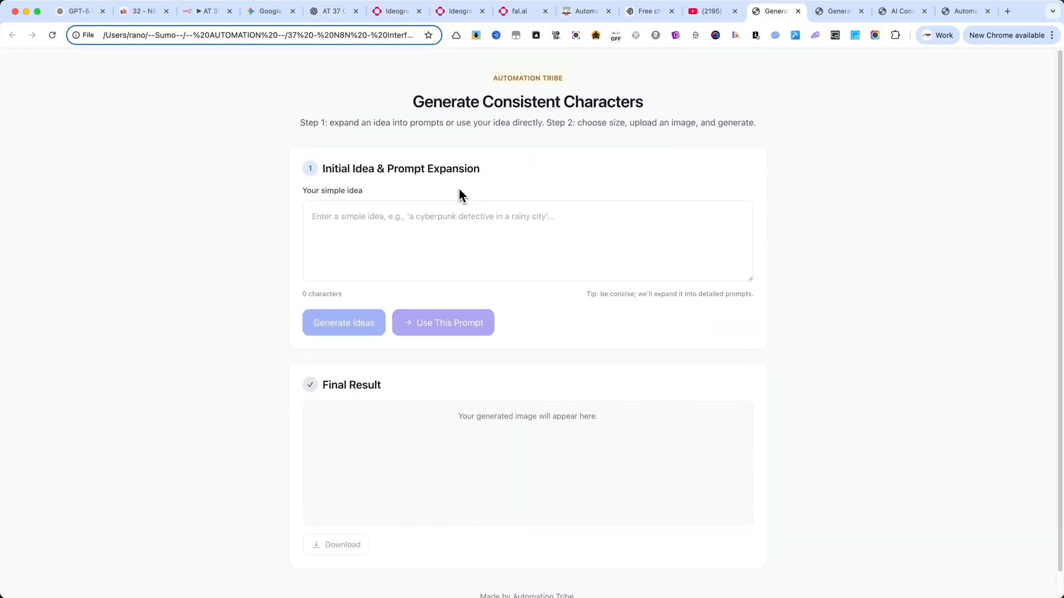
{"action": "left_click", "coordinate": [839, 11]}
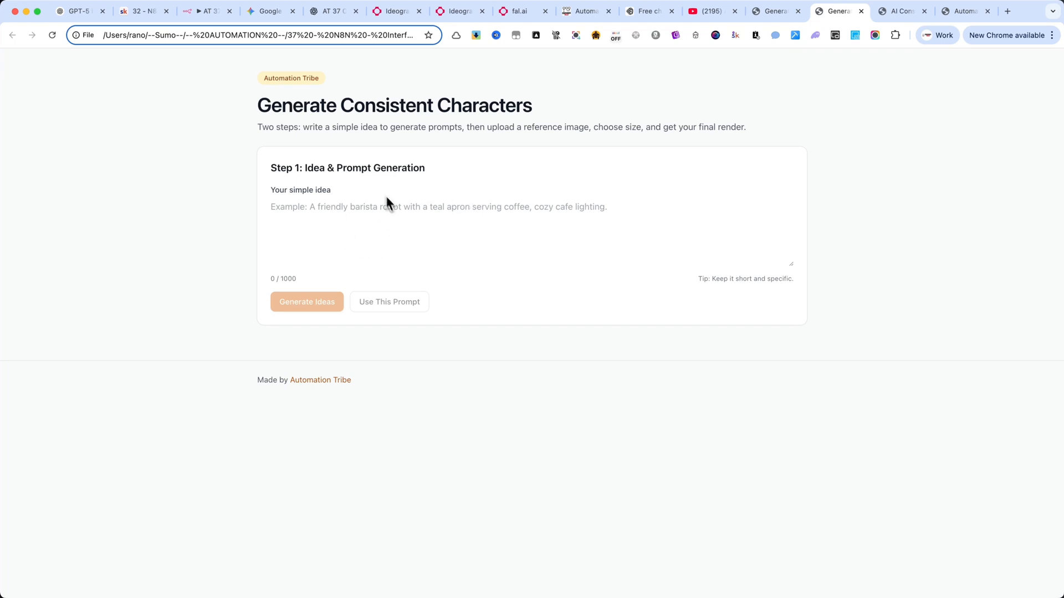
{"action": "mouse_move", "coordinate": [899, 11]}
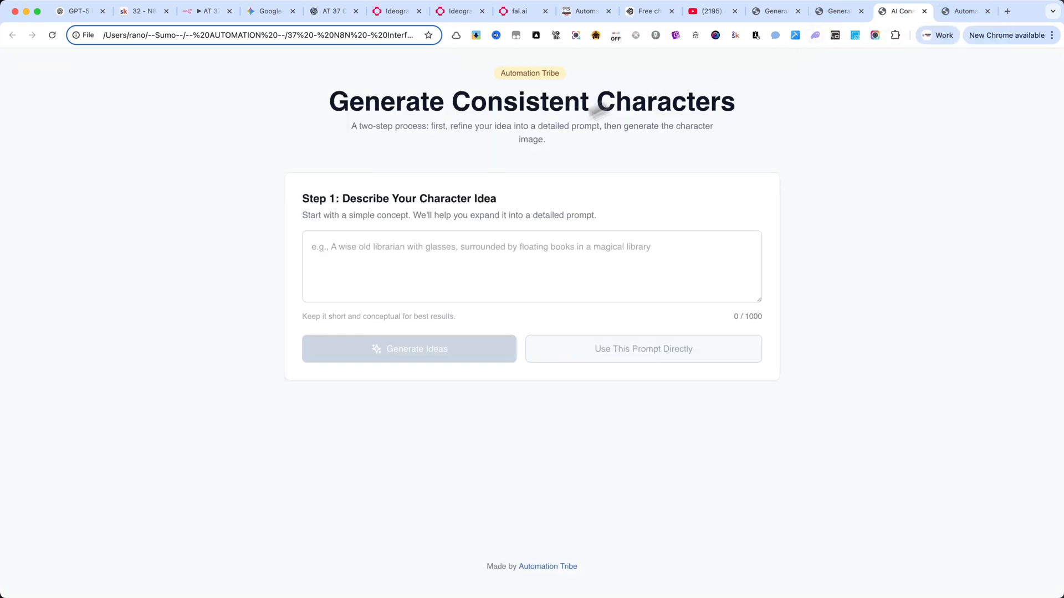
{"action": "mouse_move", "coordinate": [373, 182]}
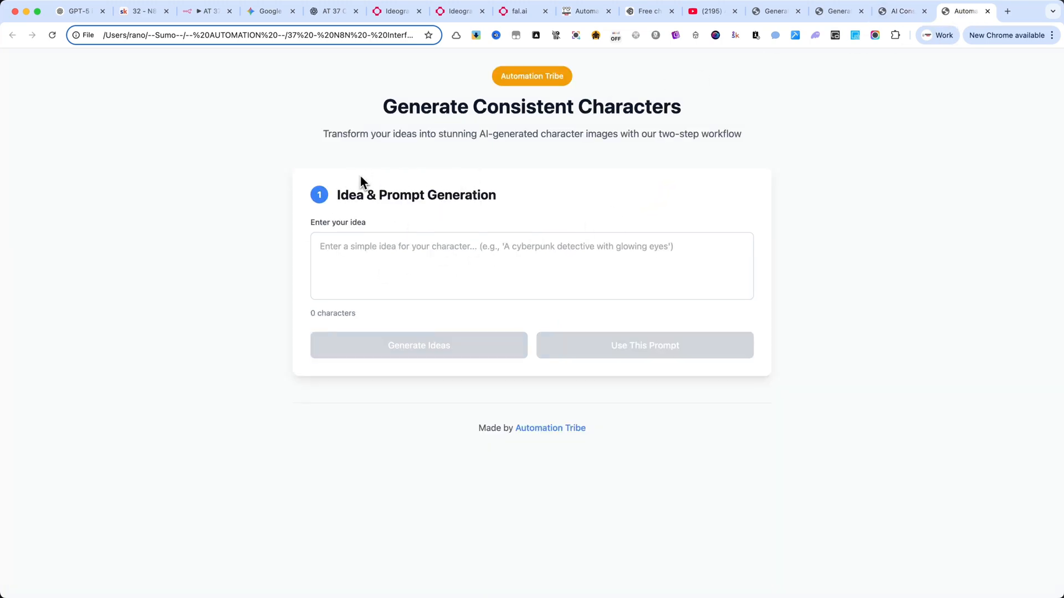
{"action": "left_click", "coordinate": [270, 11]}
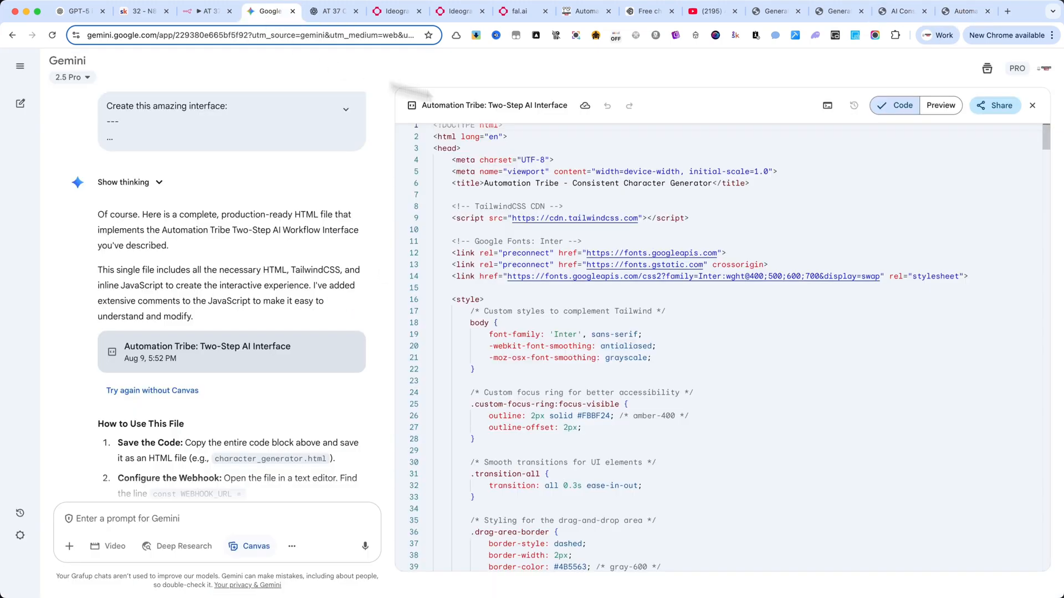
{"action": "left_click", "coordinate": [941, 105]}
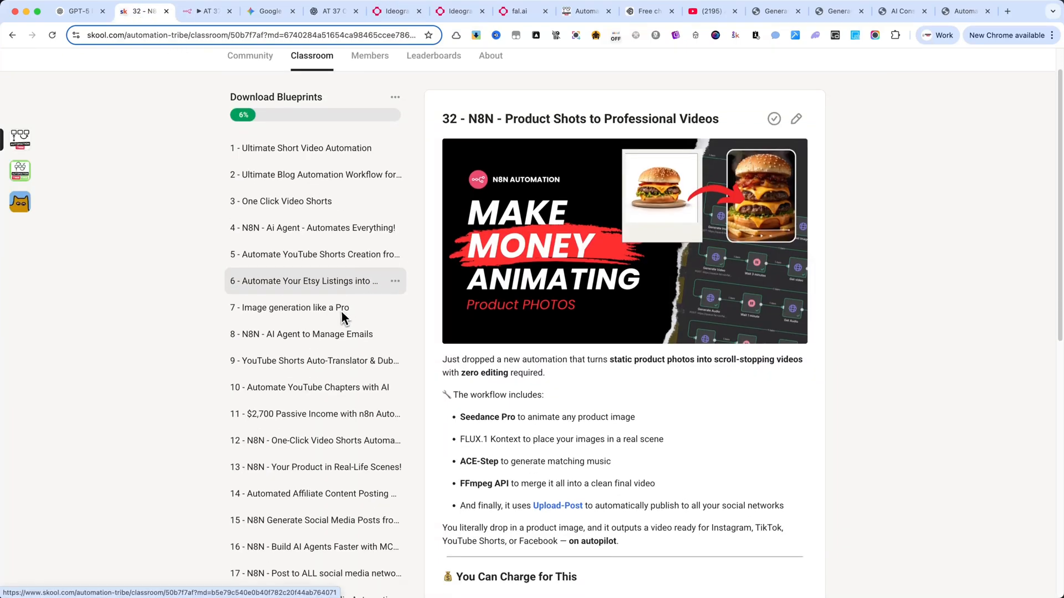
Step: Scroll through the Download Blueprints lesson list down to 36 - N8N - Sell AI Micro-Apps
{"action": "scroll", "scroll_direction": "down", "scroll_amount": 3}
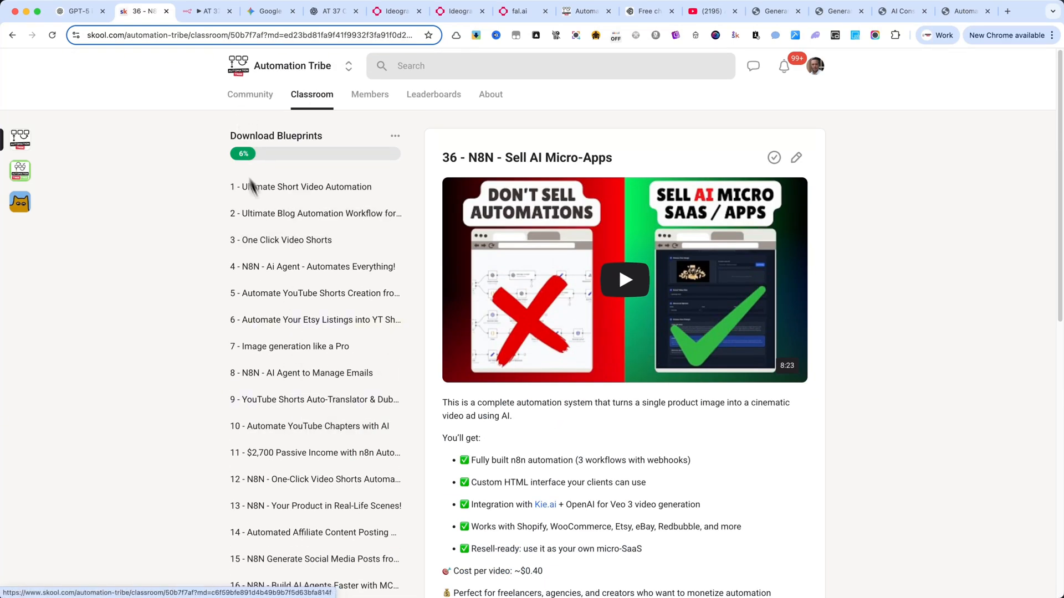
{"action": "scroll", "scroll_direction": "down", "scroll_amount": 3}
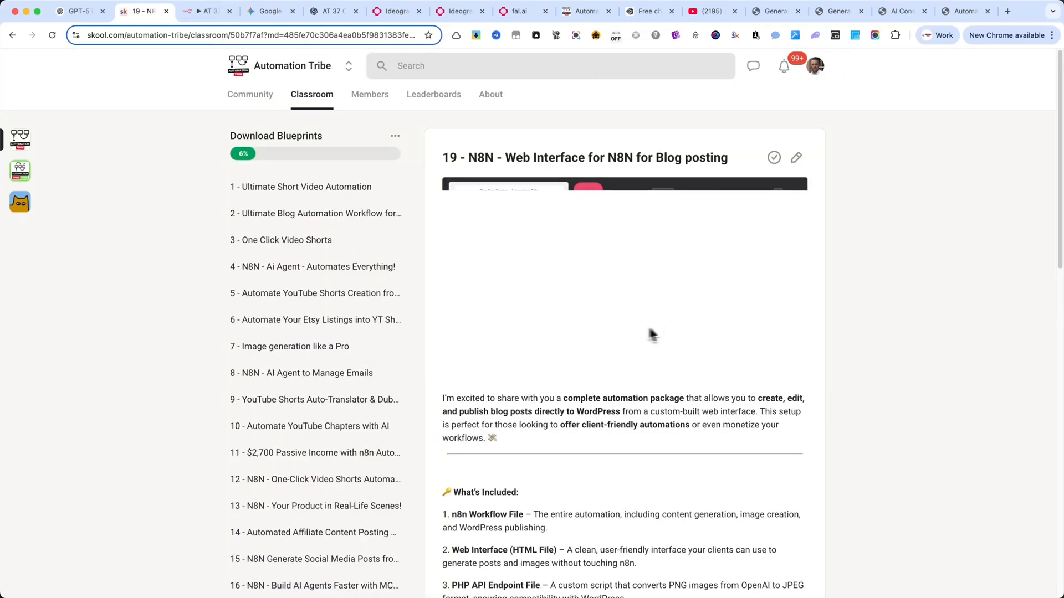
{"action": "scroll", "scroll_direction": "down", "scroll_amount": 3}
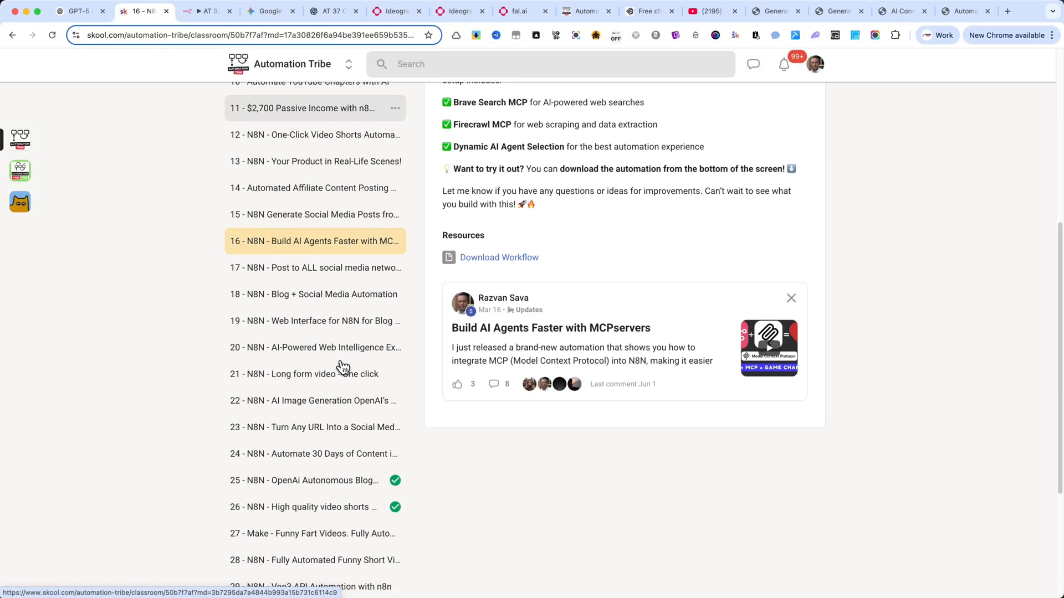
{"action": "scroll", "scroll_direction": "down", "scroll_amount": 3}
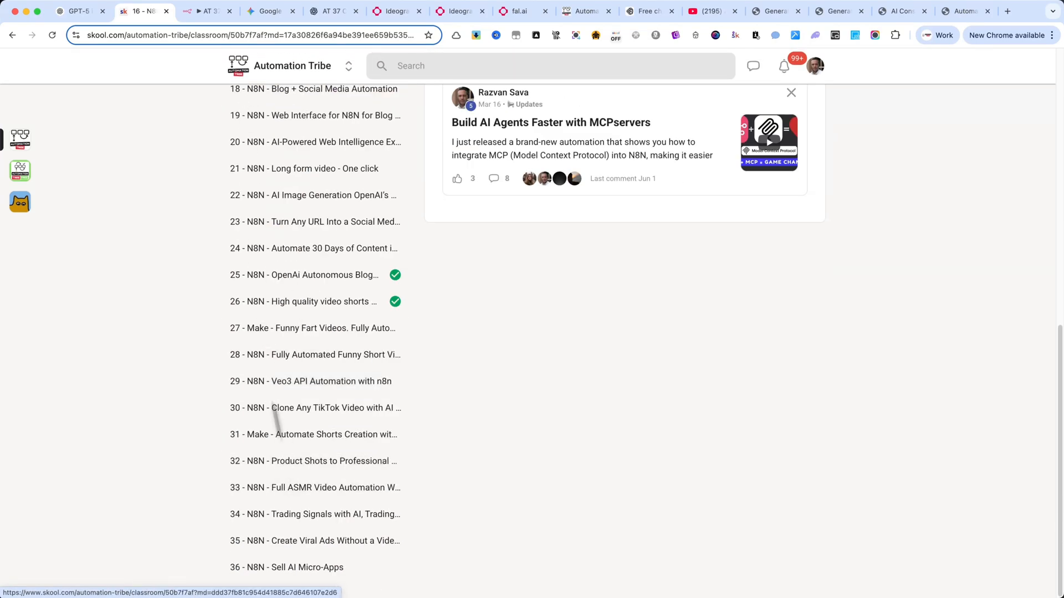
Step: Copy the Webhook node's test URL, then reopen the node to show its production URL
{"action": "left_click", "coordinate": [204, 11]}
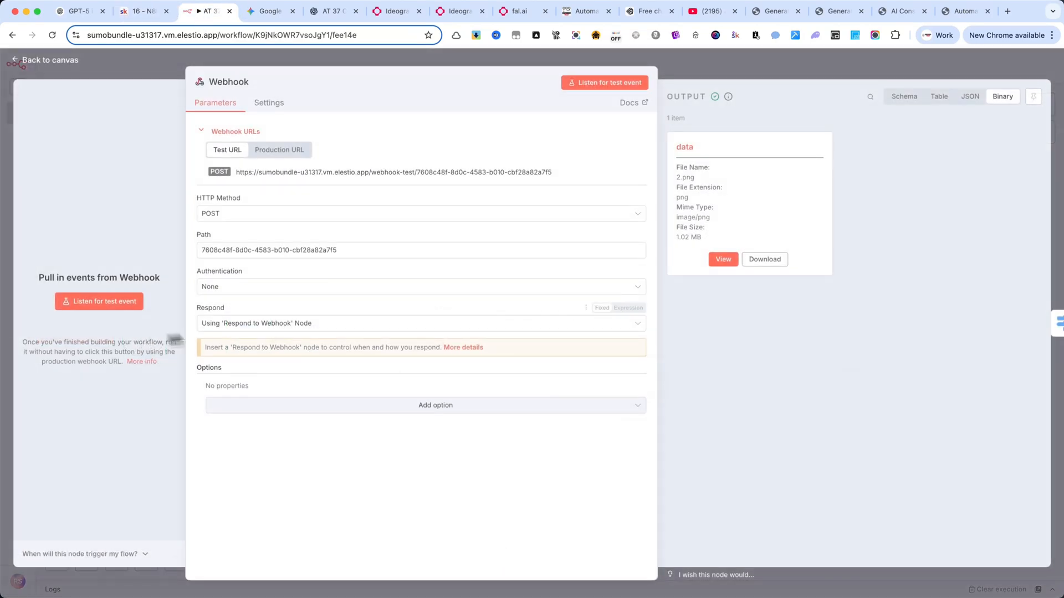
{"action": "mouse_move", "coordinate": [402, 207]}
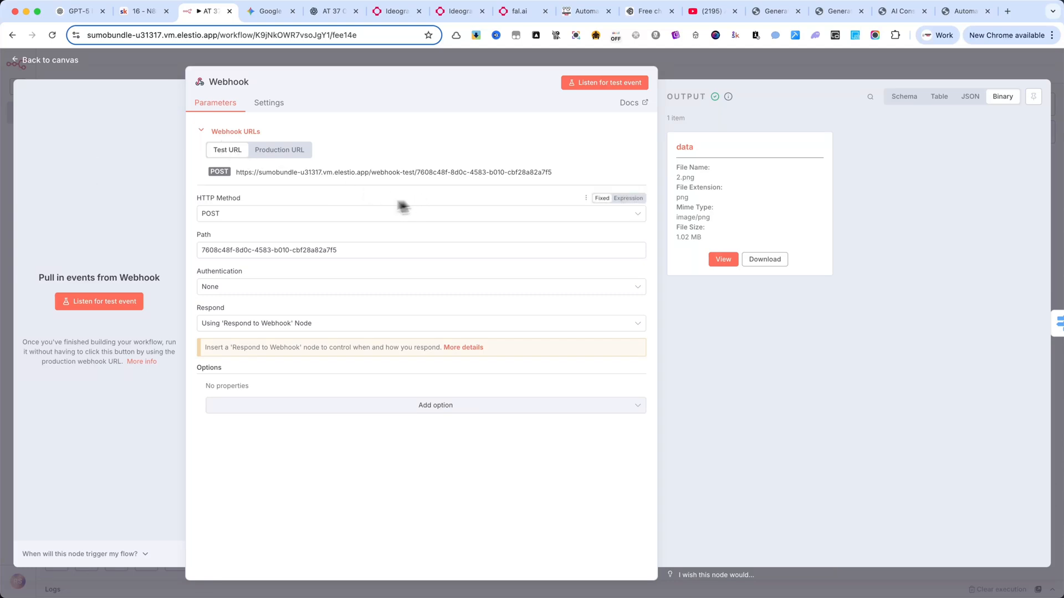
{"action": "mouse_move", "coordinate": [223, 181]}
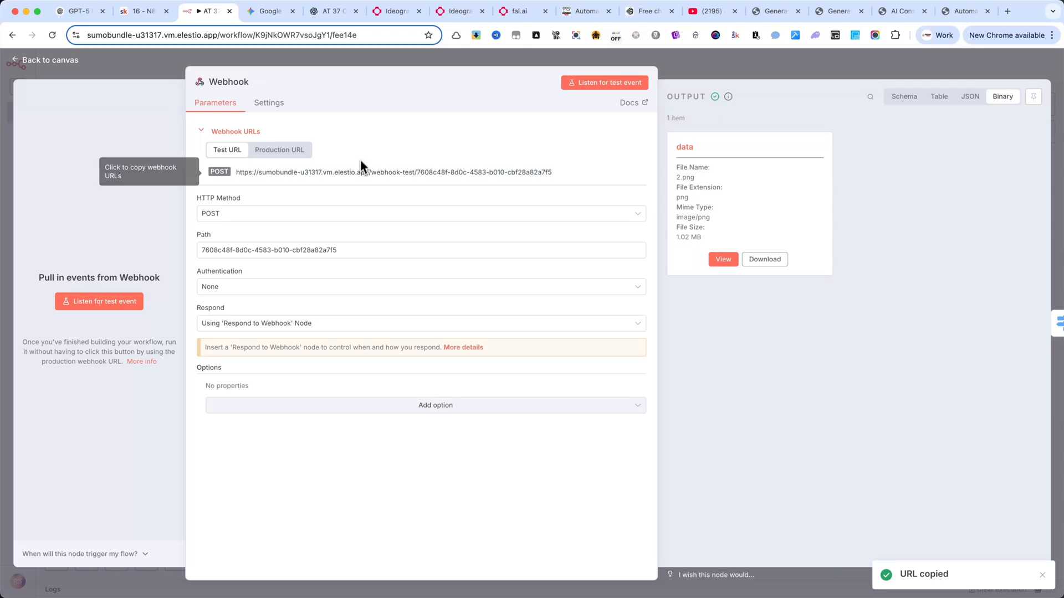
{"action": "left_click", "coordinate": [419, 323]}
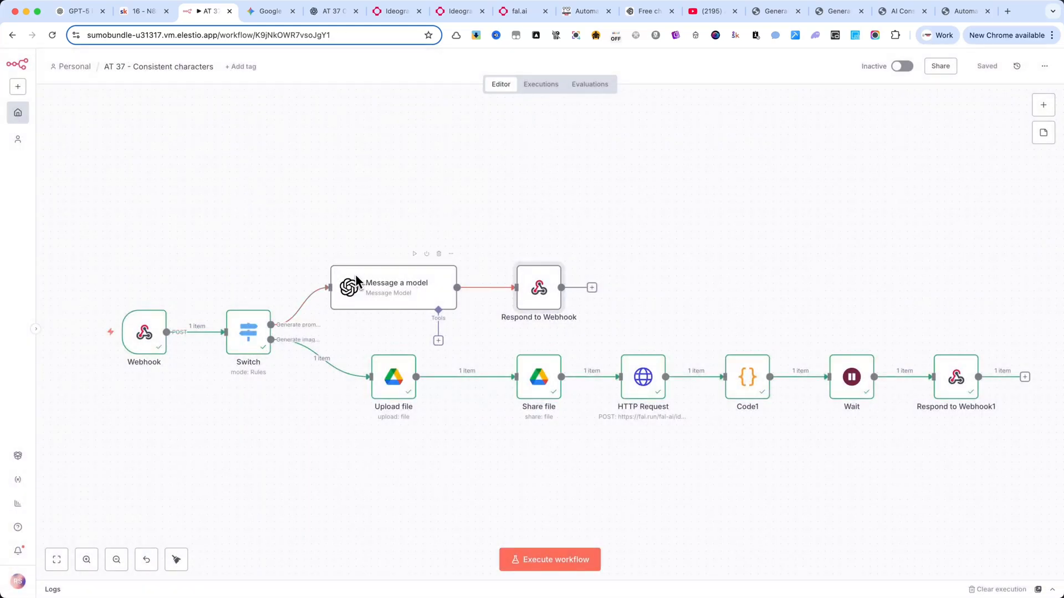
{"action": "mouse_move", "coordinate": [328, 228]}
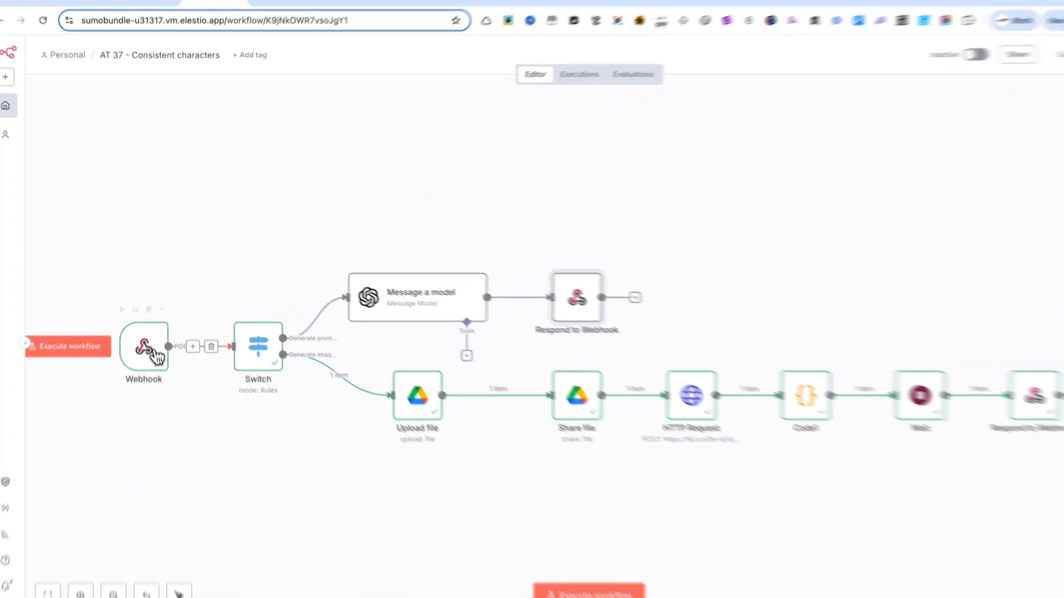
{"action": "double_click", "coordinate": [143, 348]}
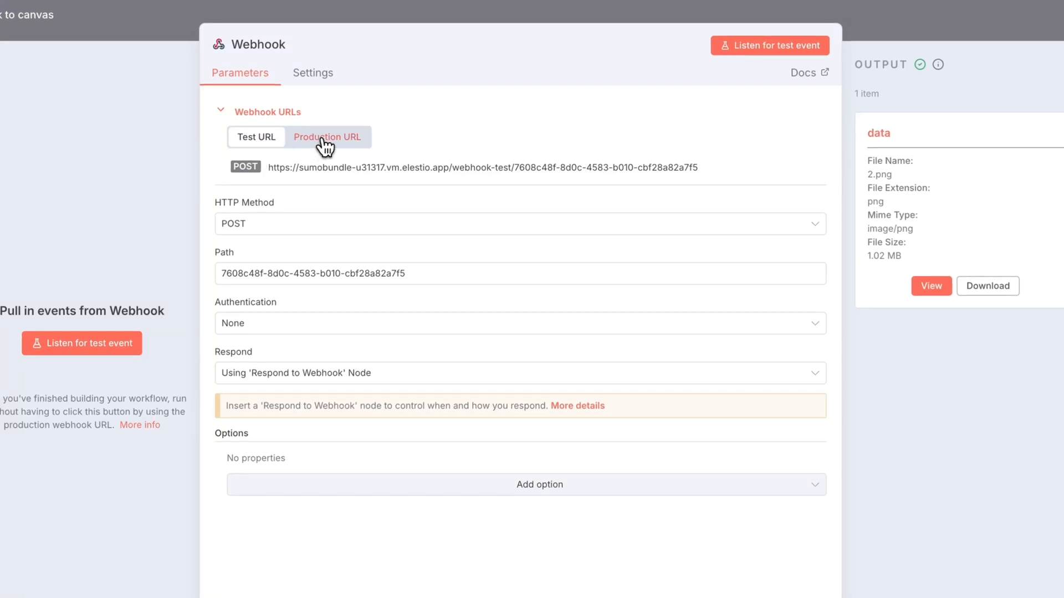
{"action": "left_click", "coordinate": [256, 137]}
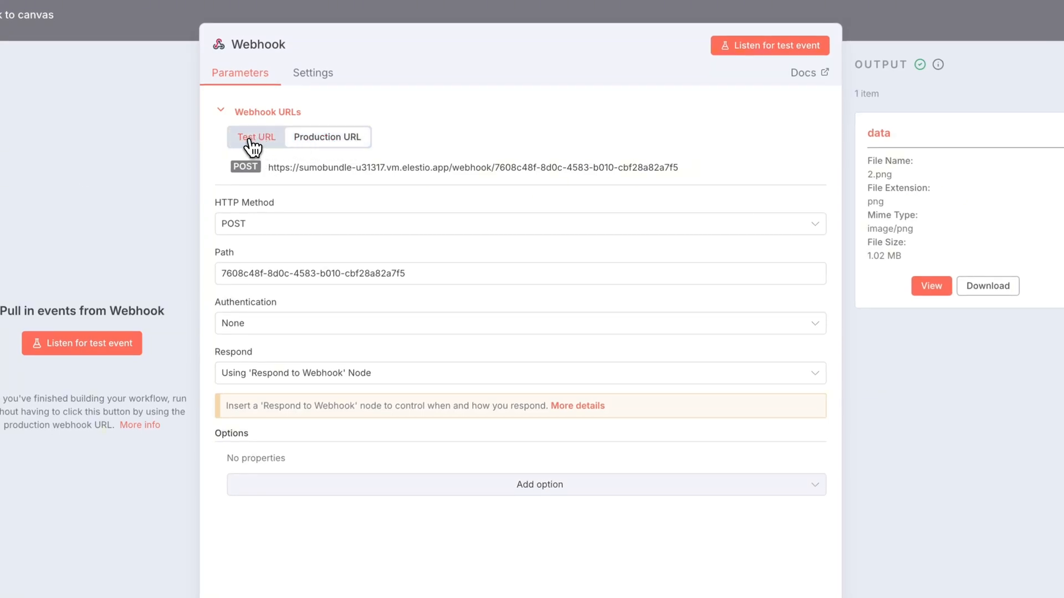
{"action": "mouse_move", "coordinate": [260, 146]}
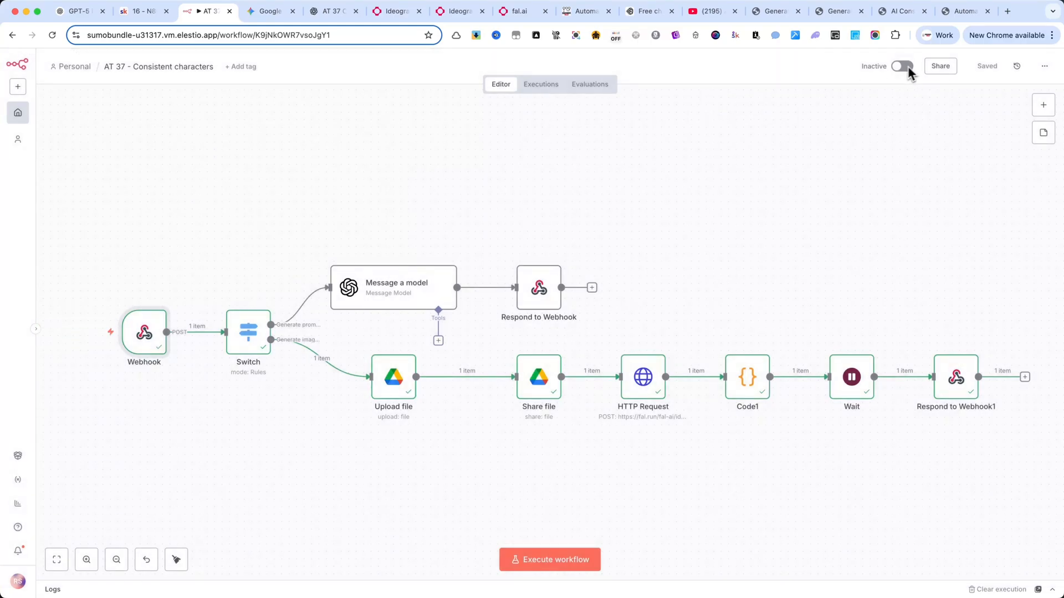
Step: Review the Switch node's generate_prompts/generate_images routing rules and return to the canvas
{"action": "double_click", "coordinate": [143, 333]}
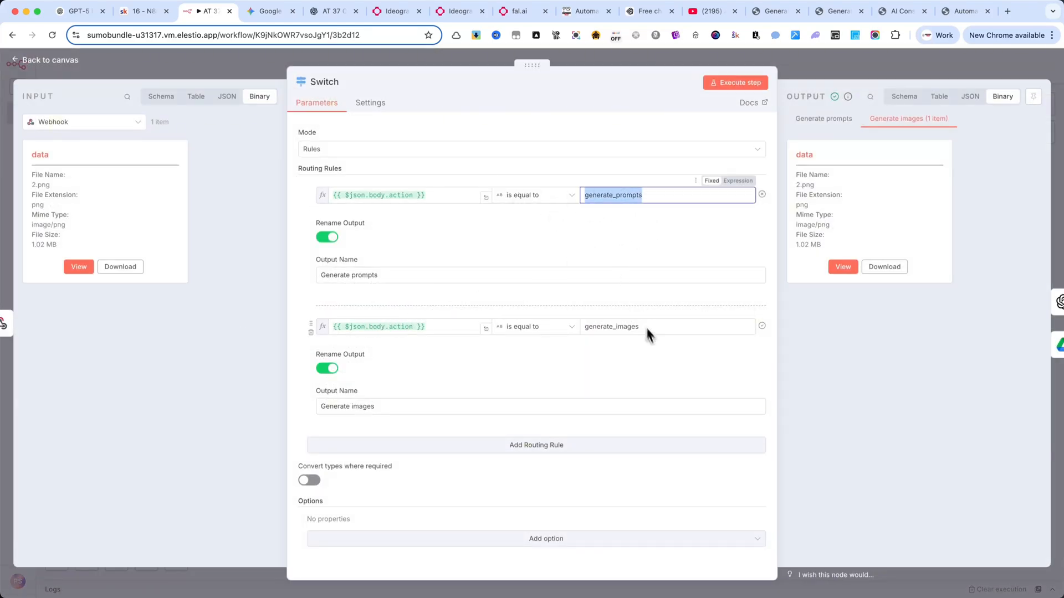
{"action": "left_click", "coordinate": [611, 326]}
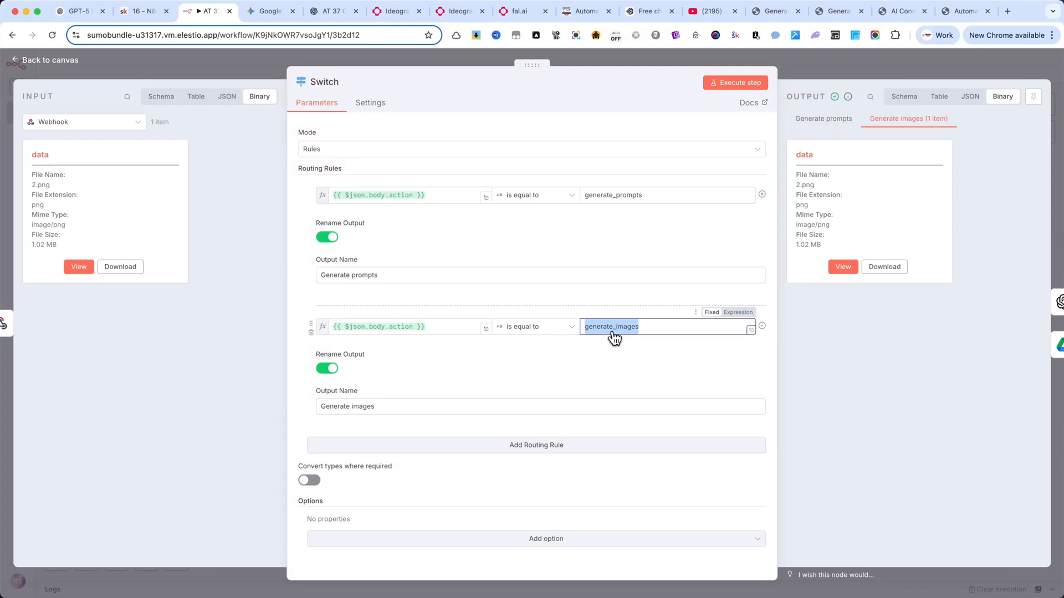
{"action": "mouse_move", "coordinate": [232, 71]}
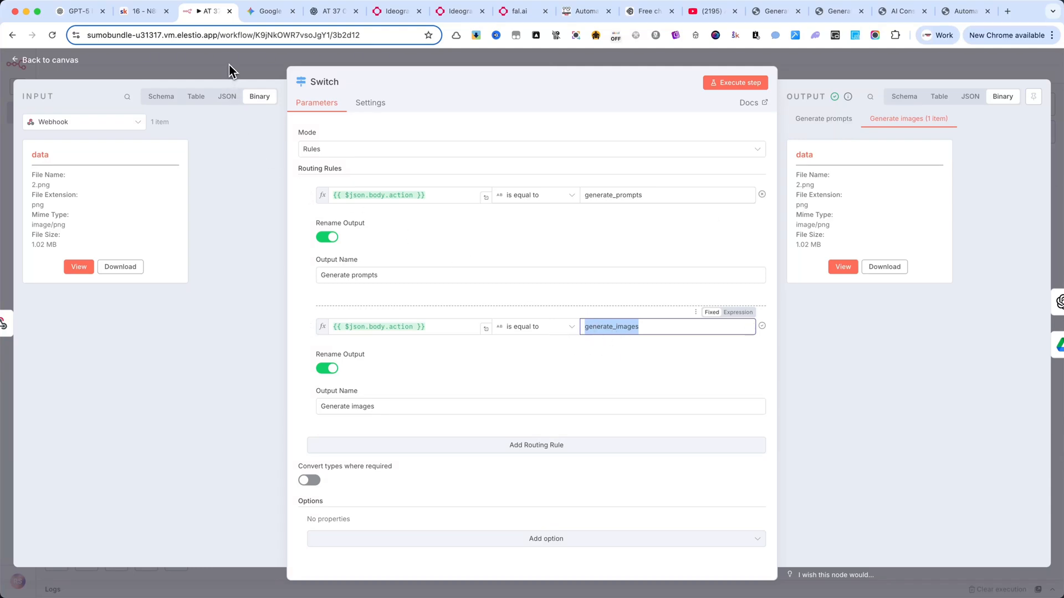
{"action": "left_click", "coordinate": [44, 60]}
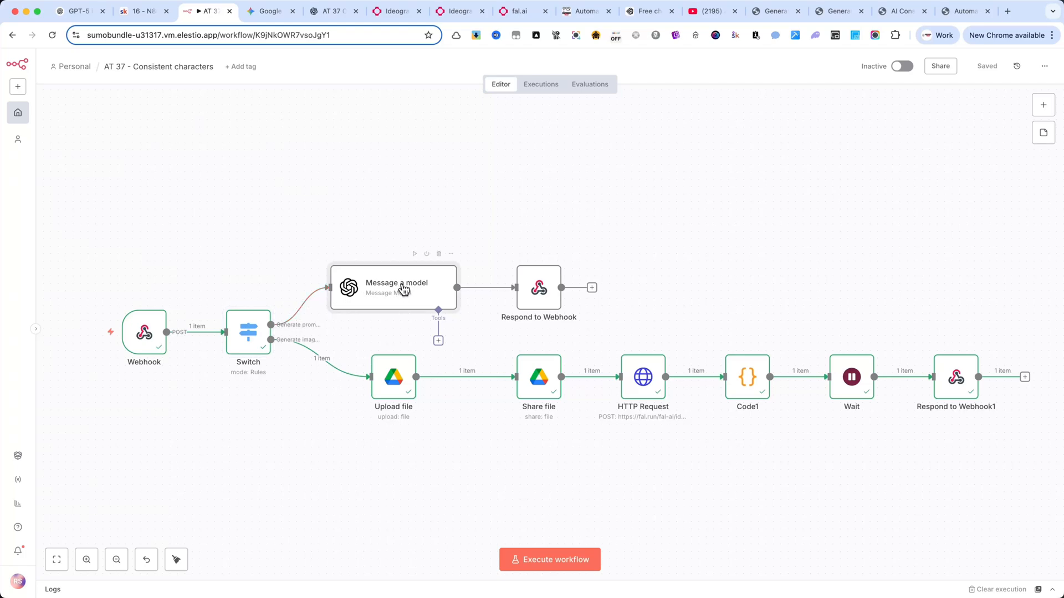
{"action": "double_click", "coordinate": [393, 287]}
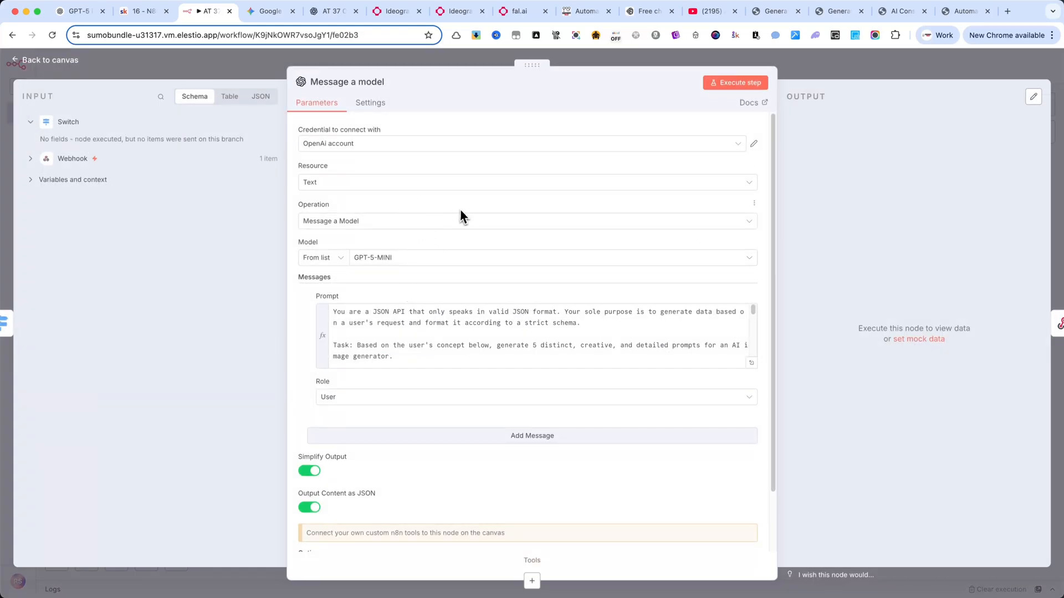
{"action": "scroll", "scroll_direction": "down", "scroll_amount": 3}
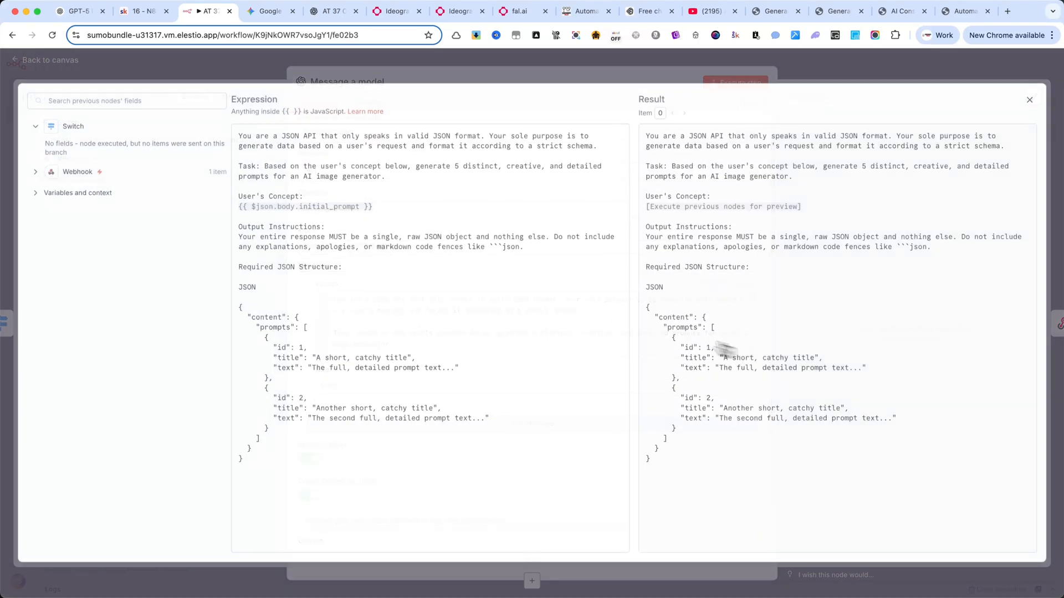
{"action": "left_click", "coordinate": [1029, 99]}
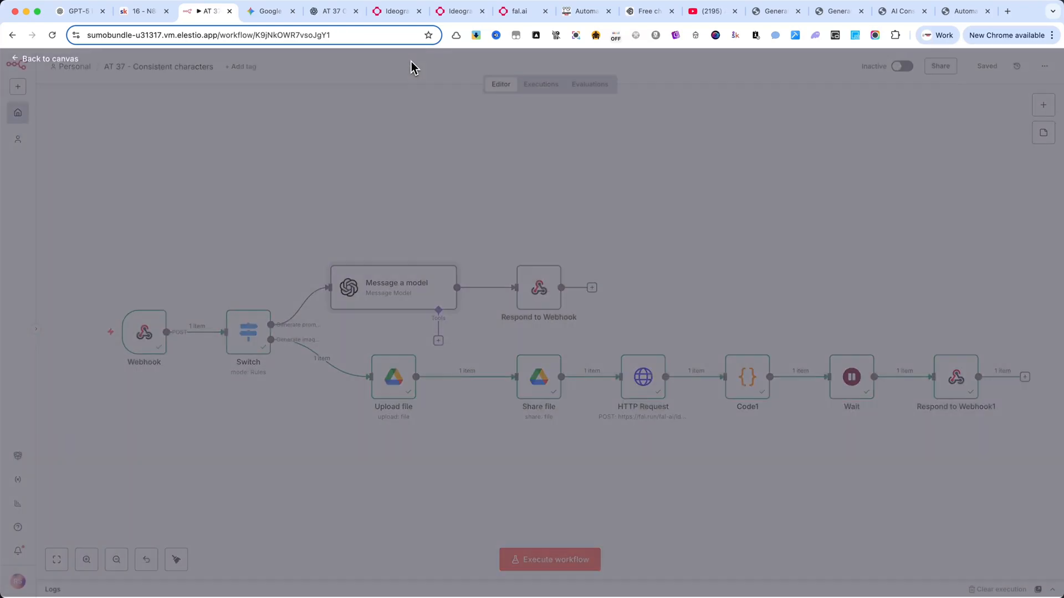
{"action": "double_click", "coordinate": [539, 287]}
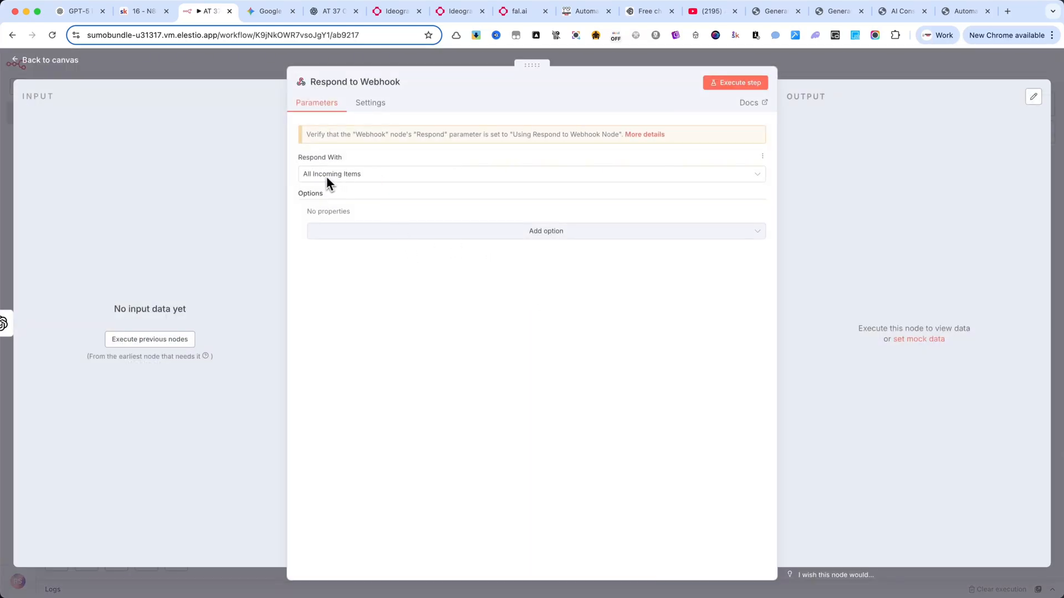
{"action": "mouse_move", "coordinate": [367, 177]}
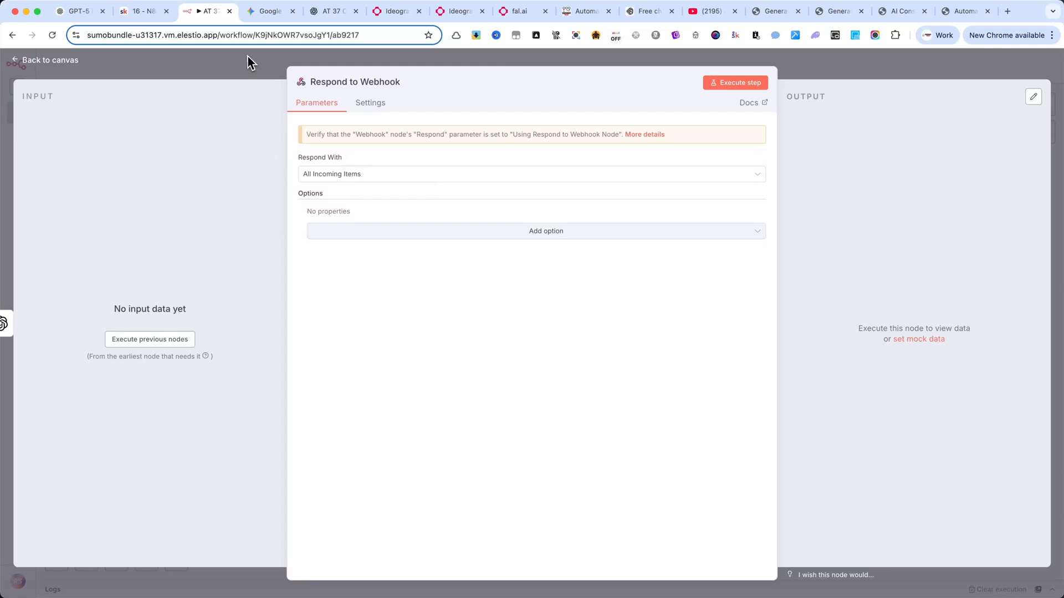
{"action": "left_click", "coordinate": [45, 60]}
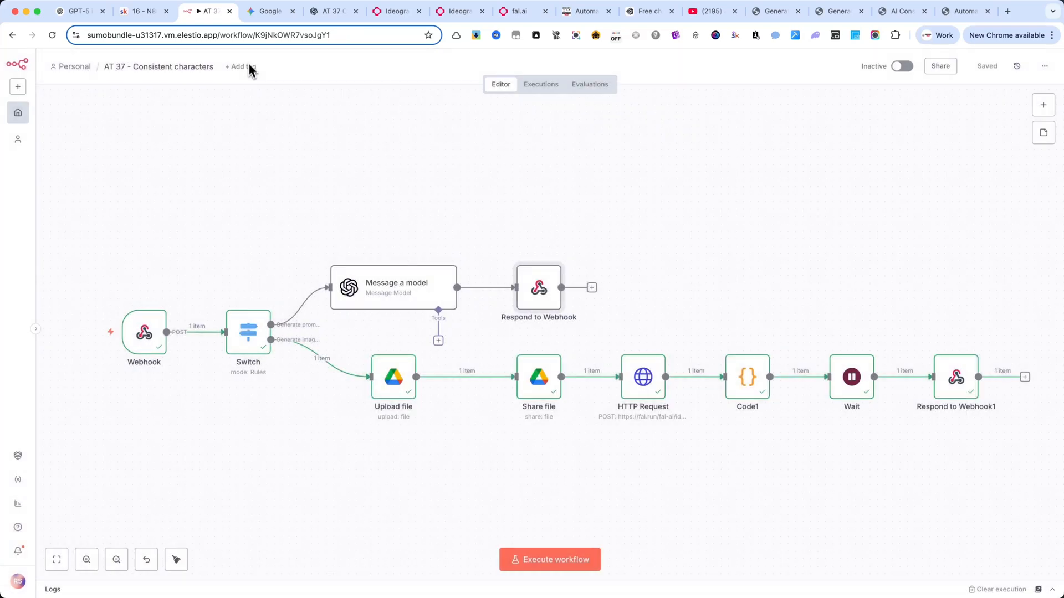
{"action": "double_click", "coordinate": [247, 331]}
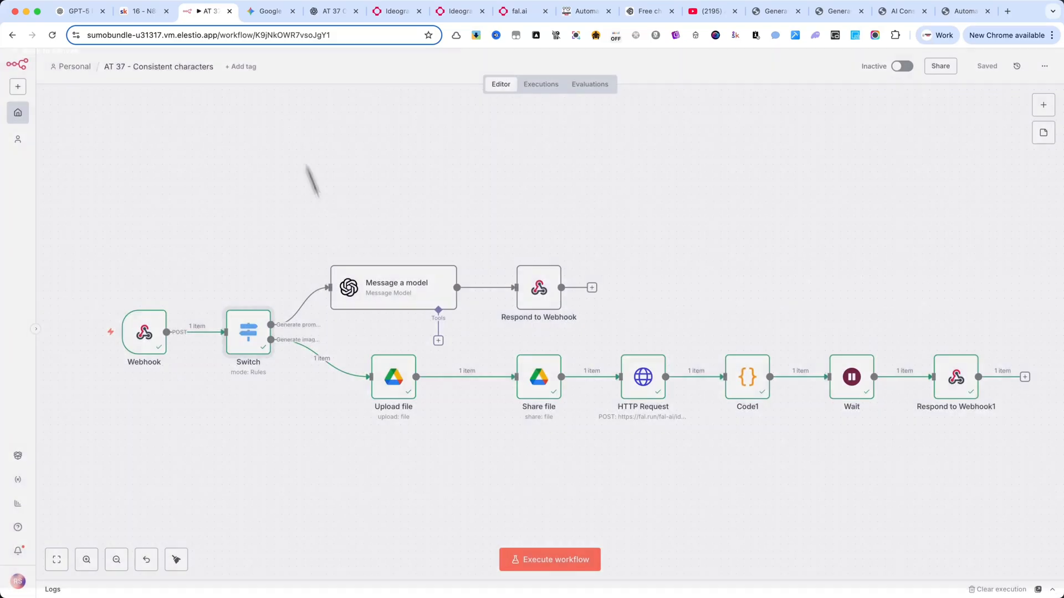
Step: View the Upload file node's Google Drive settings and its 2.png output
{"action": "double_click", "coordinate": [392, 377]}
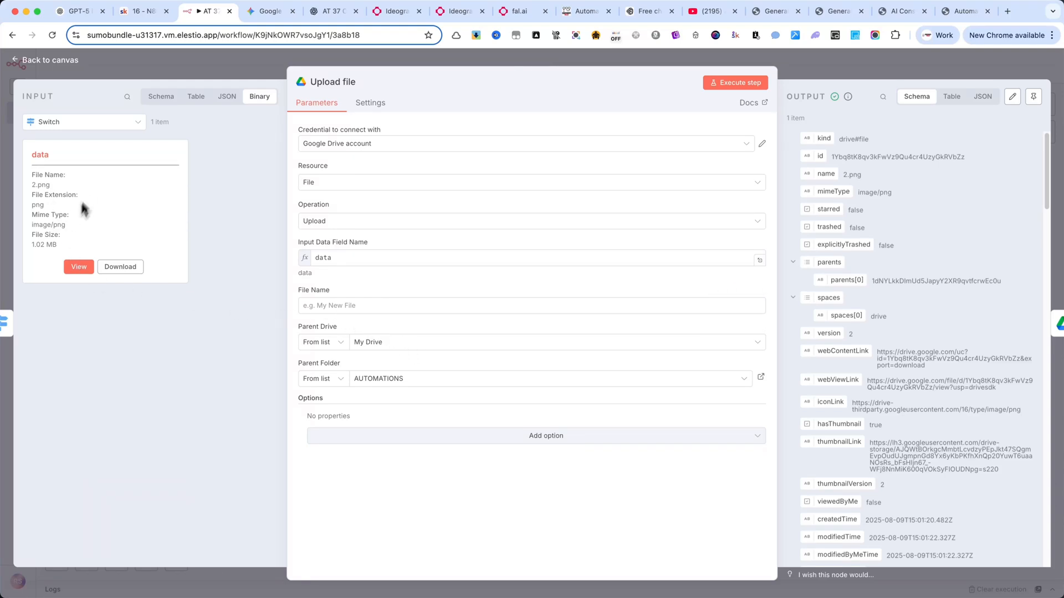
{"action": "mouse_move", "coordinate": [99, 185]}
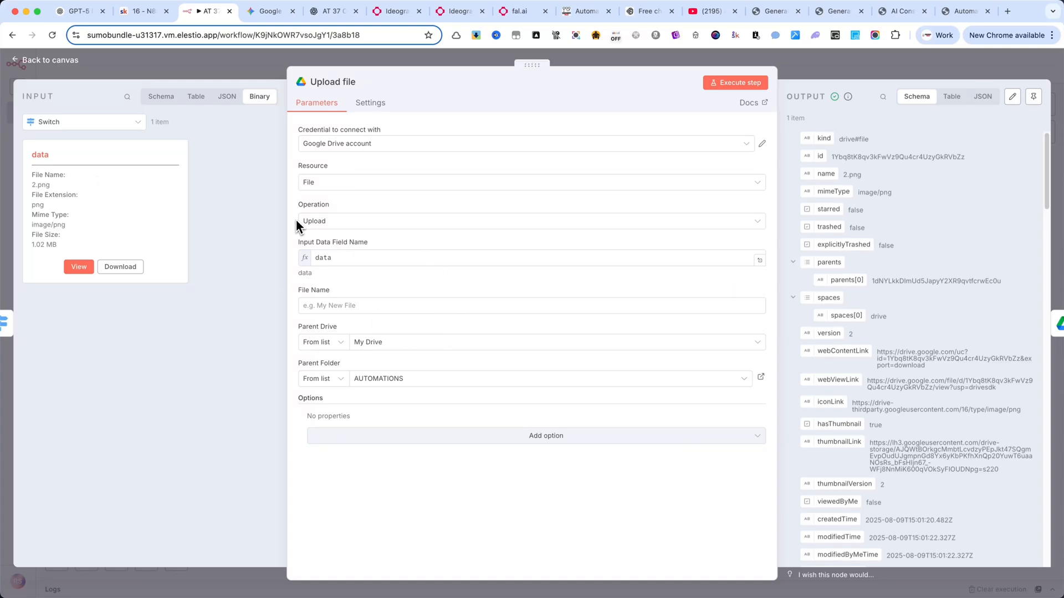
{"action": "mouse_move", "coordinate": [352, 246]}
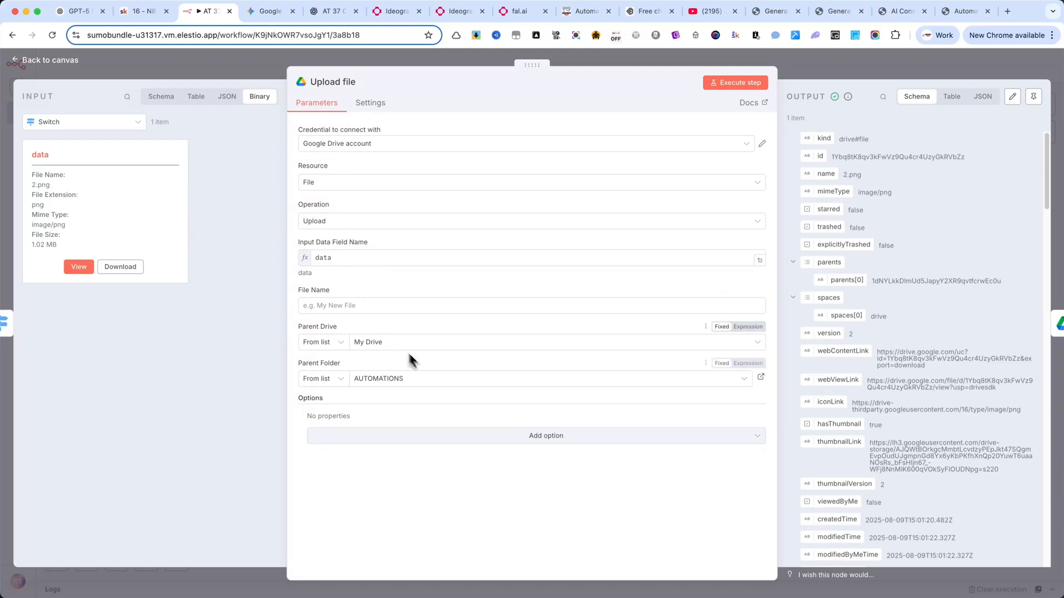
{"action": "mouse_move", "coordinate": [322, 246]}
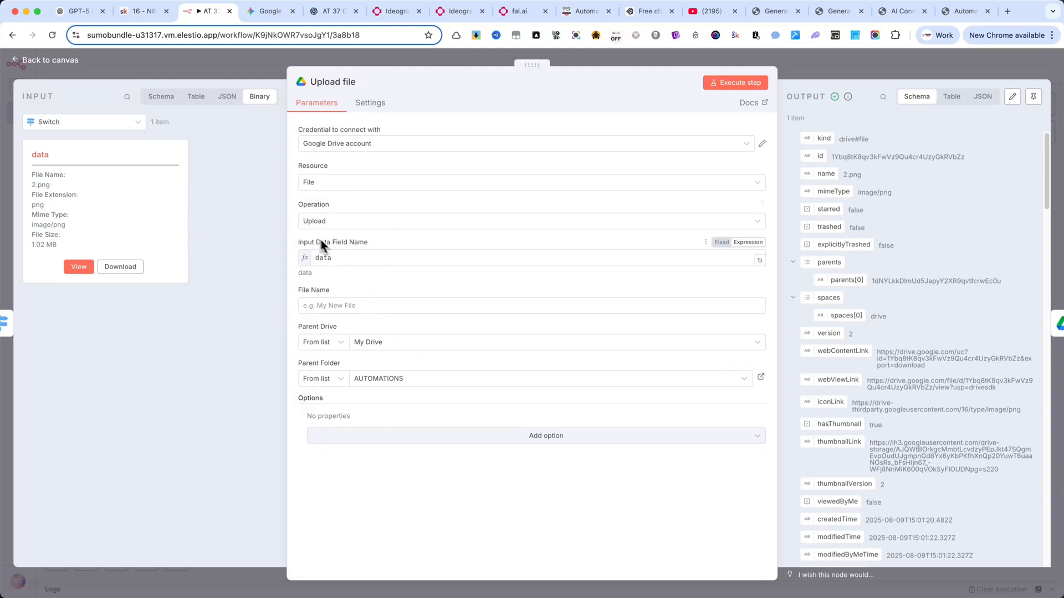
{"action": "mouse_move", "coordinate": [239, 64]}
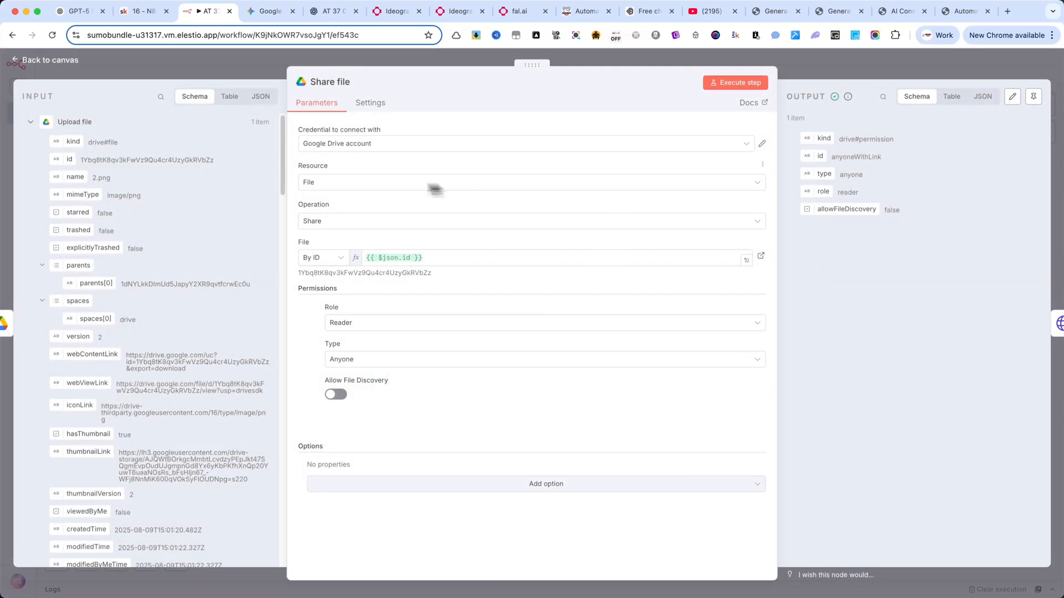
{"action": "mouse_move", "coordinate": [118, 185]}
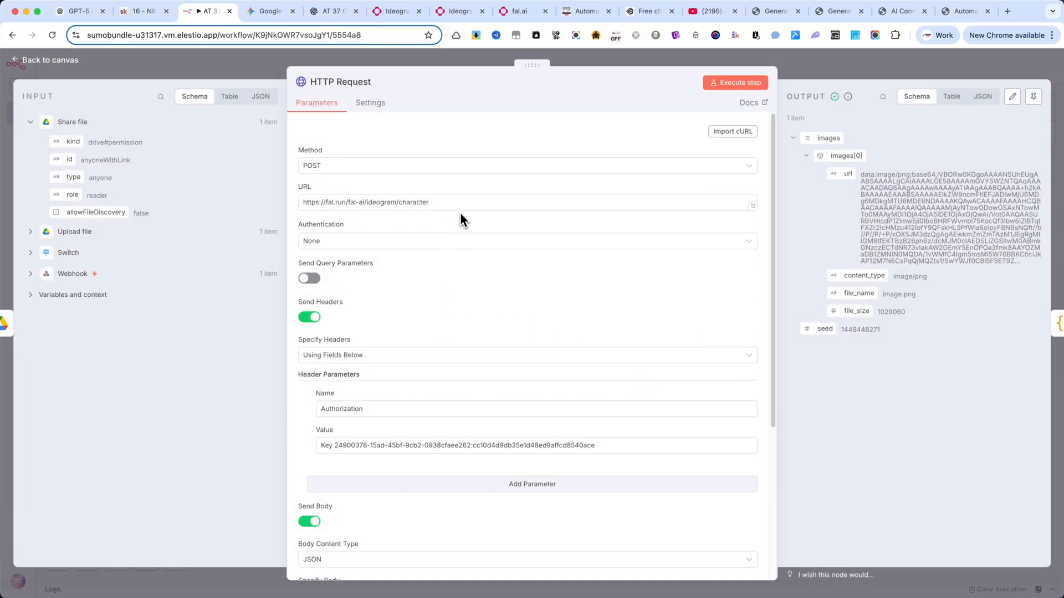
Step: Review the Code1 JavaScript, then return to the workflow canvas
{"action": "scroll", "scroll_direction": "down", "scroll_amount": 3}
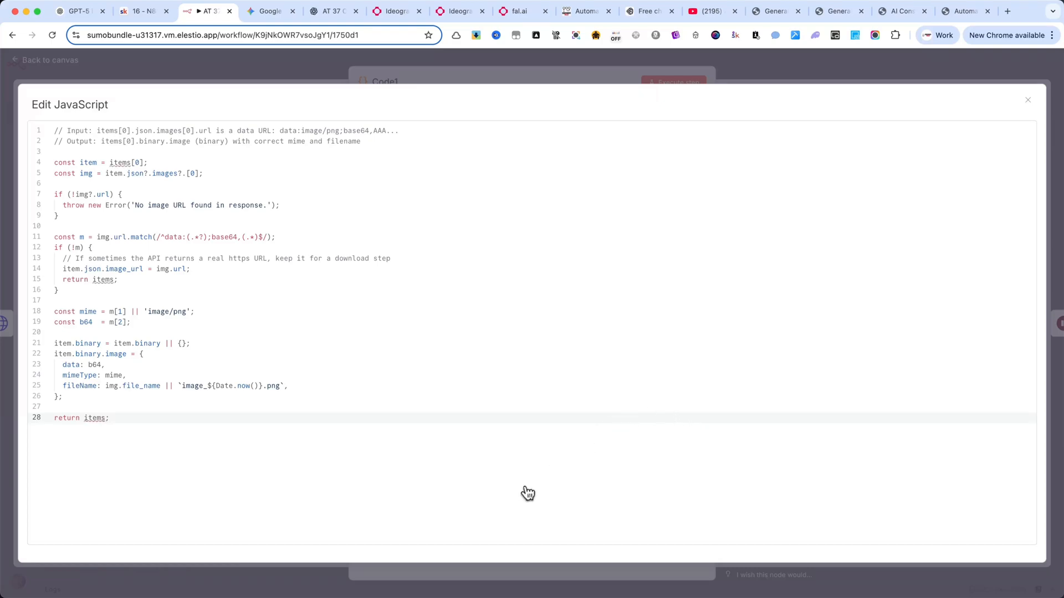
{"action": "mouse_move", "coordinate": [214, 80]}
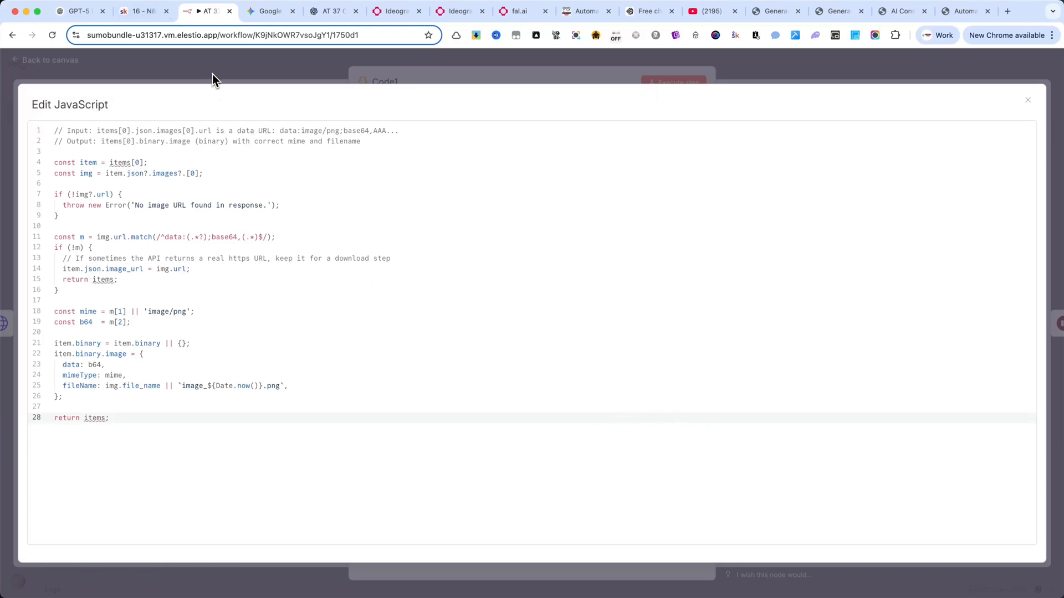
{"action": "left_click", "coordinate": [1027, 99]}
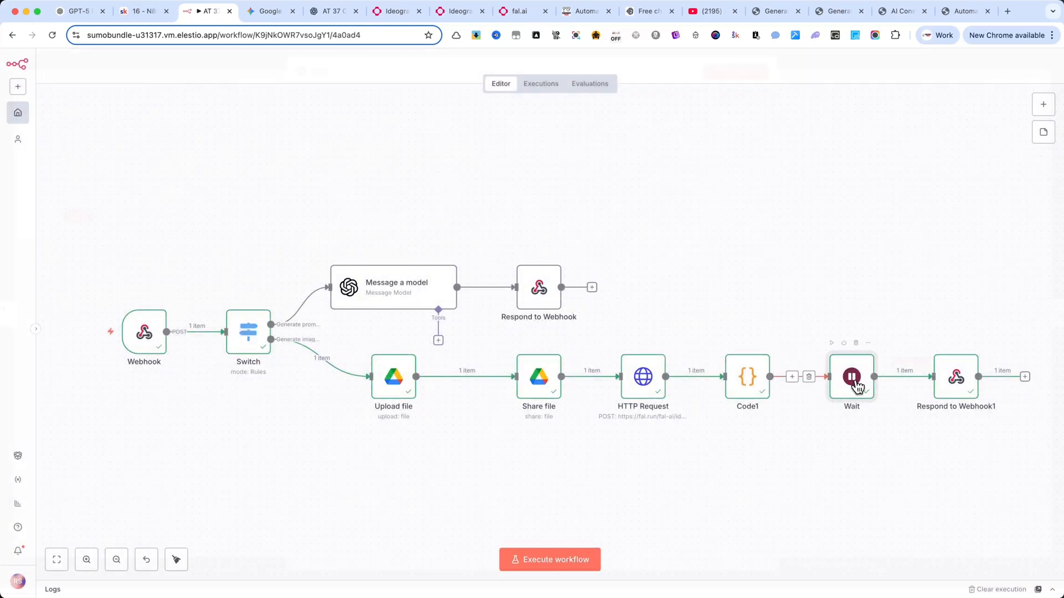
{"action": "double_click", "coordinate": [851, 376]}
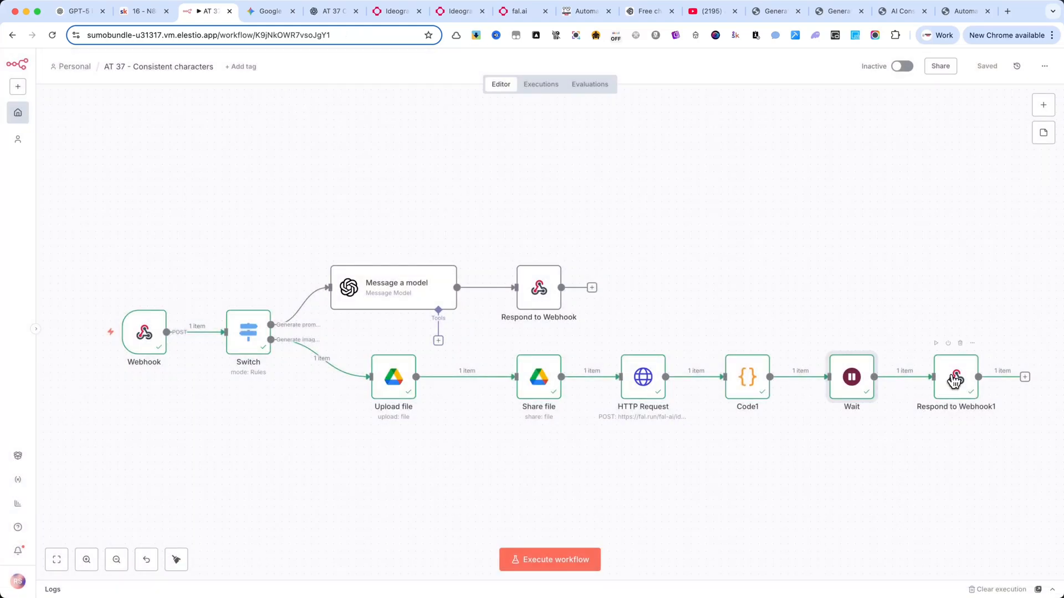
{"action": "double_click", "coordinate": [955, 376]}
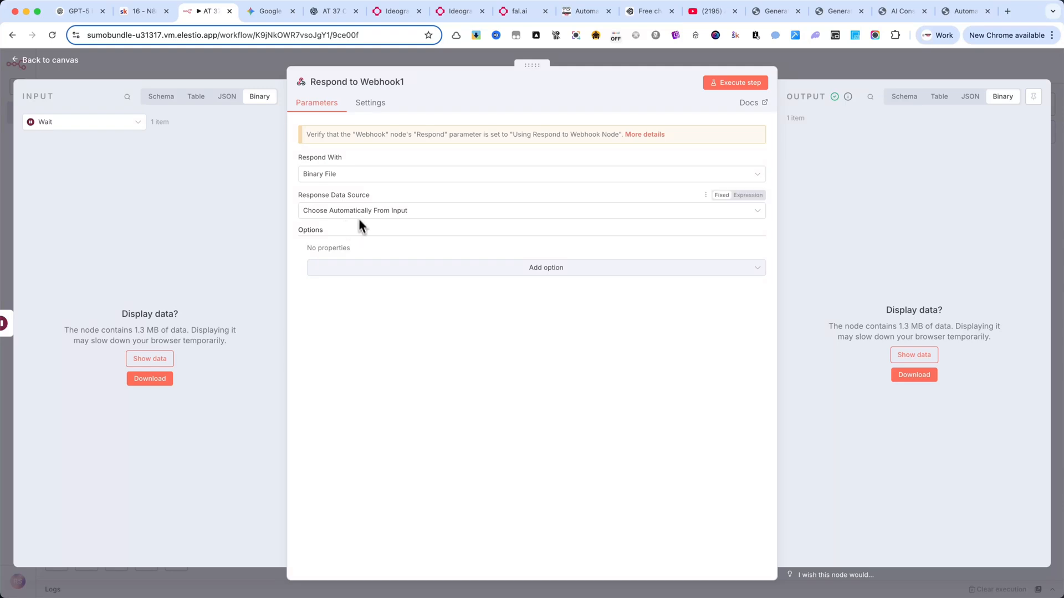
{"action": "mouse_move", "coordinate": [339, 225]}
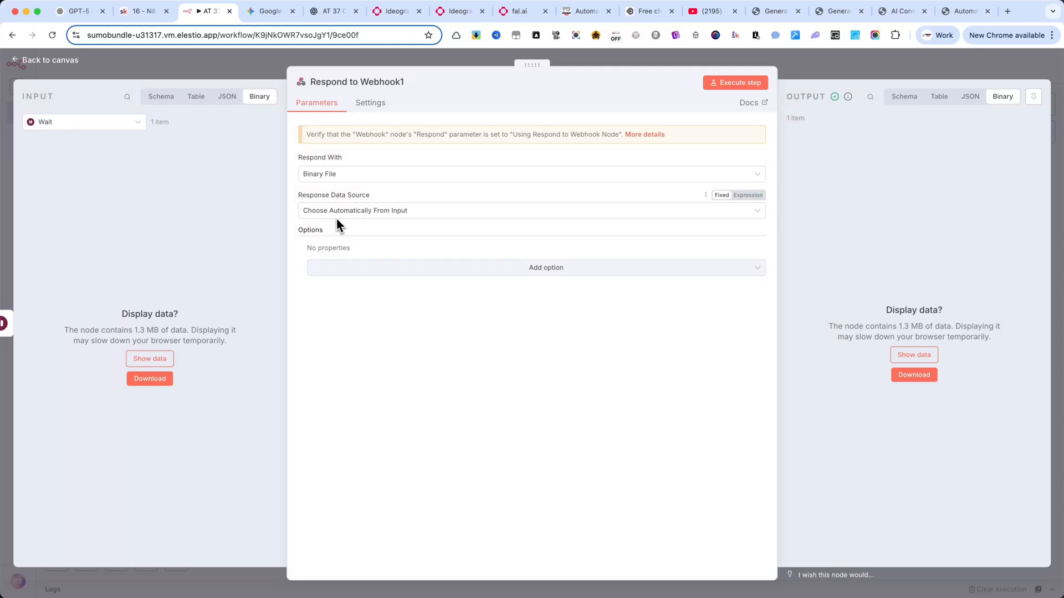
{"action": "mouse_move", "coordinate": [365, 225]}
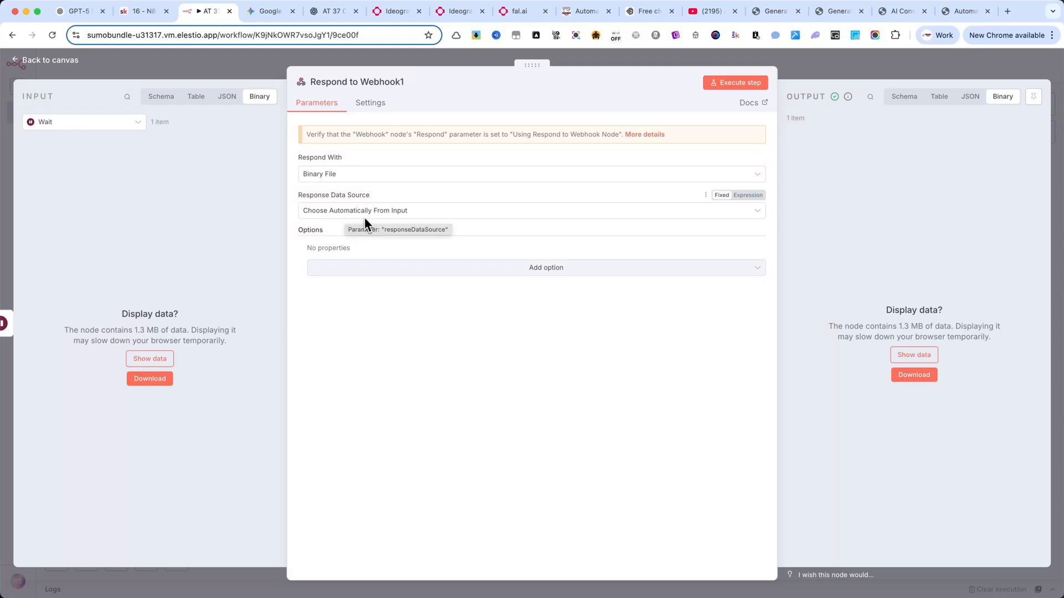
{"action": "mouse_move", "coordinate": [794, 96]}
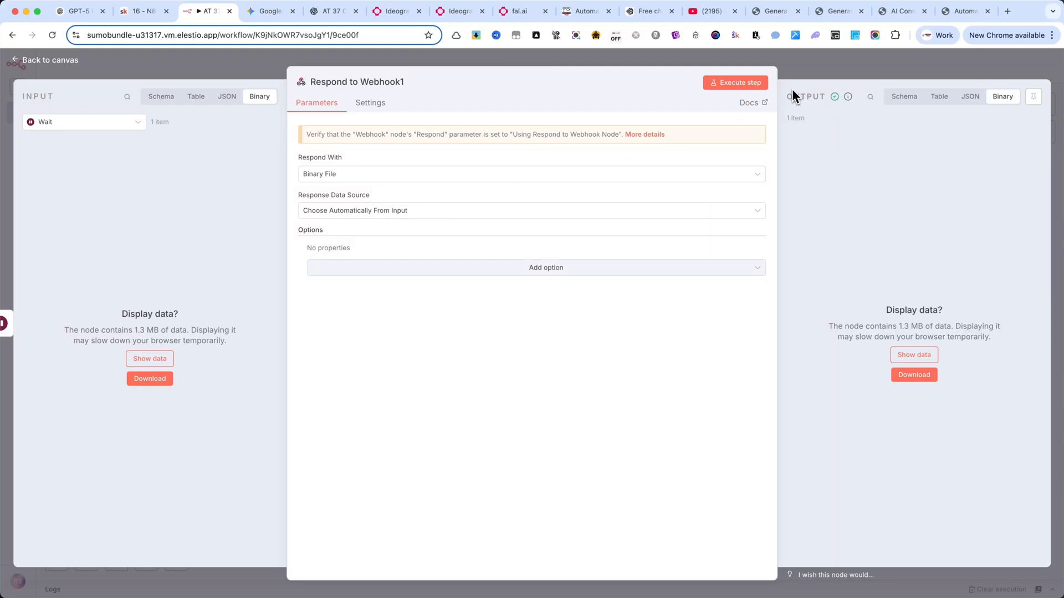
{"action": "mouse_move", "coordinate": [802, 73]}
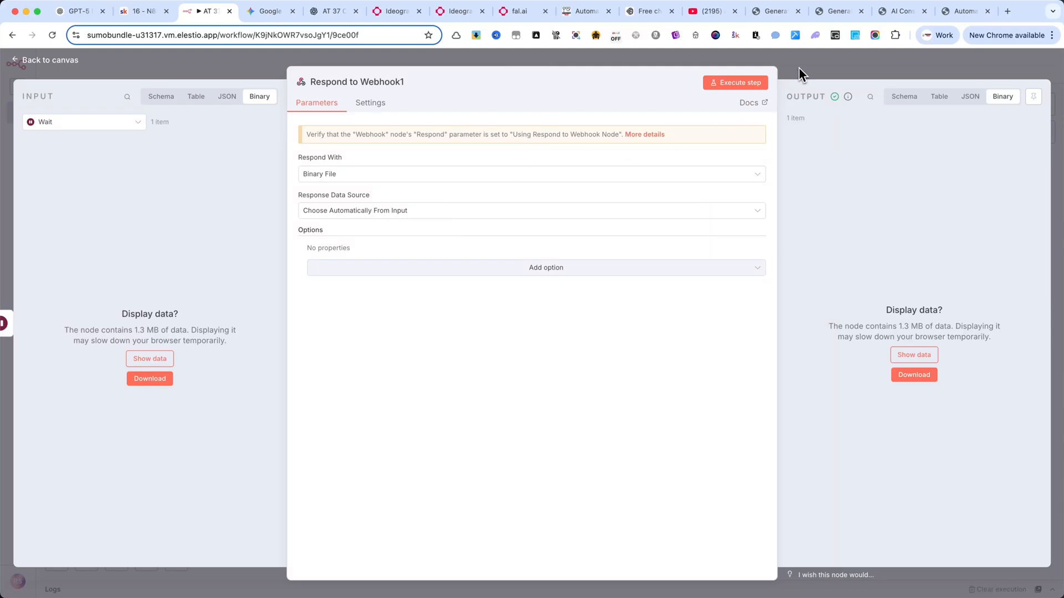
{"action": "left_click", "coordinate": [46, 60]}
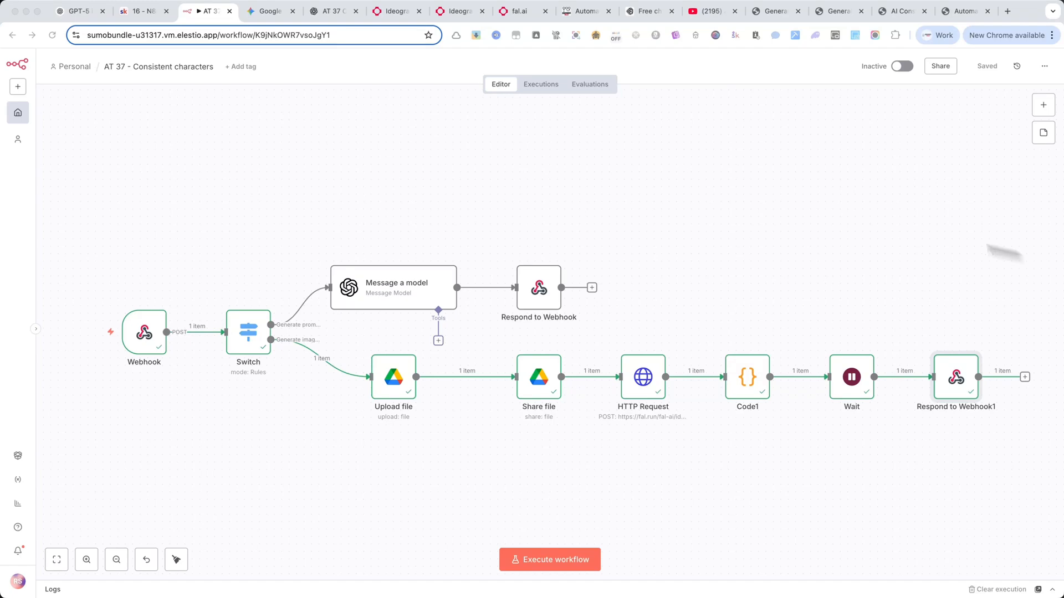
{"action": "mouse_move", "coordinate": [767, 70]}
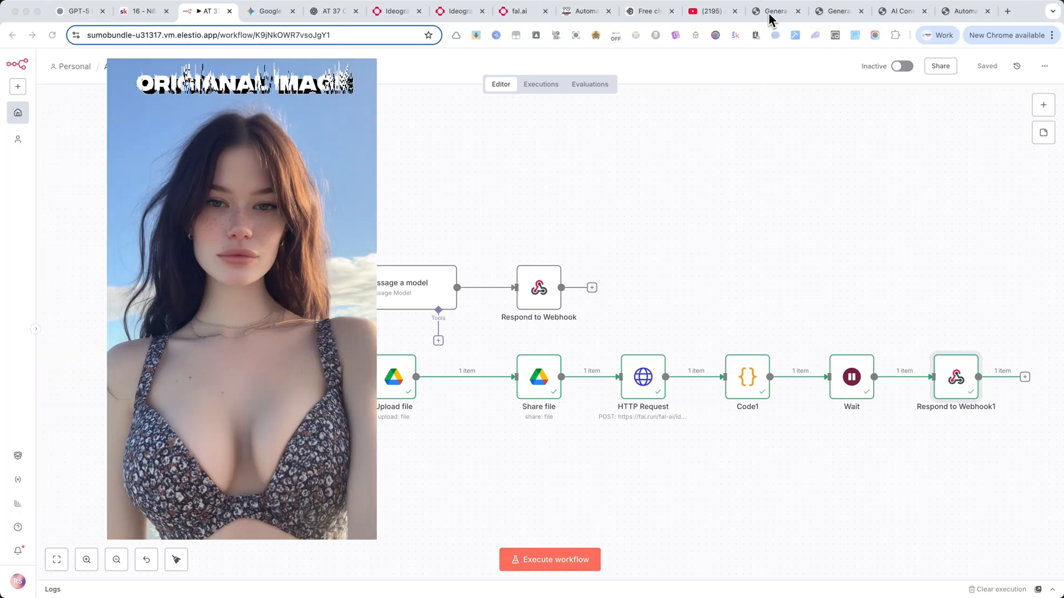
Step: Switch to the locally saved Generate Consistent Characters page
{"action": "left_click", "coordinate": [772, 11]}
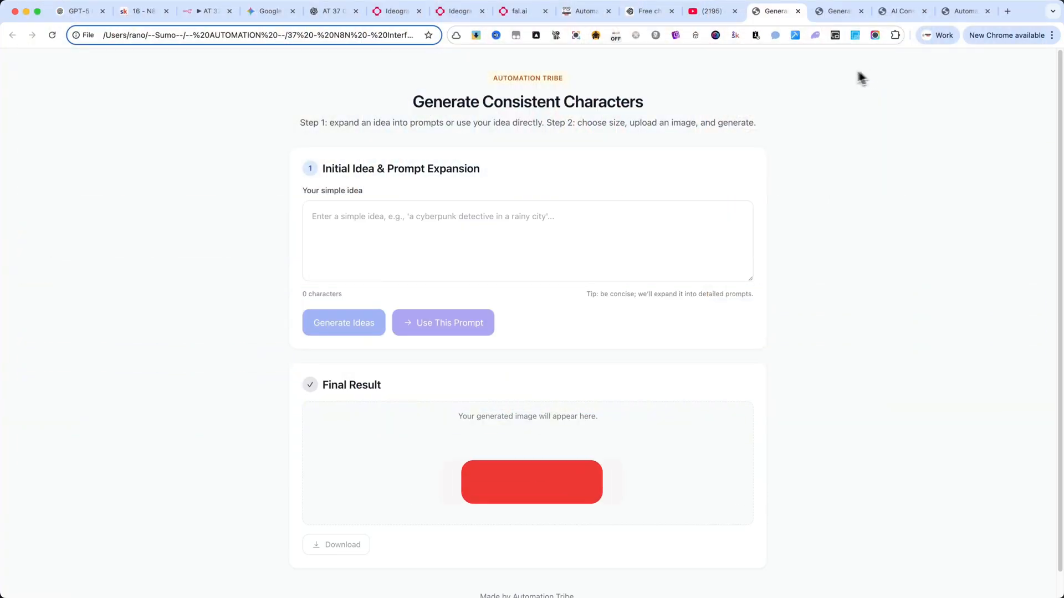
{"action": "mouse_move", "coordinate": [706, 11]}
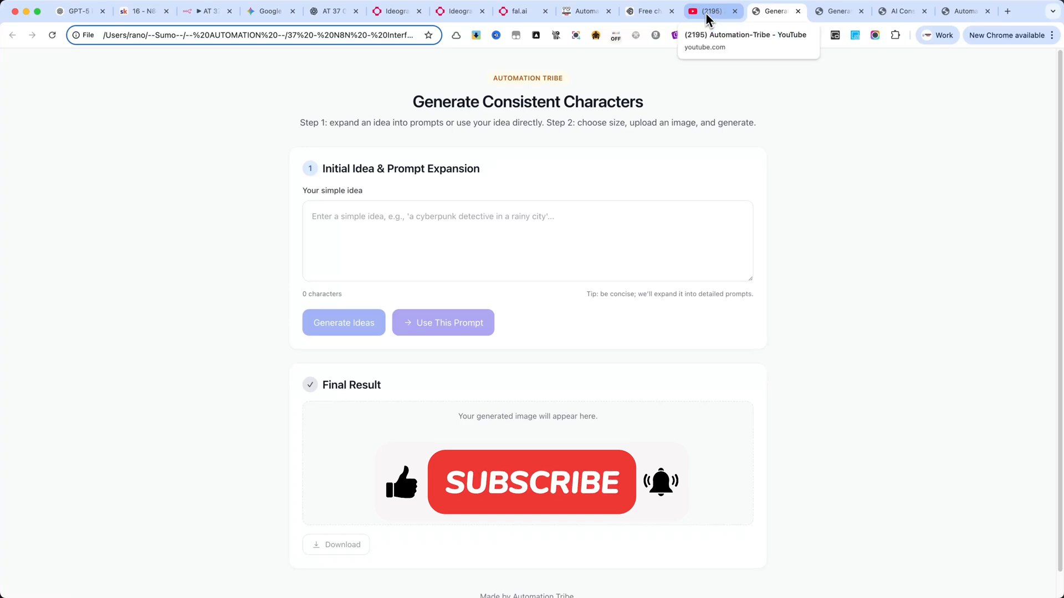
Step: Switch to the Automation-Tribe YouTube channel's Videos page
{"action": "left_click", "coordinate": [706, 11]}
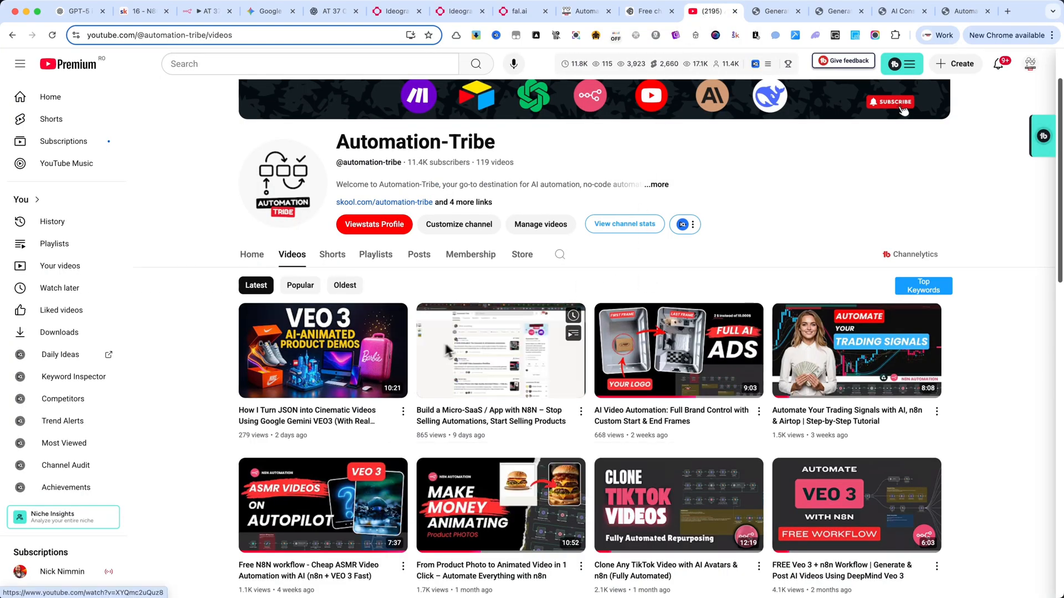